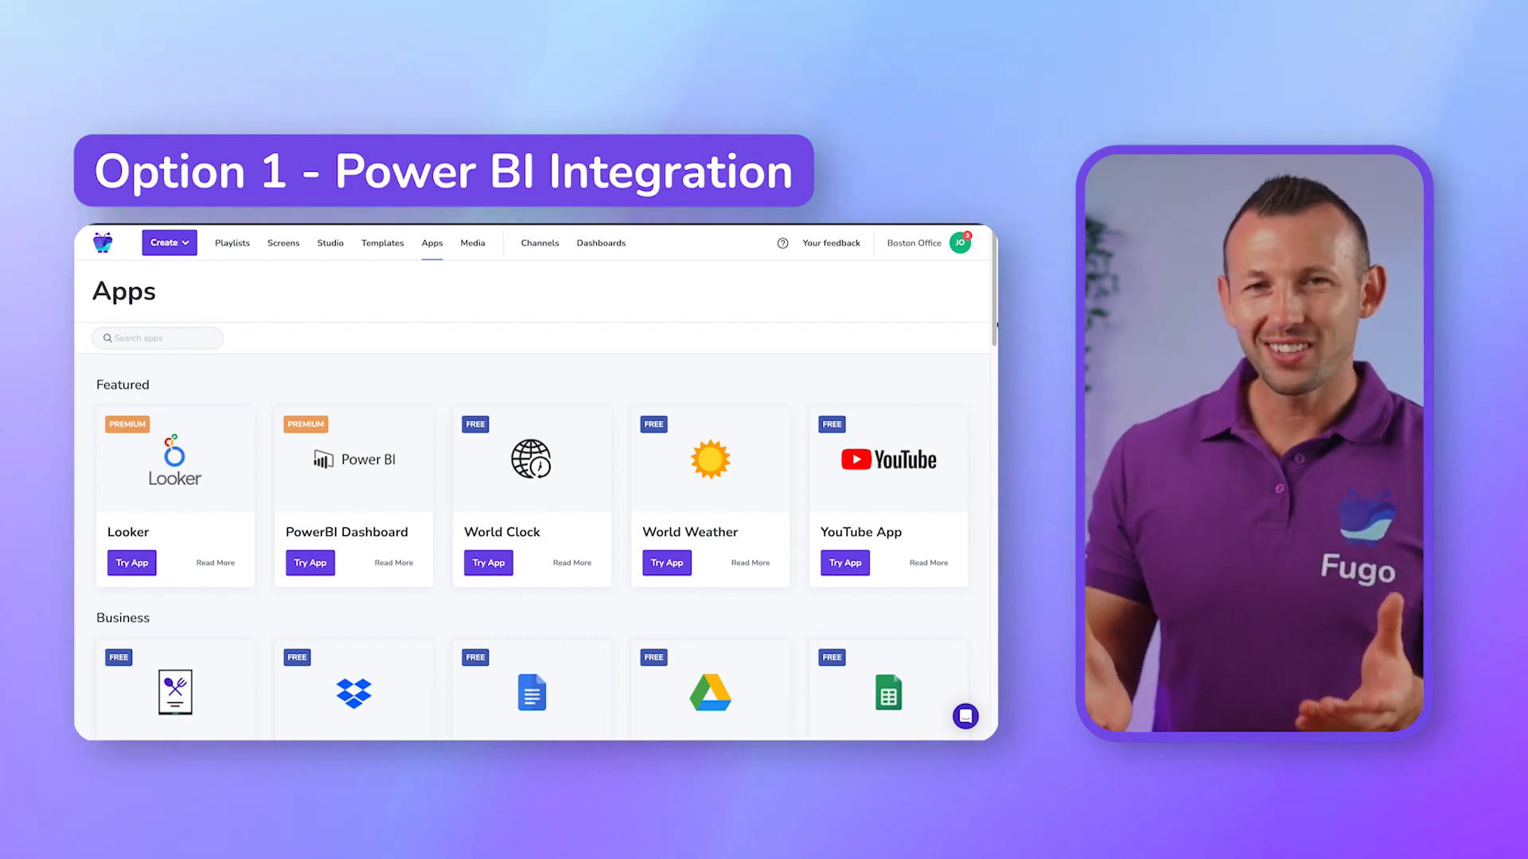
Sign in to the Fugo Studio account
left_click(352, 494)
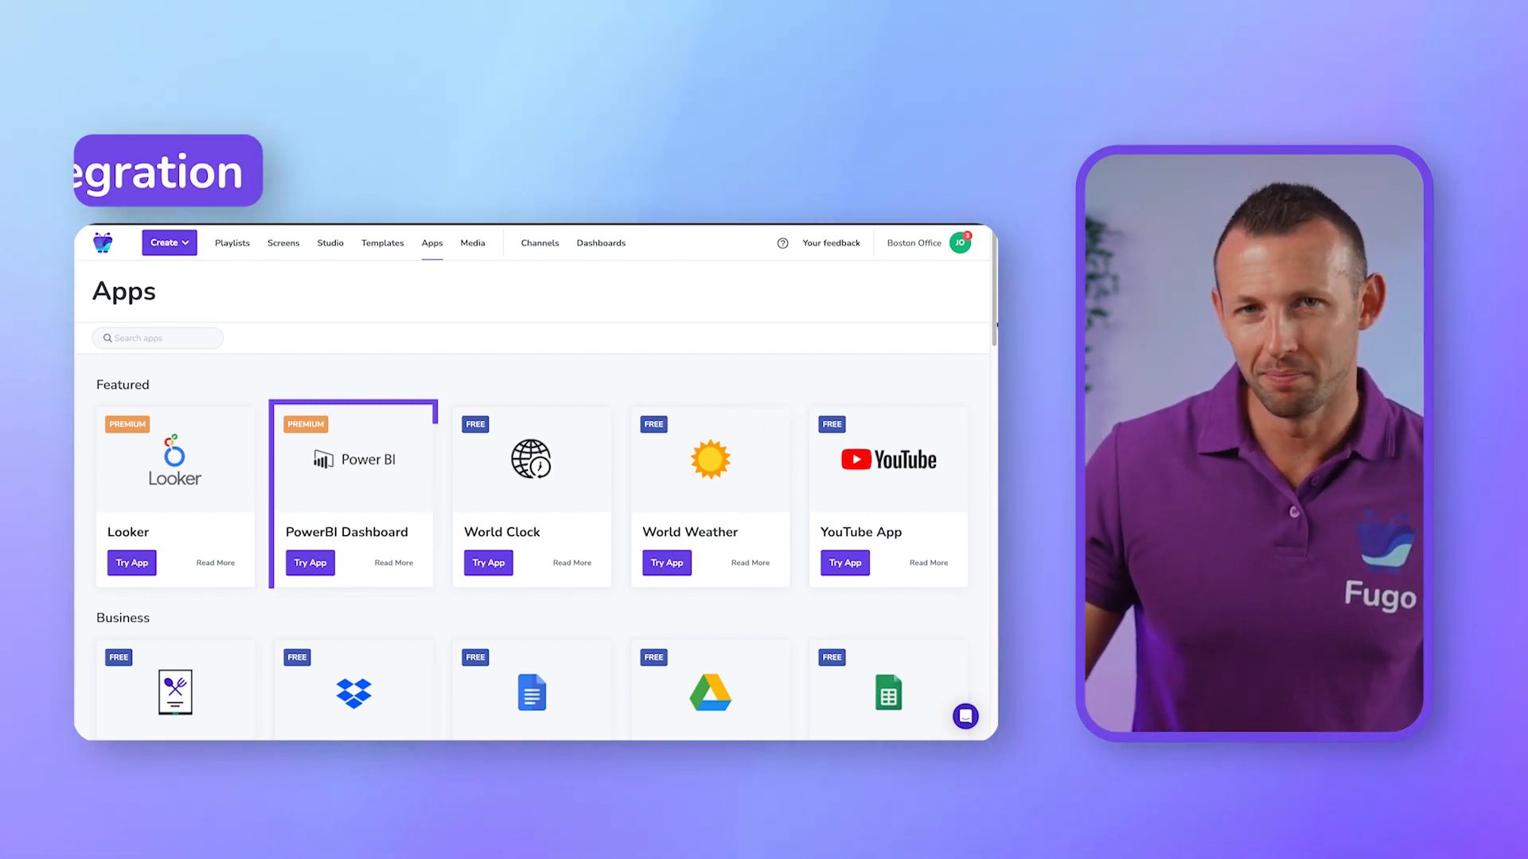
left_click(600, 242)
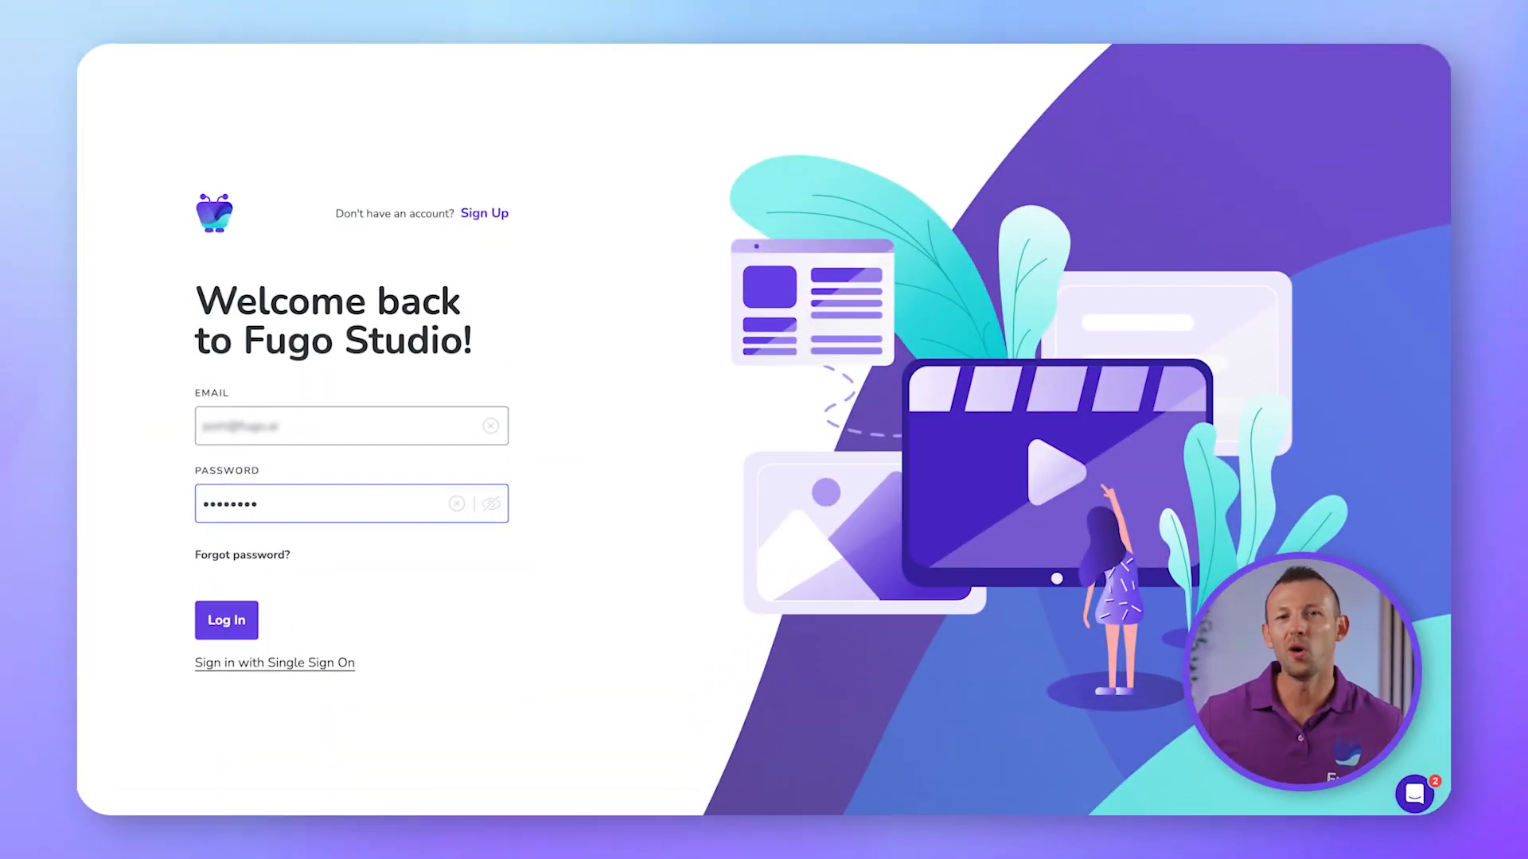
left_click(226, 621)
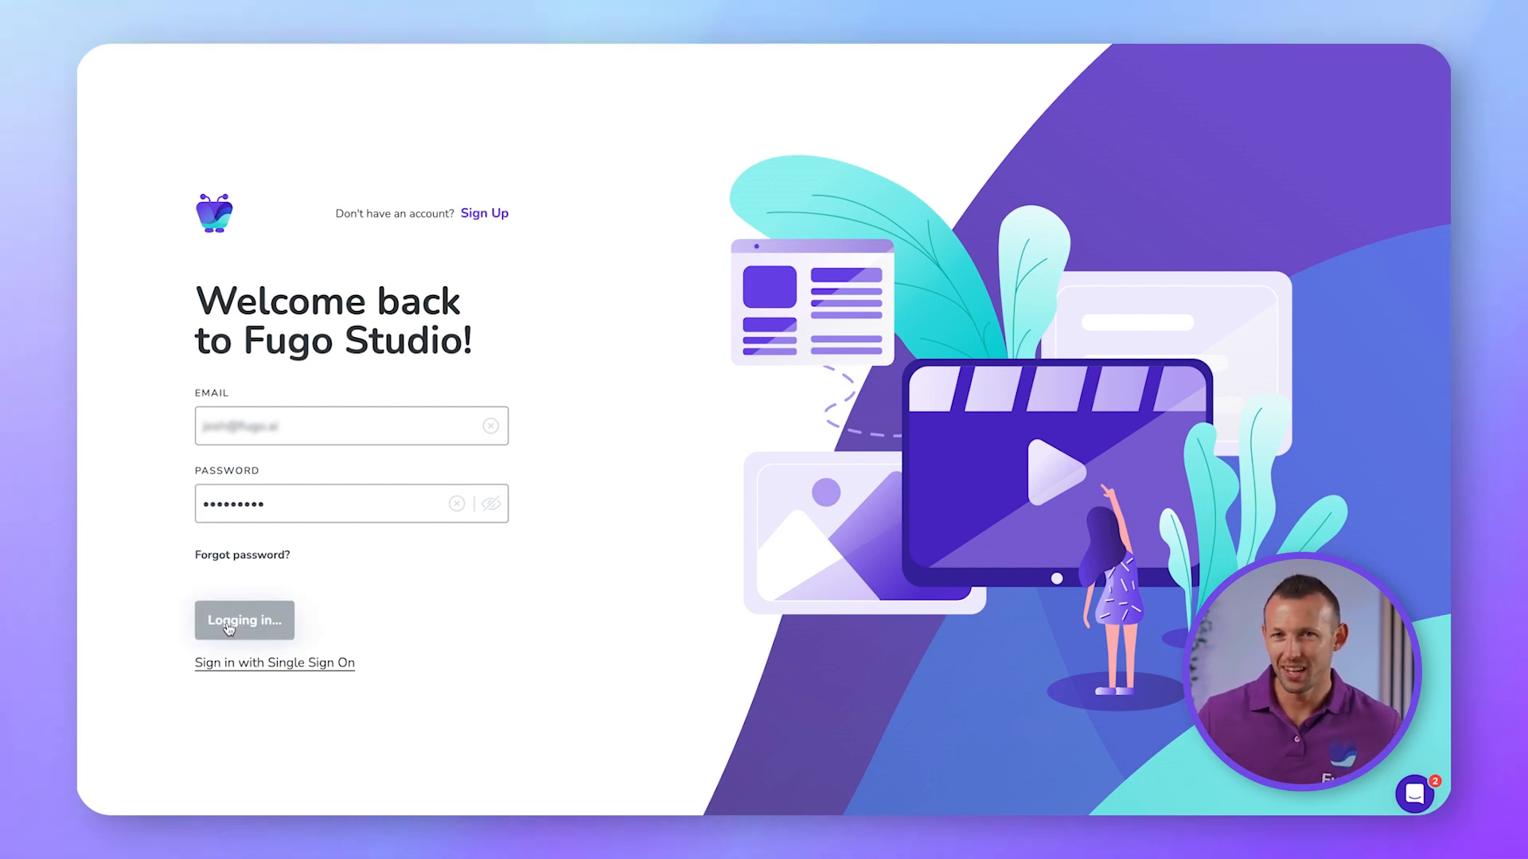
left_click(243, 621)
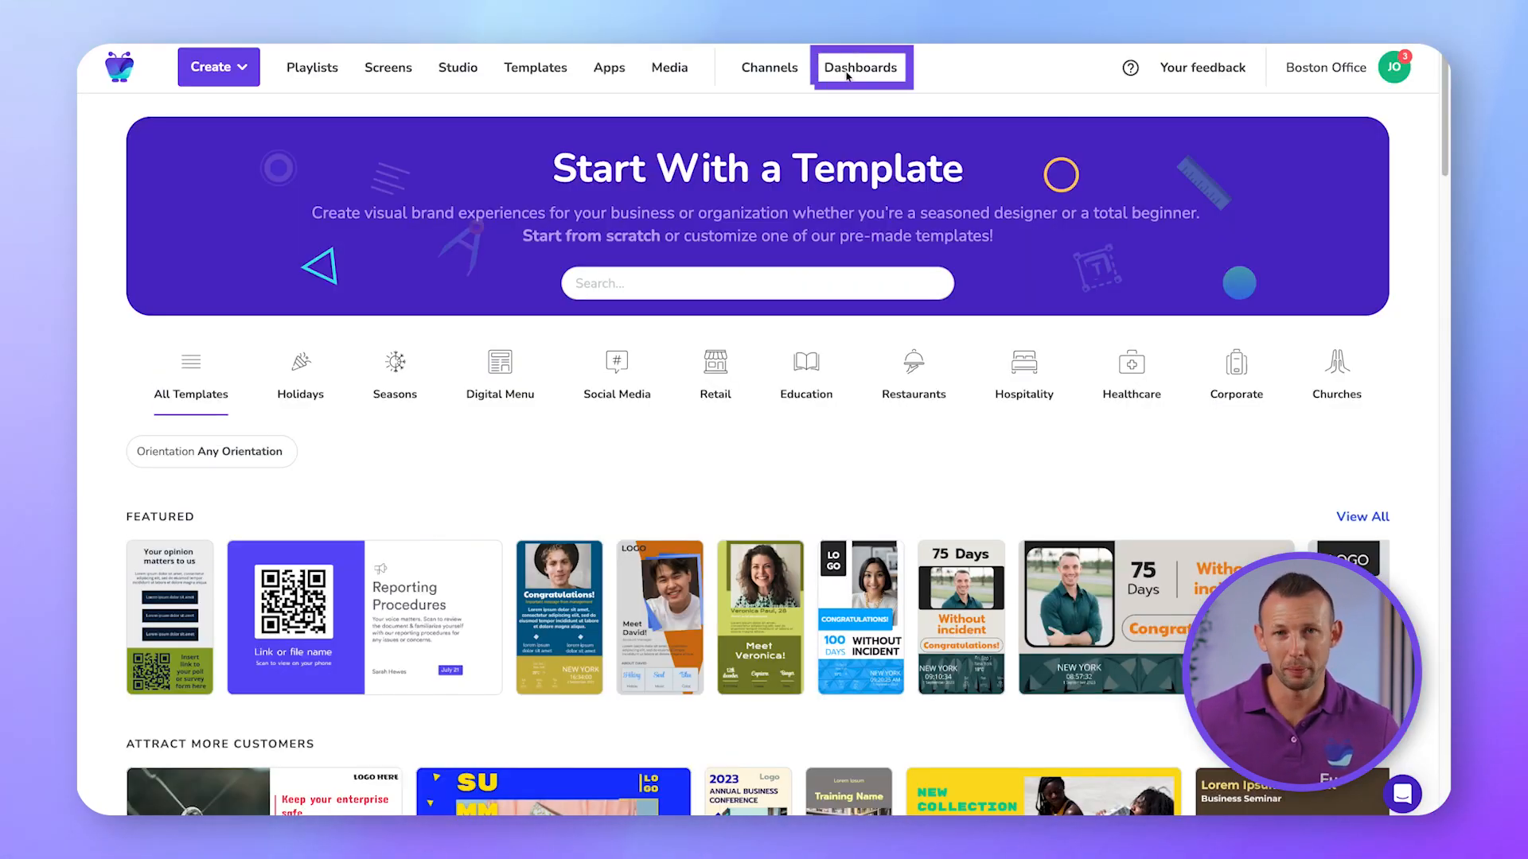
Start a new dashboard from the Dashboards list, bringing up the source options
left_click(859, 66)
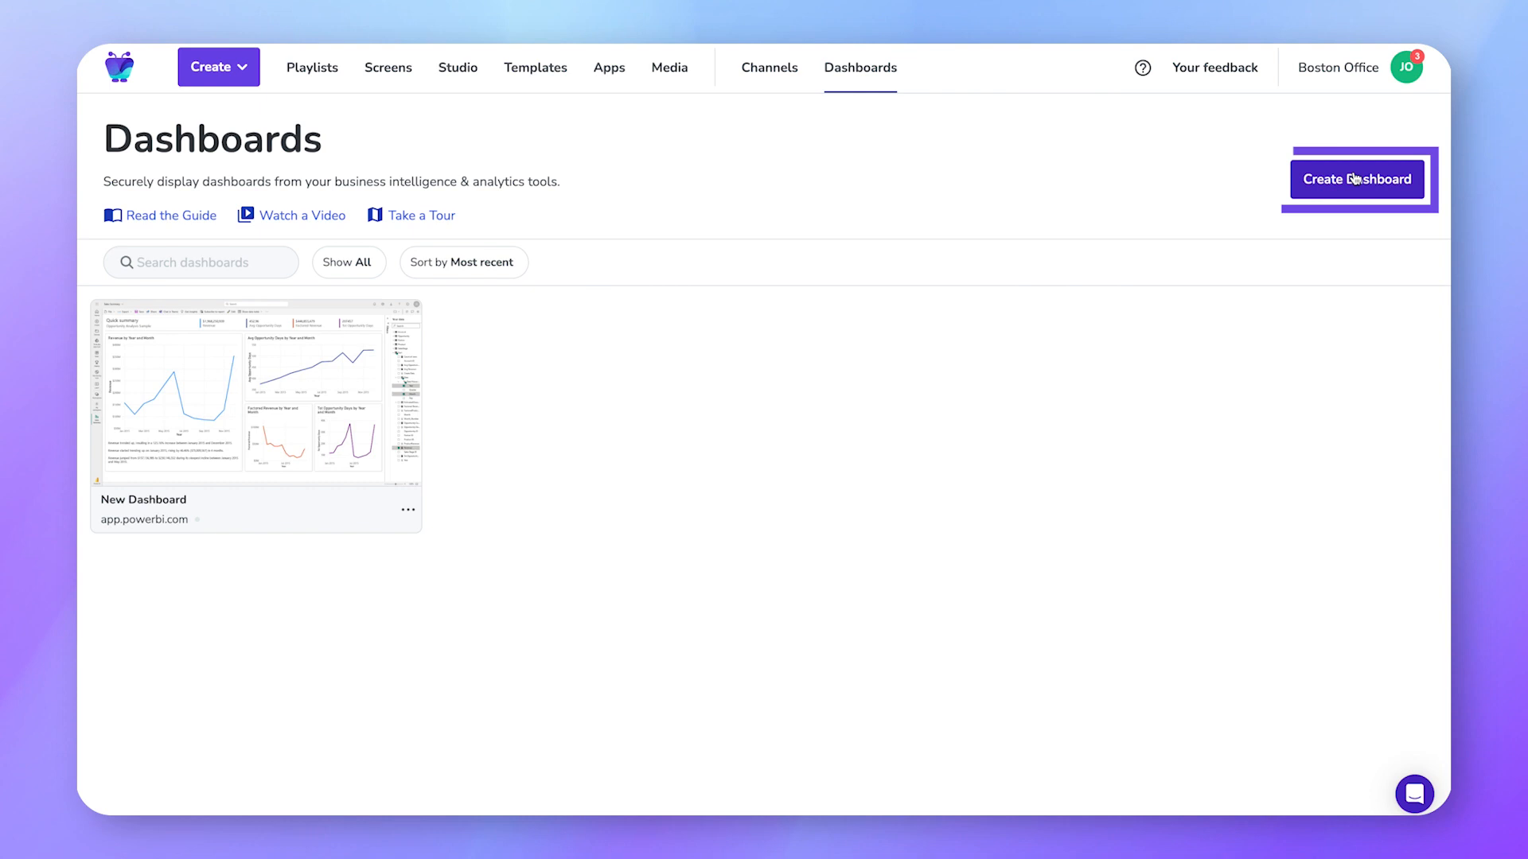
left_click(1355, 179)
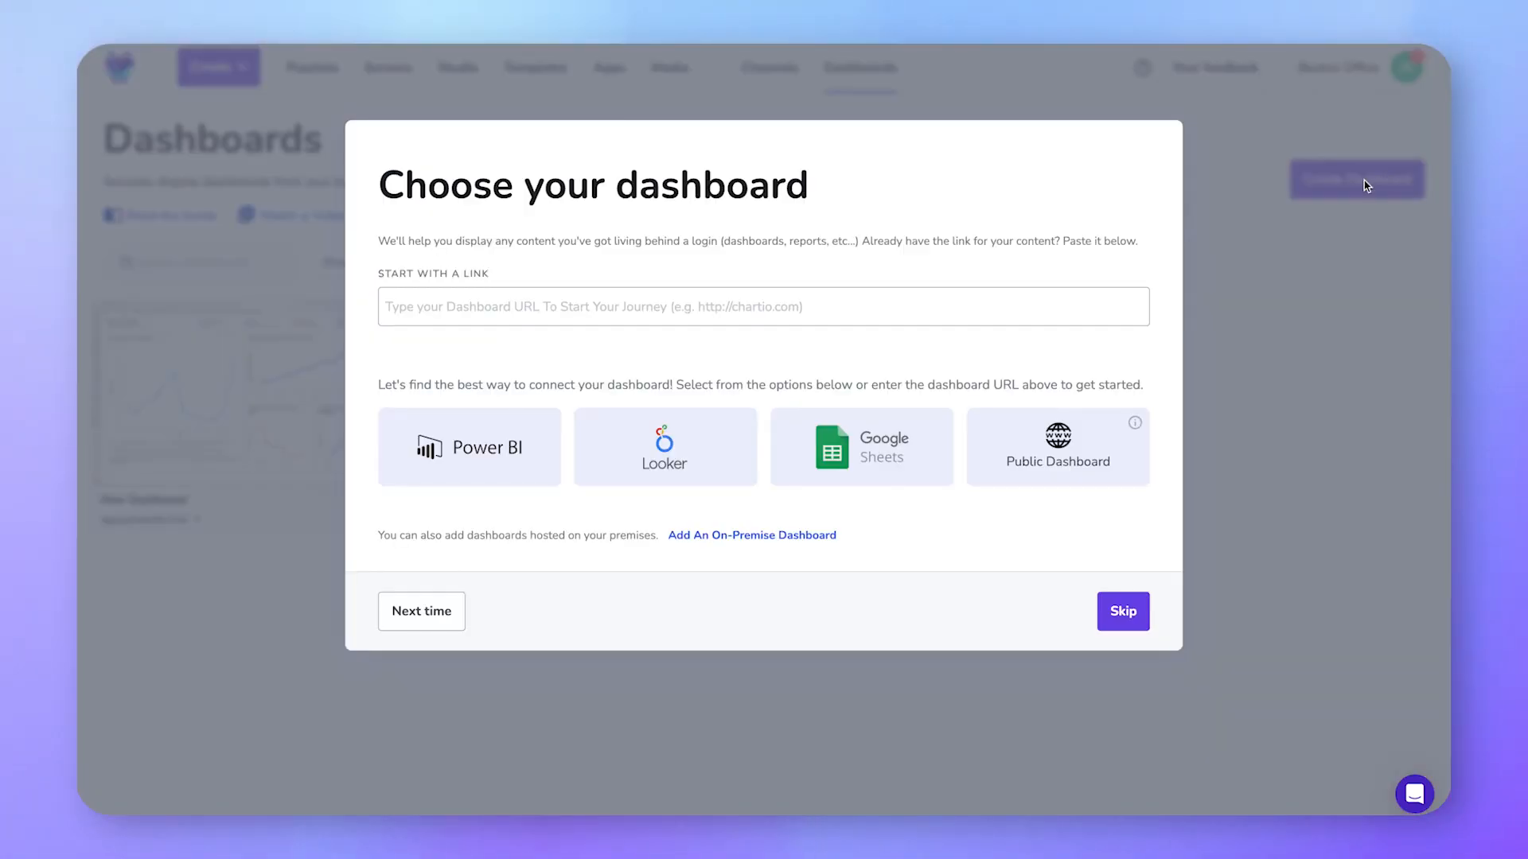
left_click(469, 447)
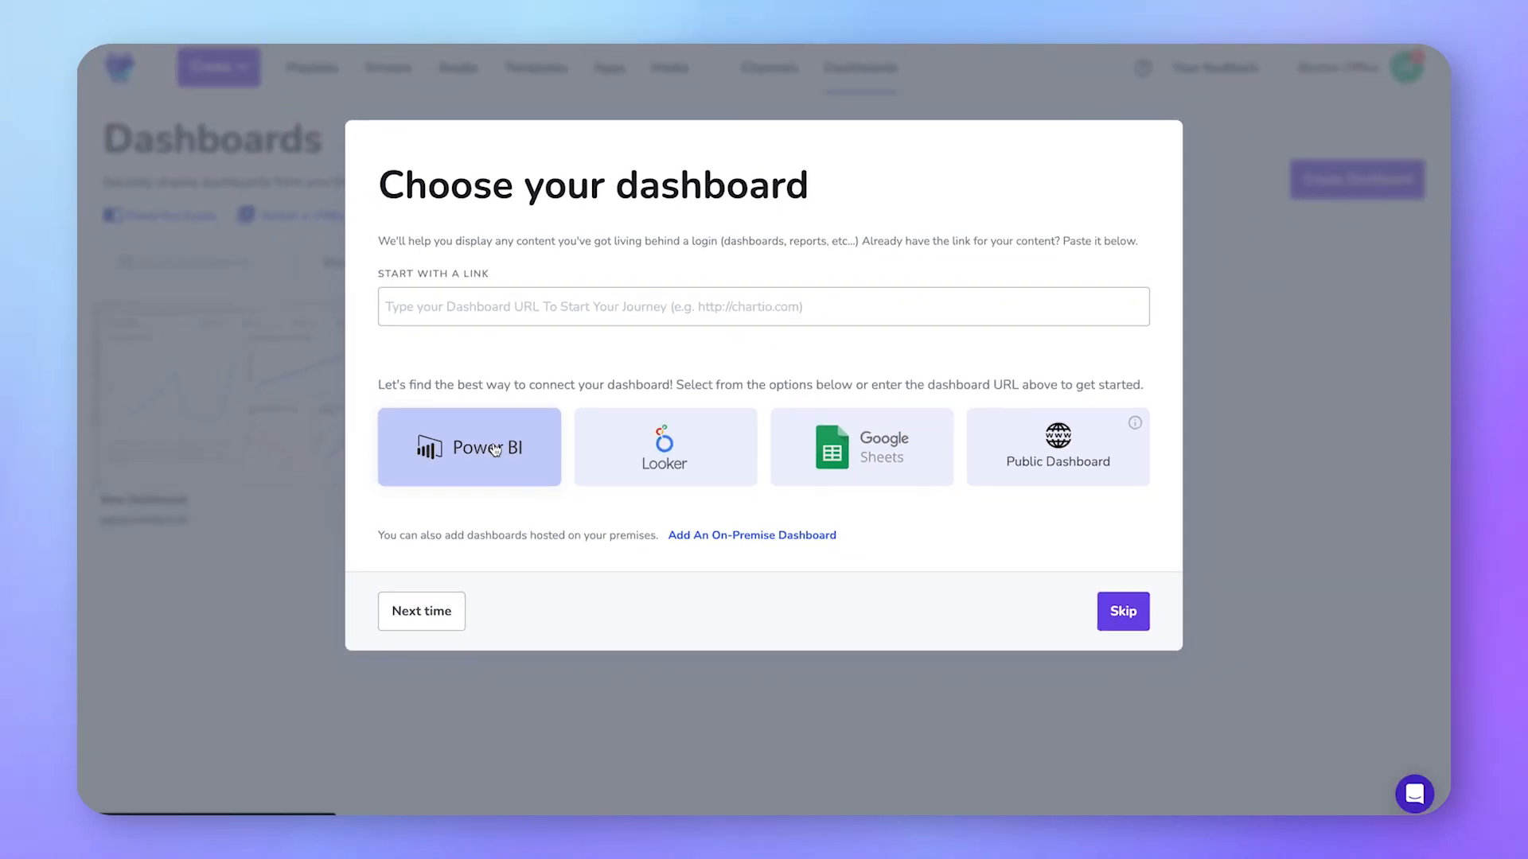
Authorize Power BI as the source and accept the Microsoft permissions
left_click(469, 448)
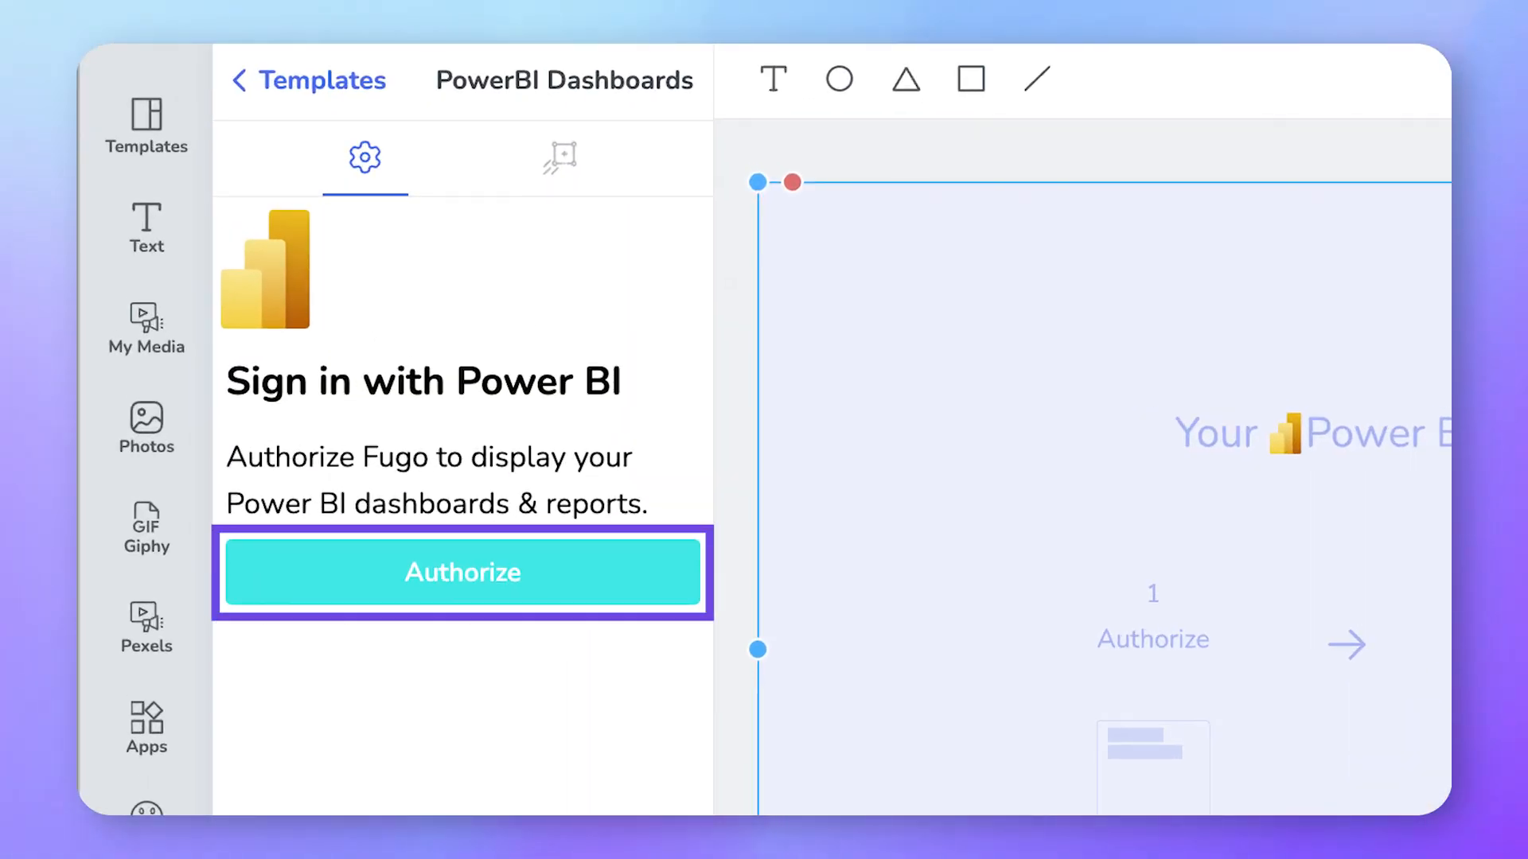
left_click(461, 572)
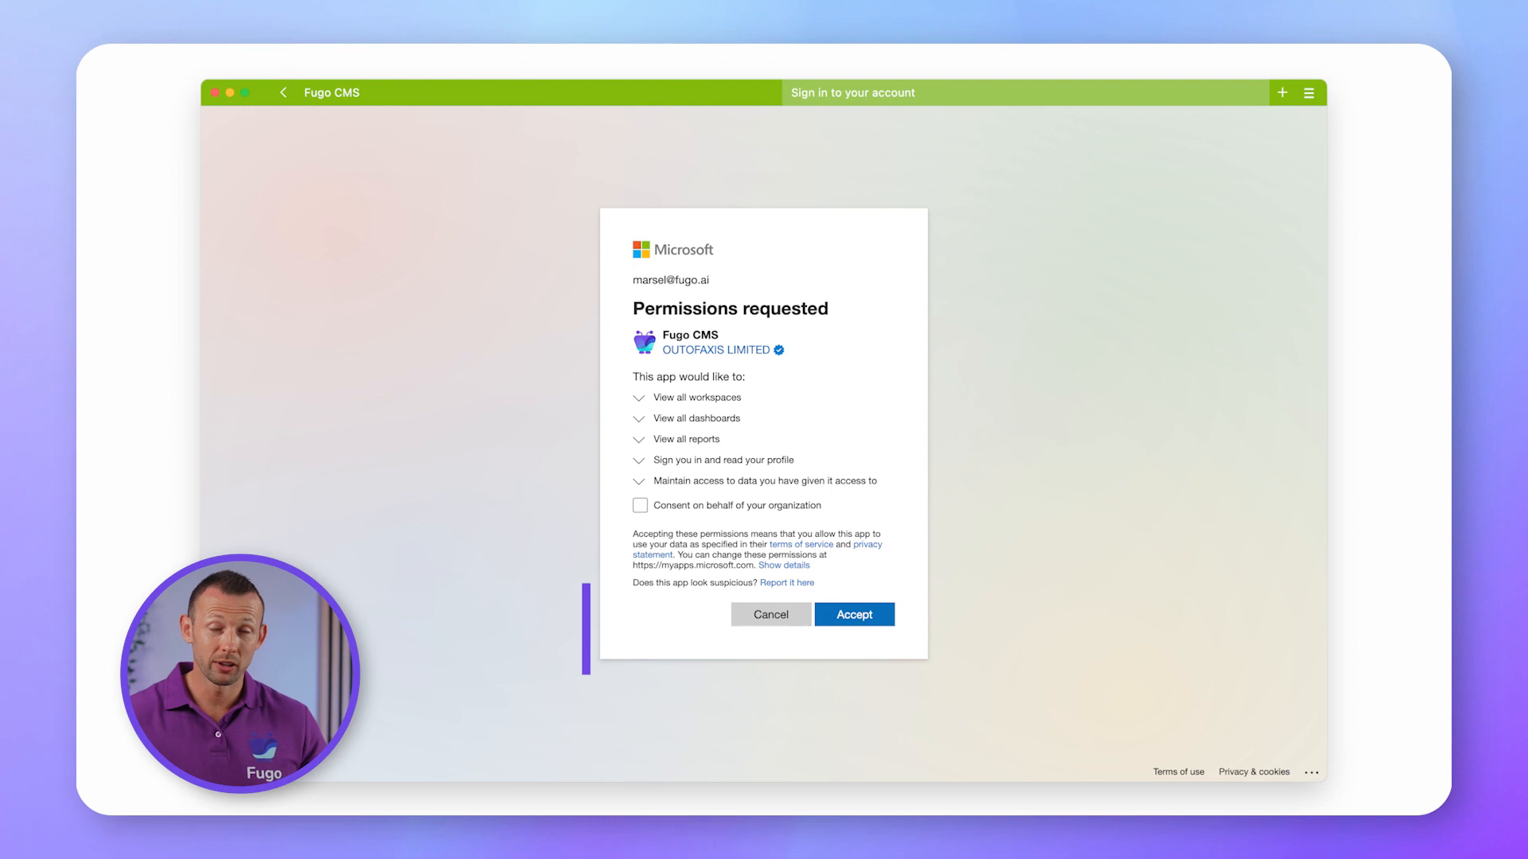
left_click(854, 614)
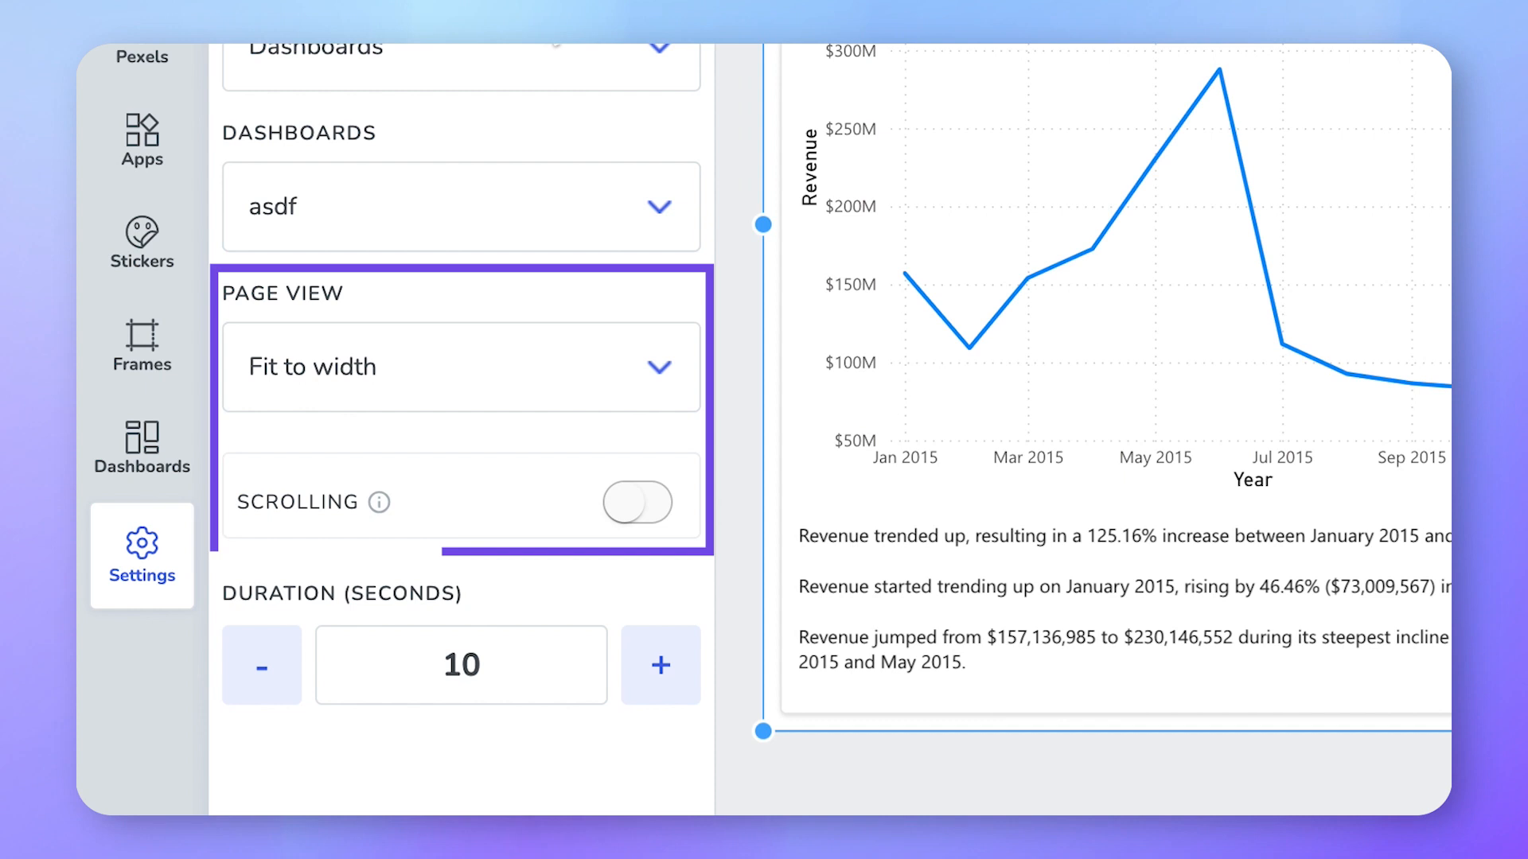
Enable scrolling for the Power BI dashboard in its settings panel
left_click(637, 502)
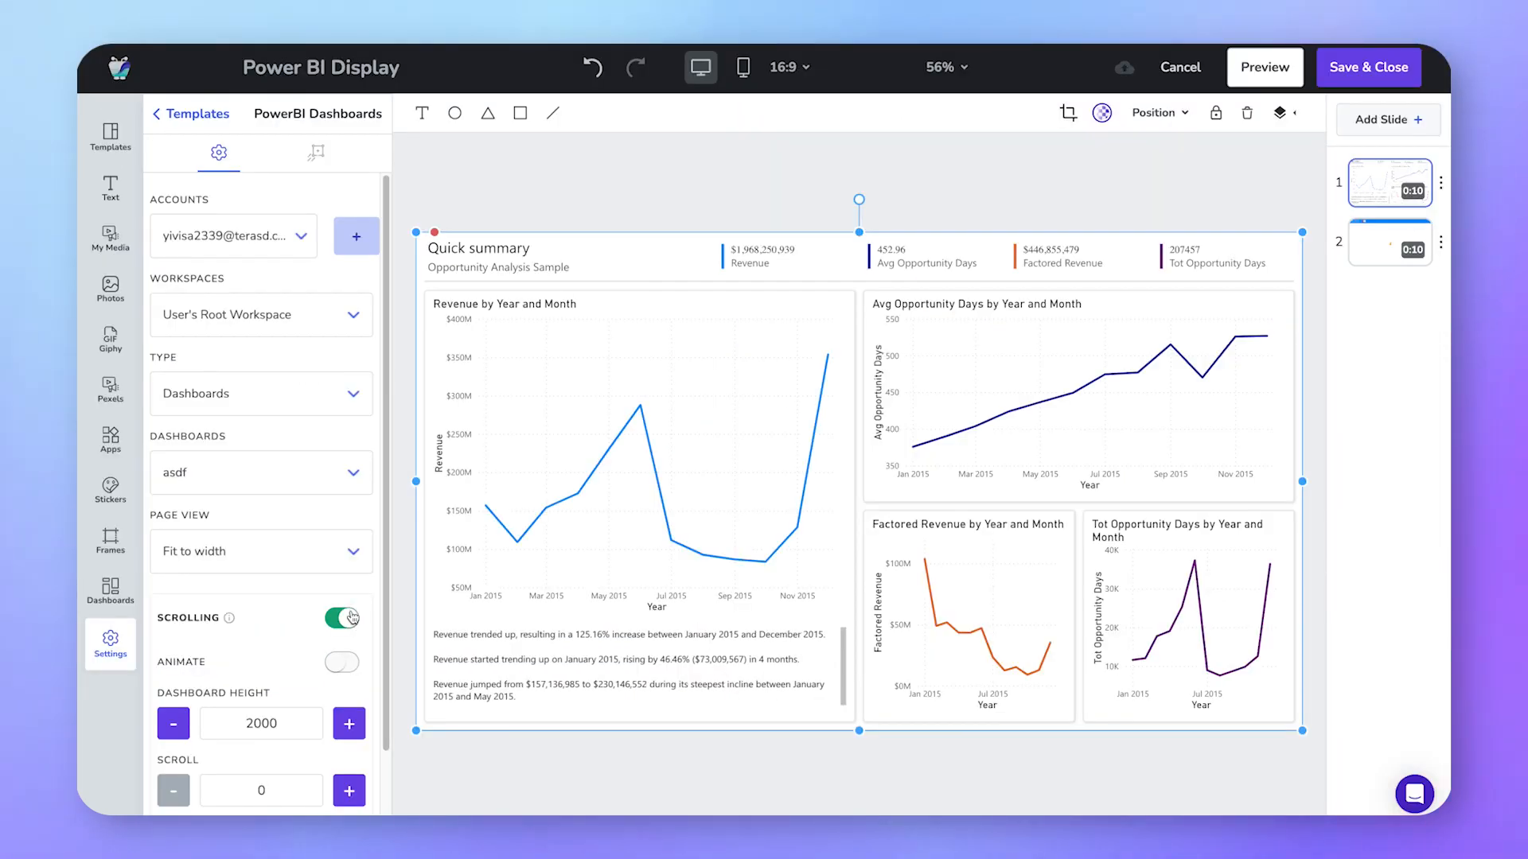
left_click(342, 617)
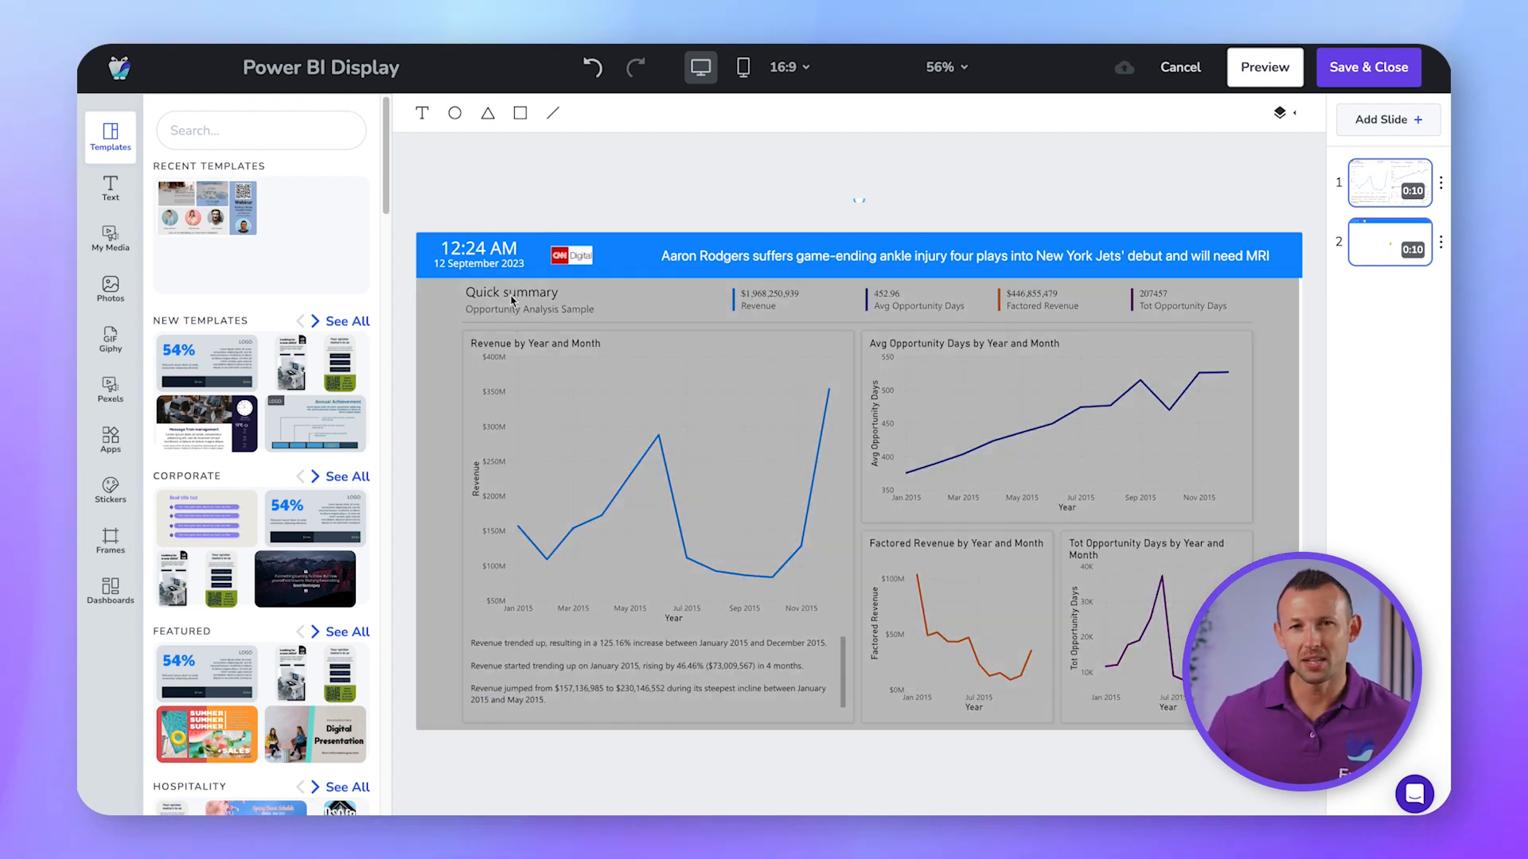
Add the World Clock and CNN News widgets to the top bar and save the Power BI Display design
left_click(477, 255)
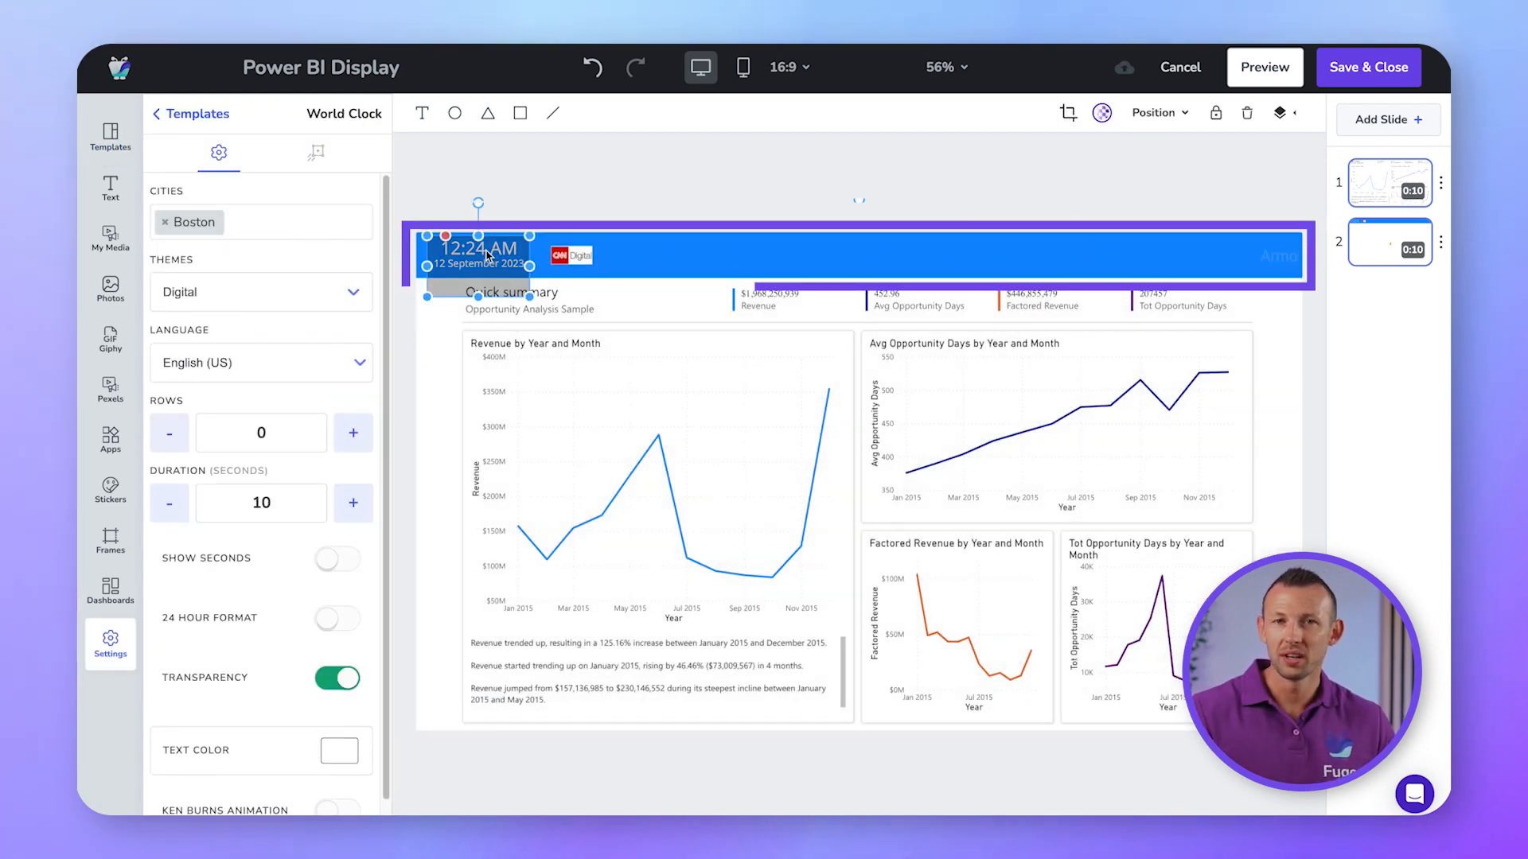
left_click(570, 256)
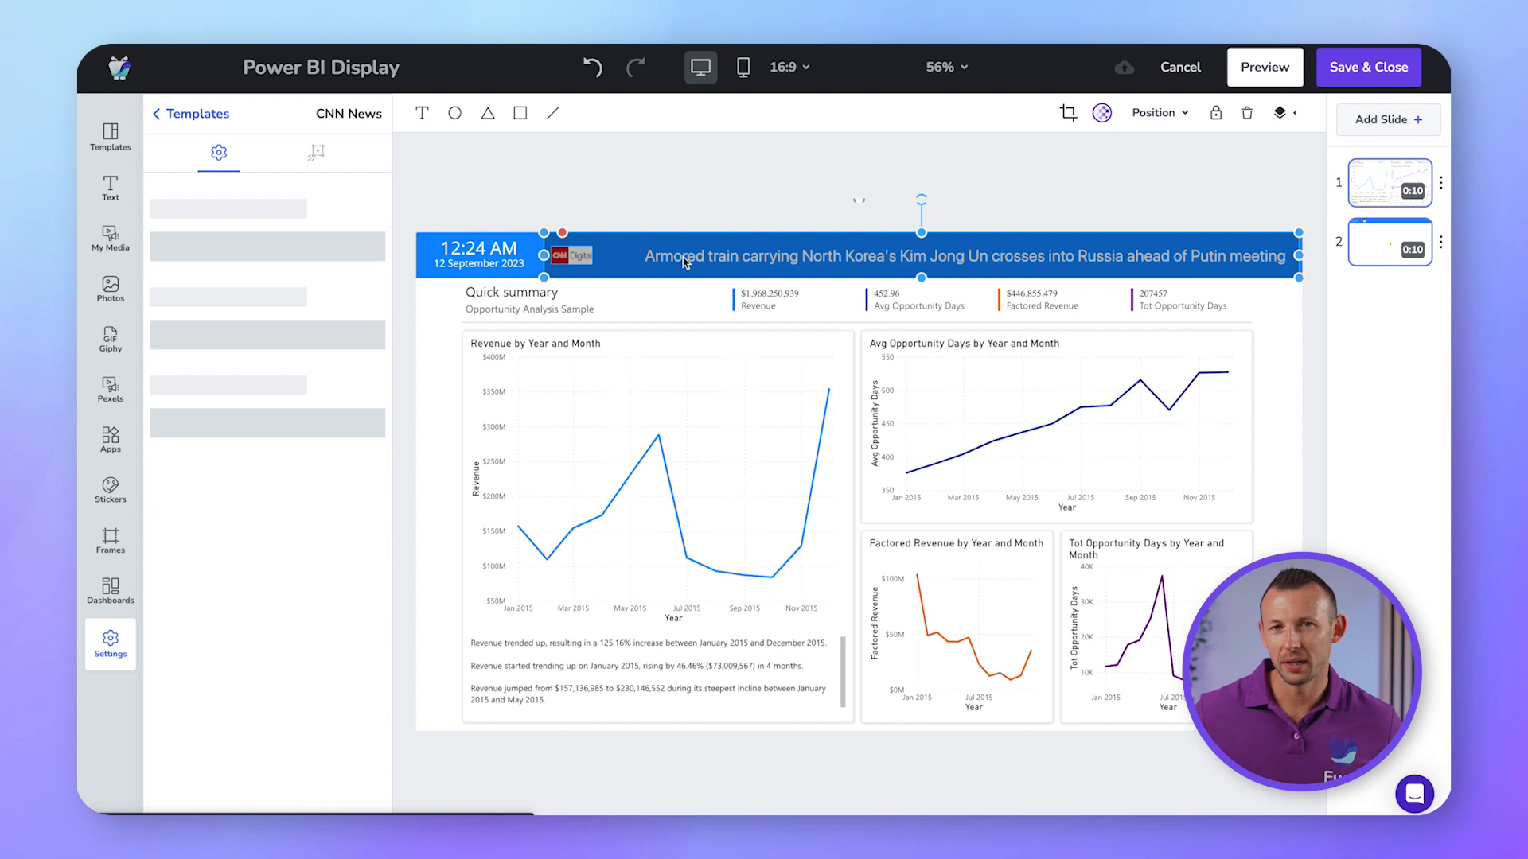
left_click(218, 153)
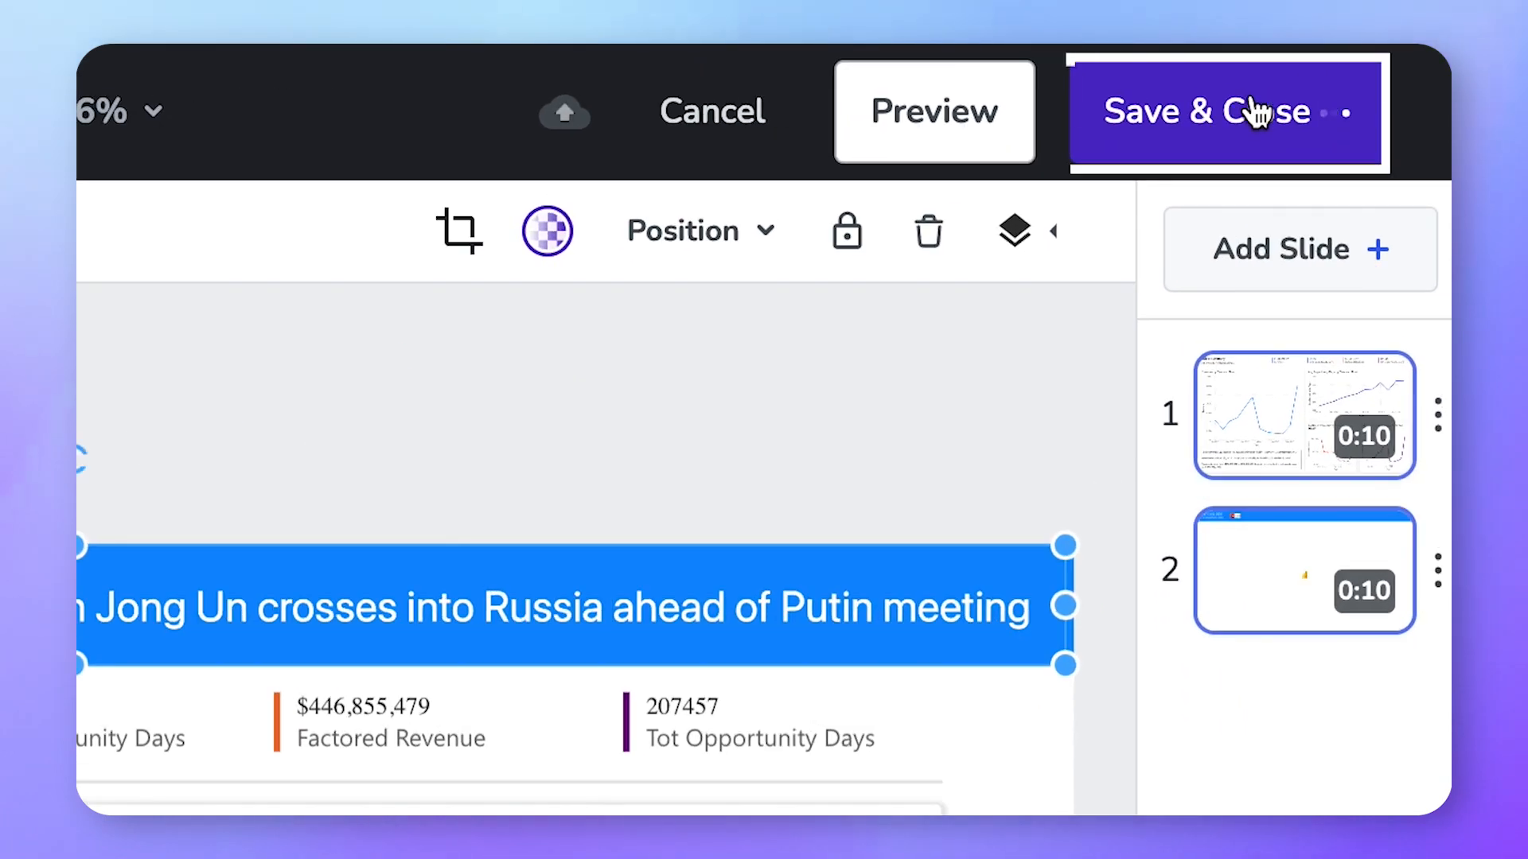
left_click(1208, 111)
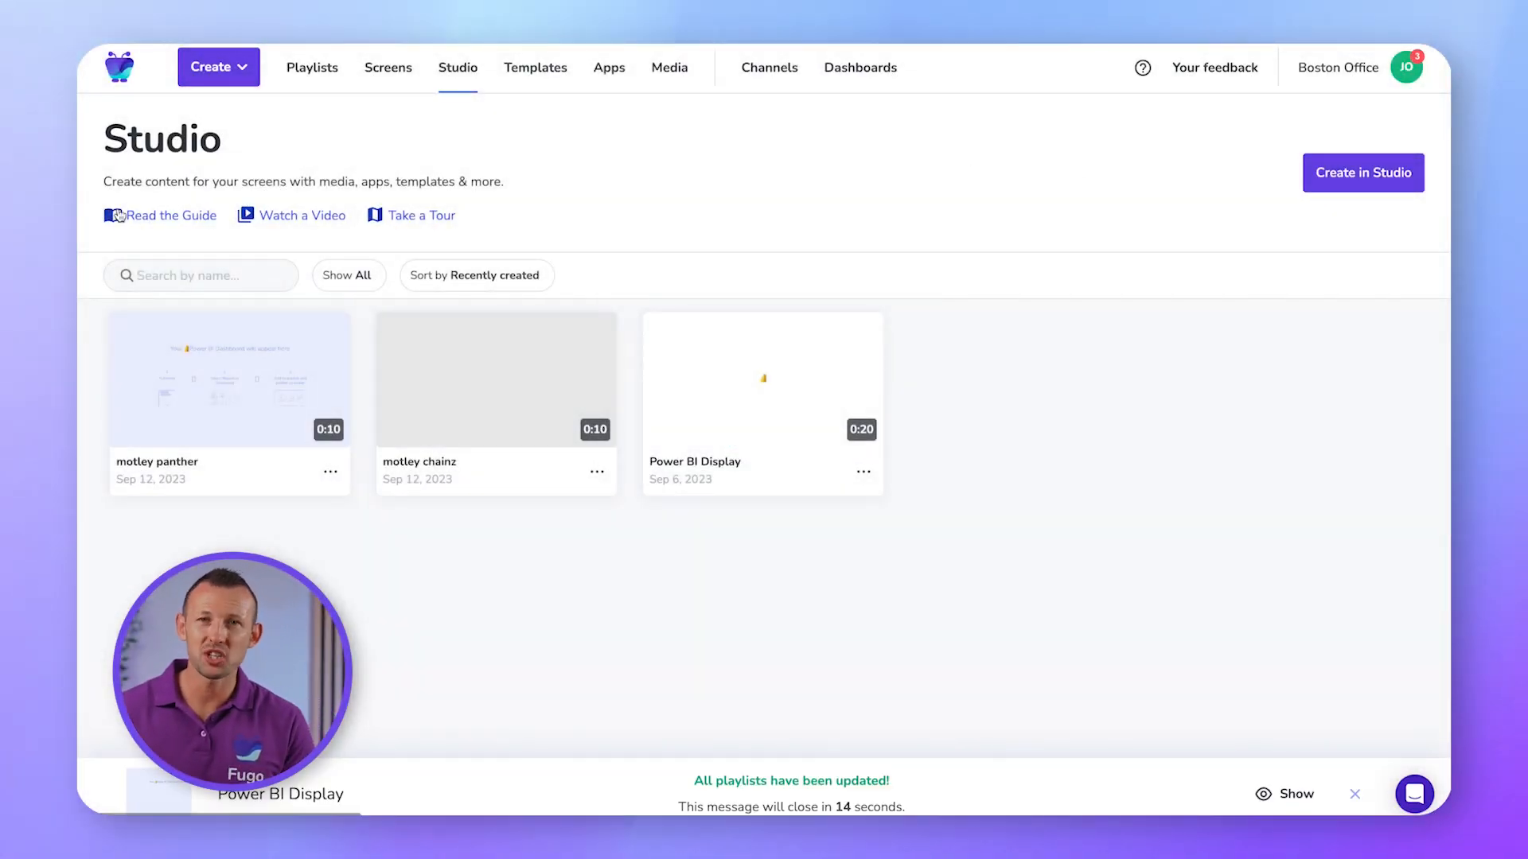
Return to the Templates home page from the Studio list
left_click(535, 66)
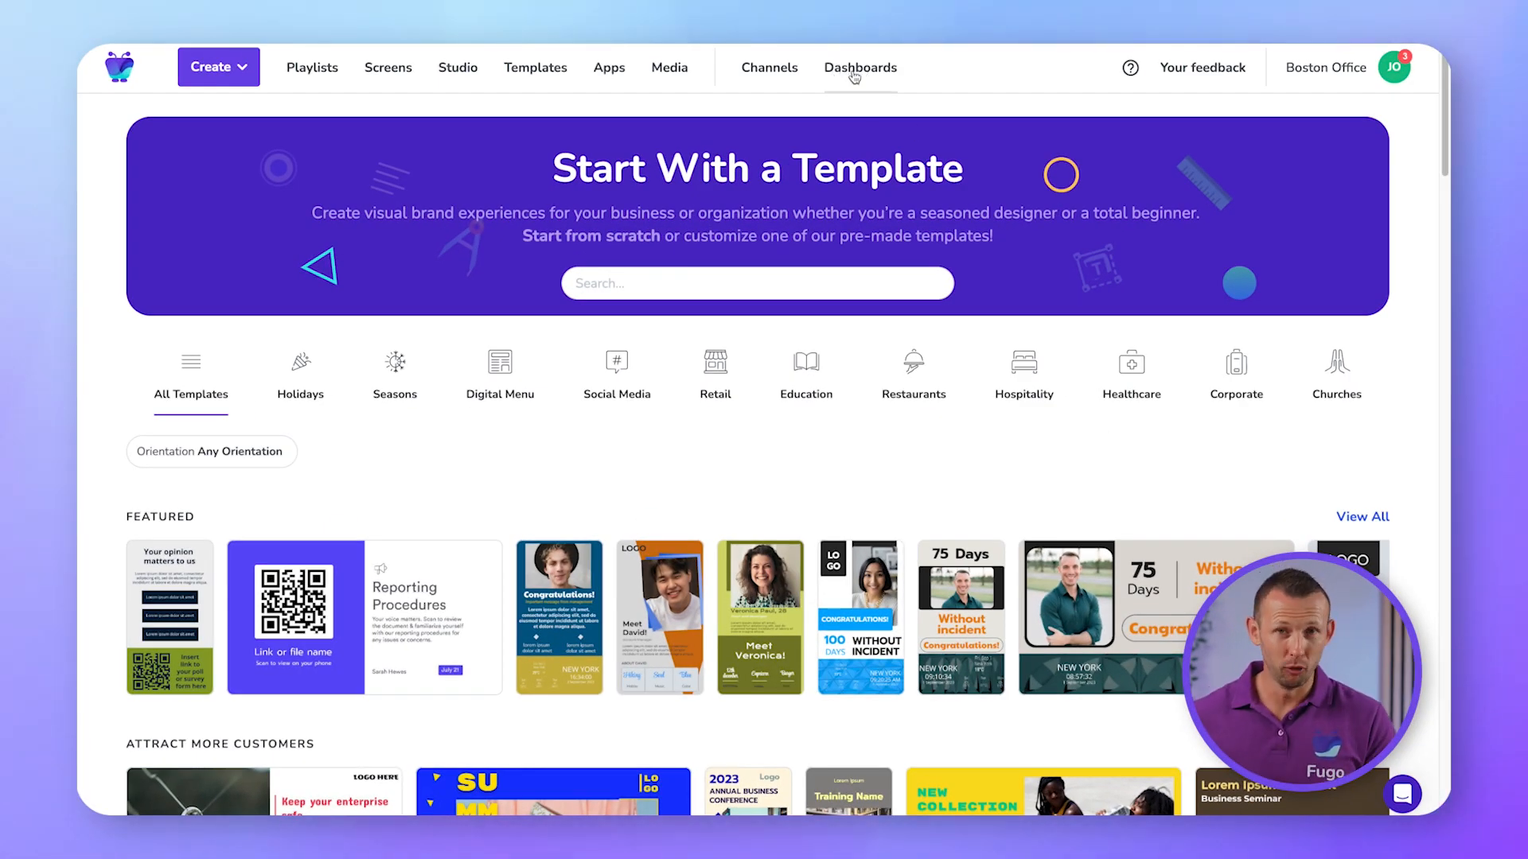
Create a new dashboard from the pasted Power BI report URL
left_click(860, 67)
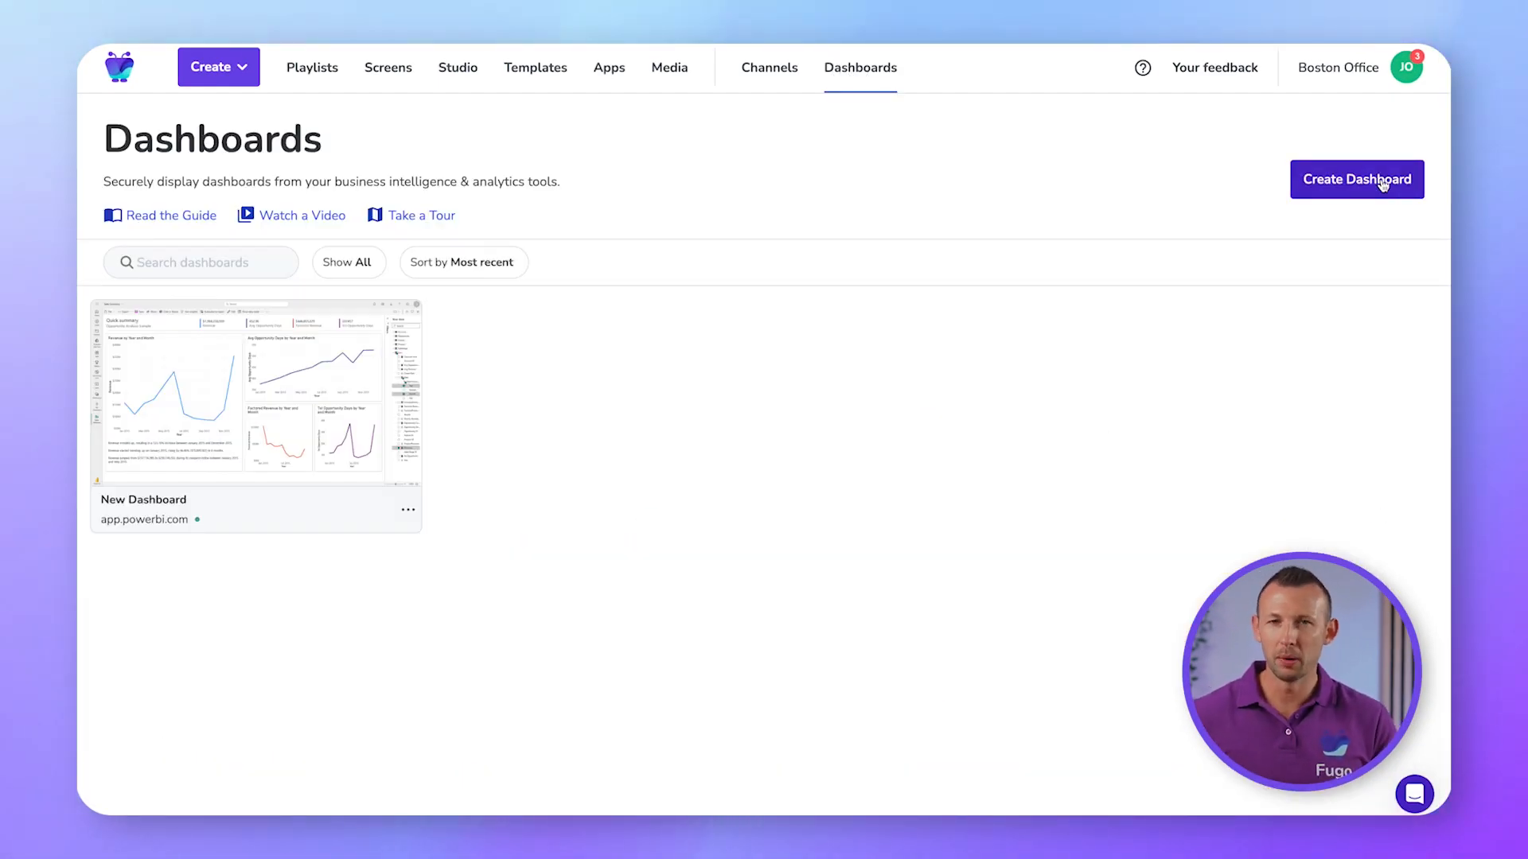
left_click(1355, 180)
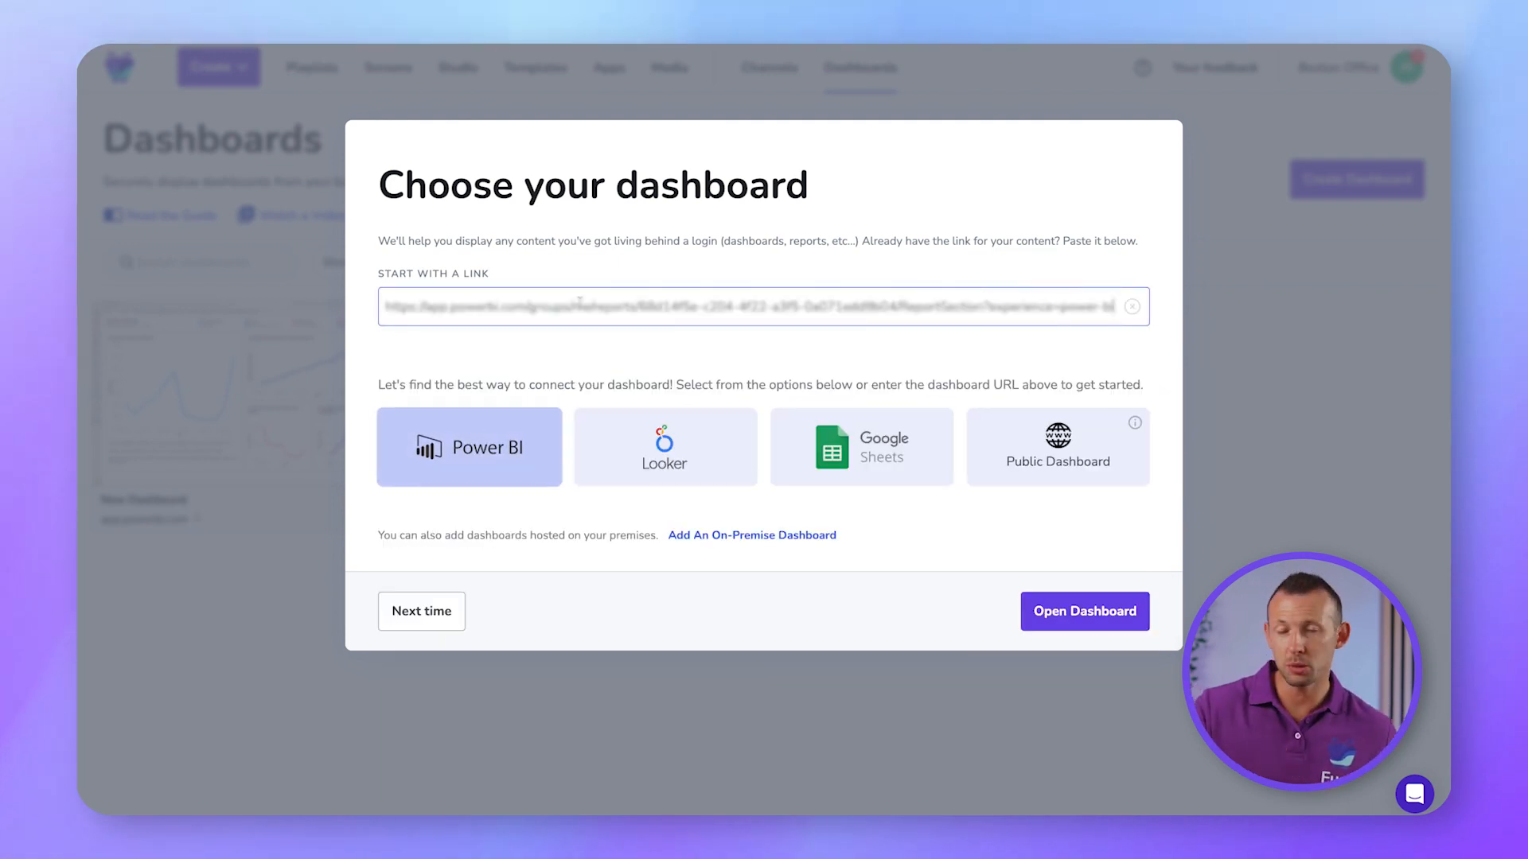
left_click(1084, 611)
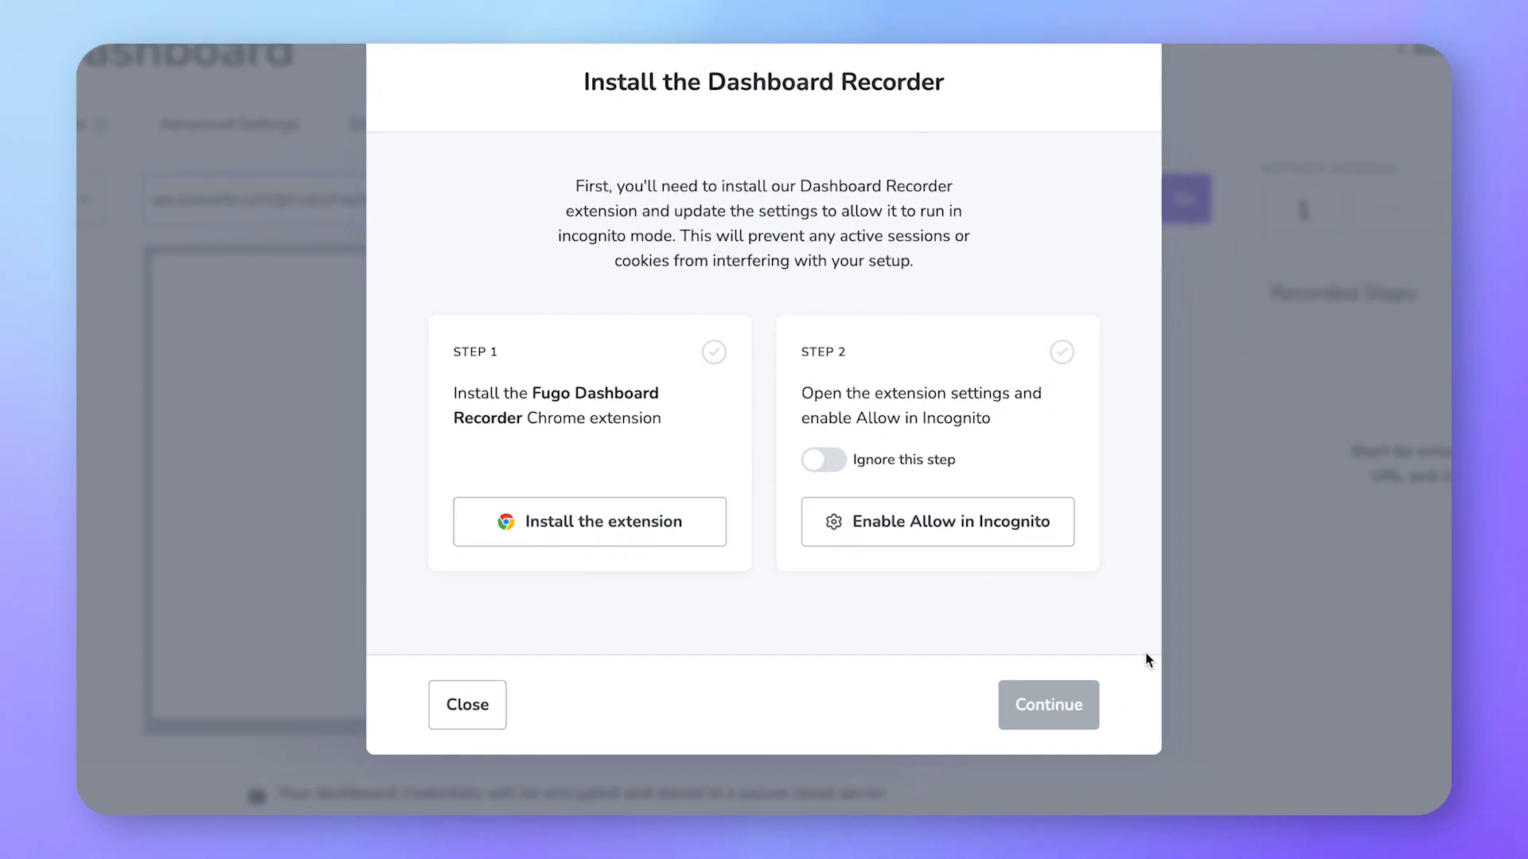
Install the Fugo Dashboard Recorder in Chrome, allow it in Incognito, and continue
left_click(588, 521)
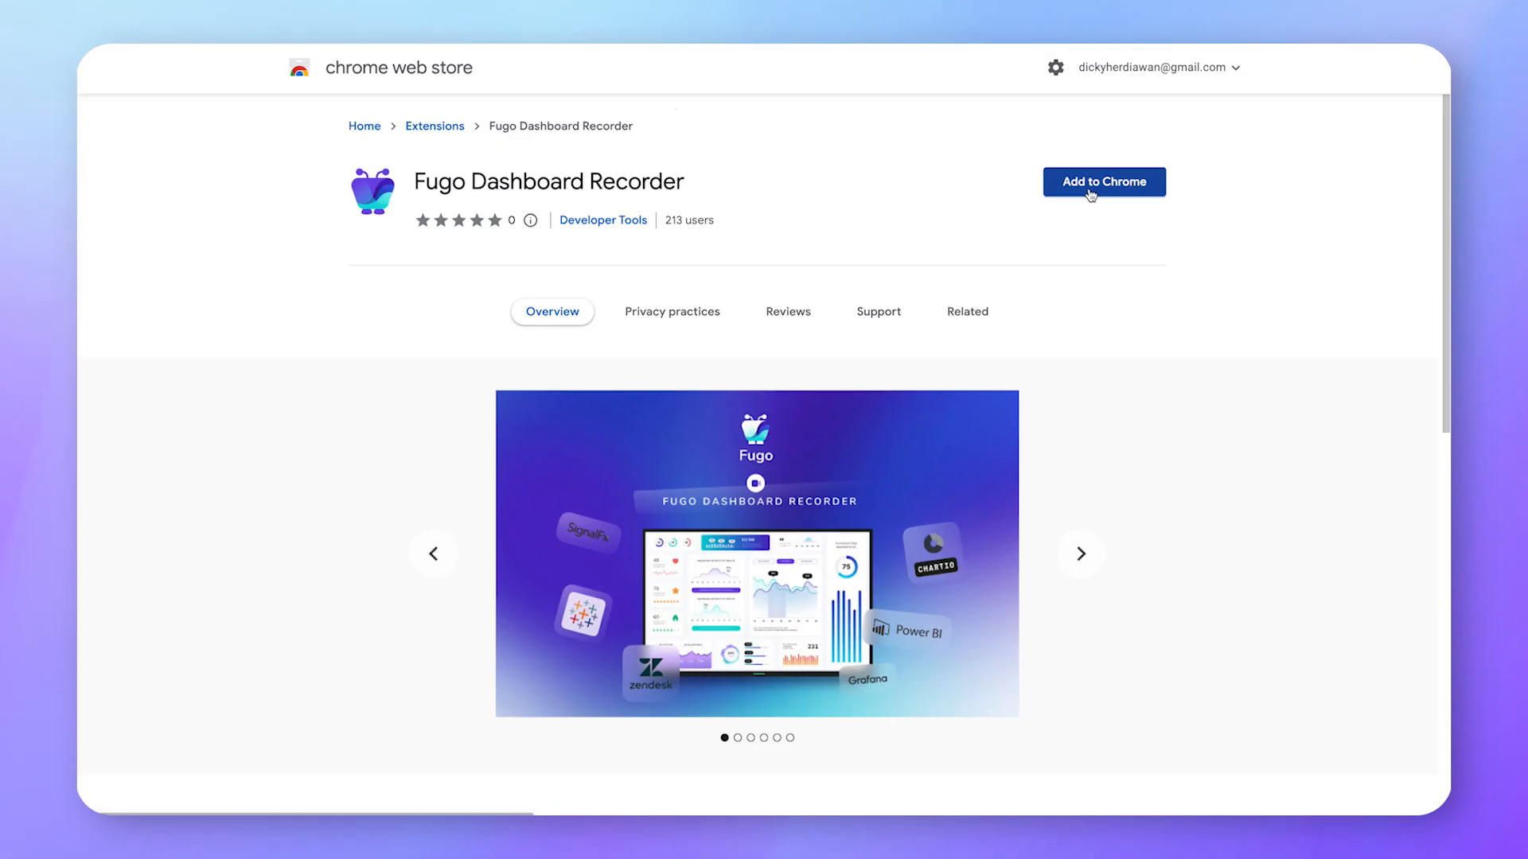
left_click(1104, 182)
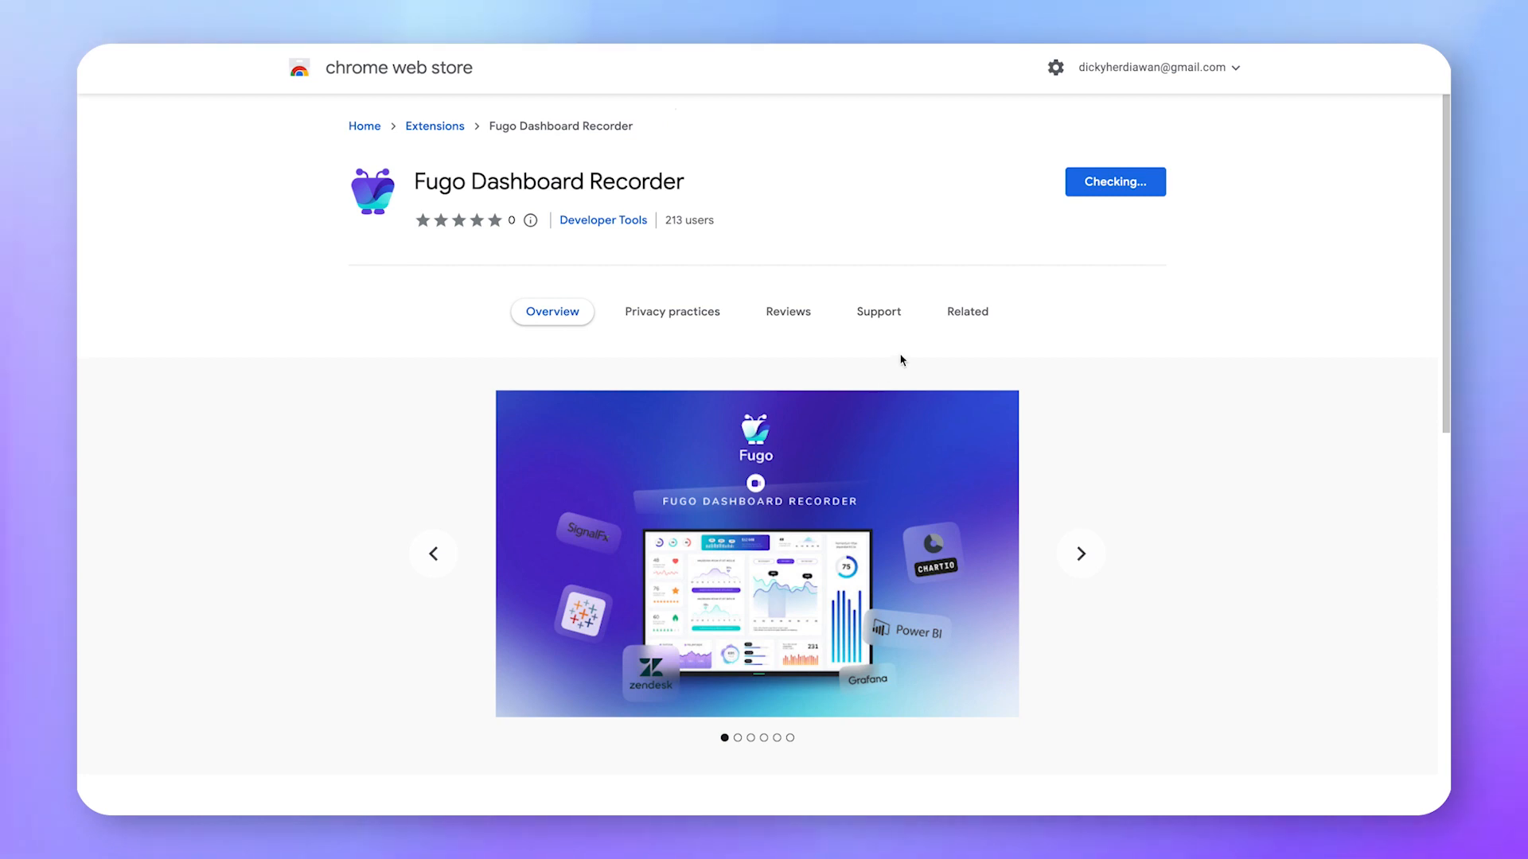
left_click(1114, 181)
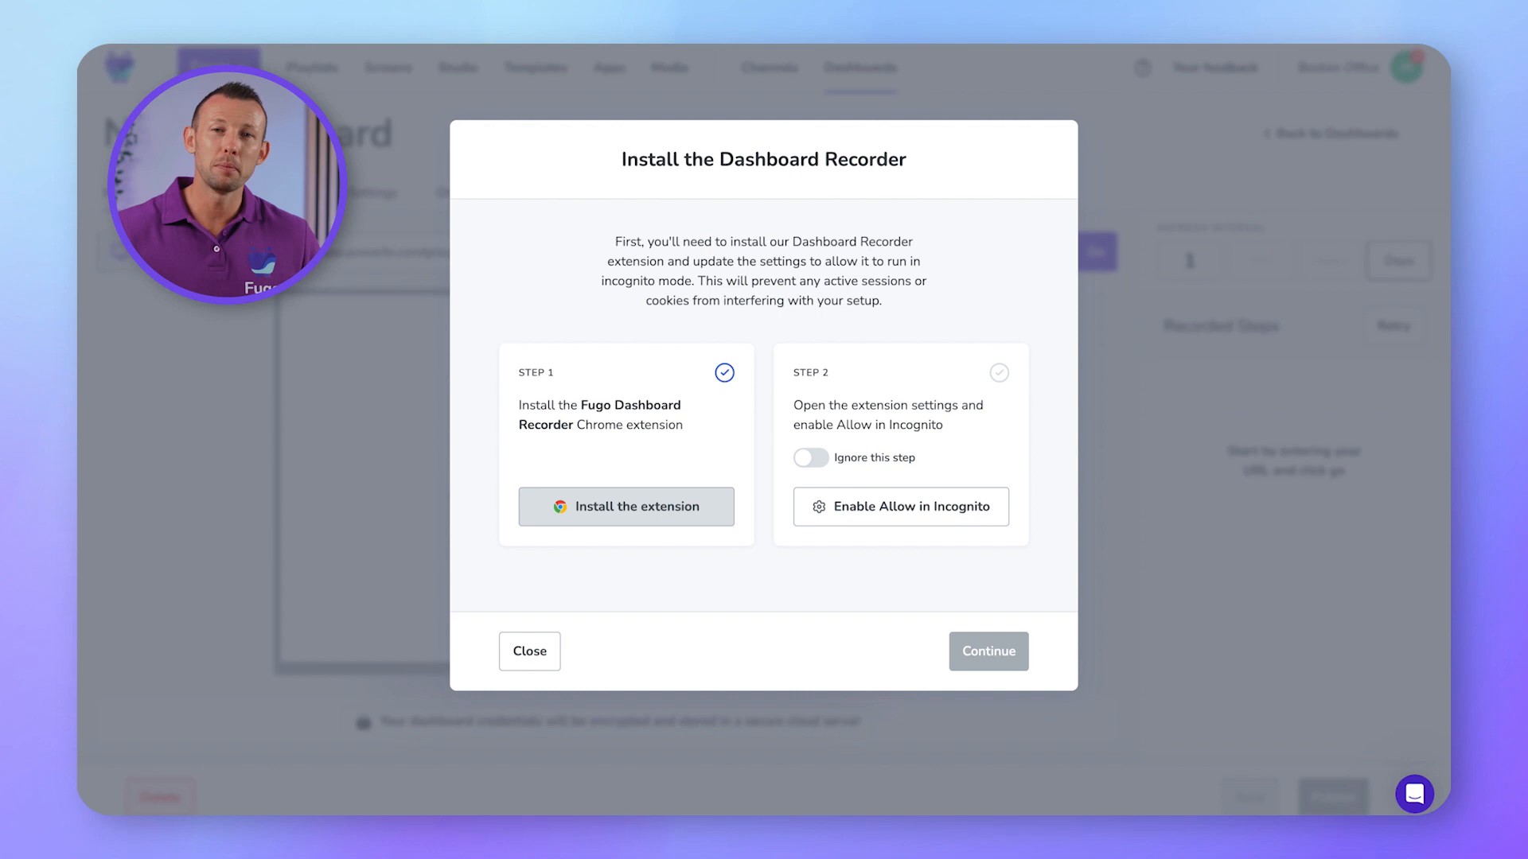
left_click(899, 506)
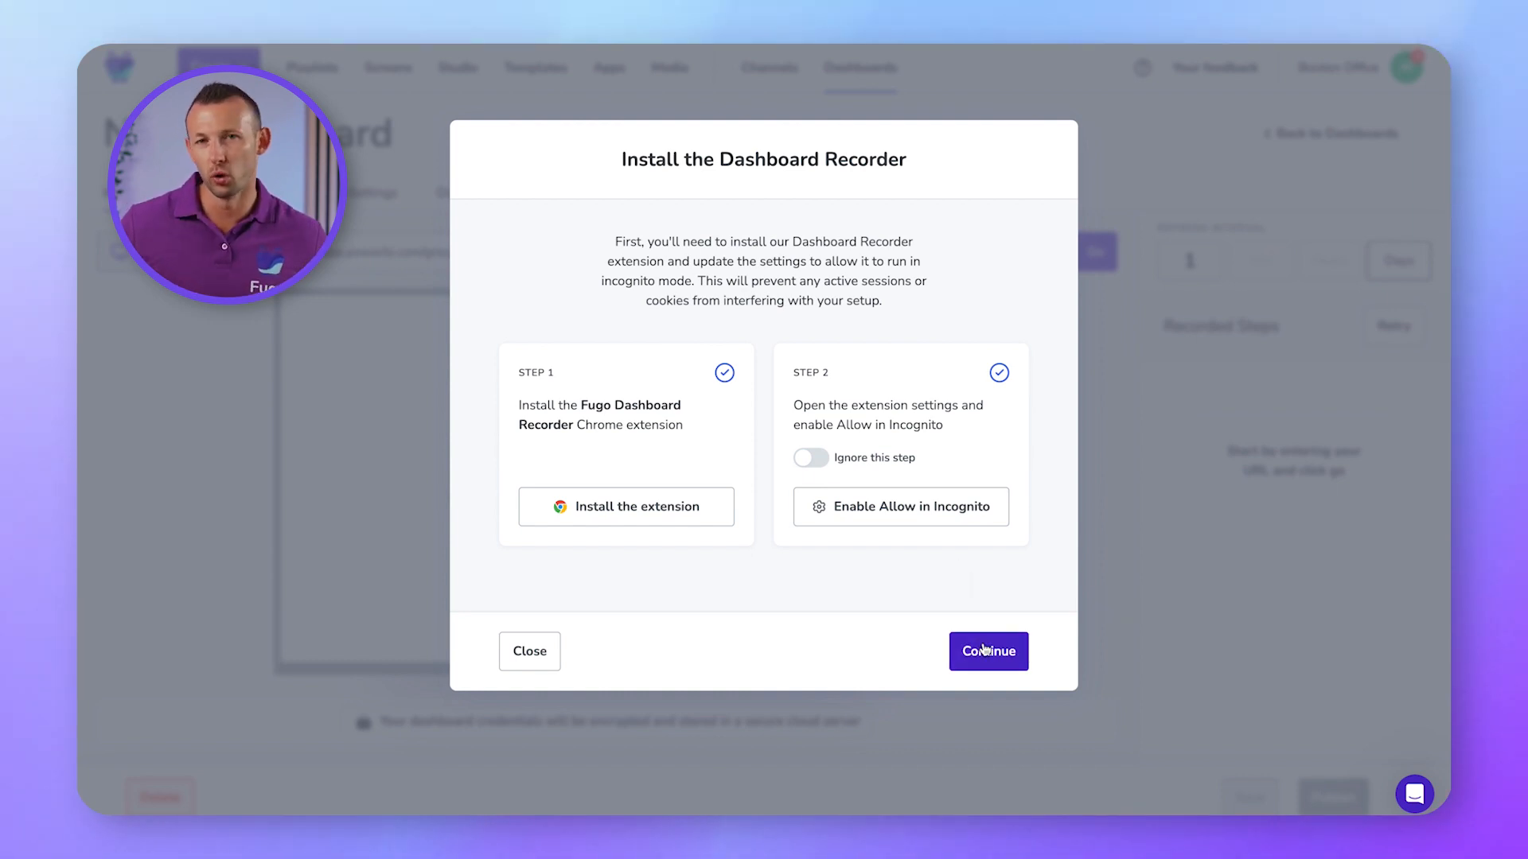
left_click(987, 650)
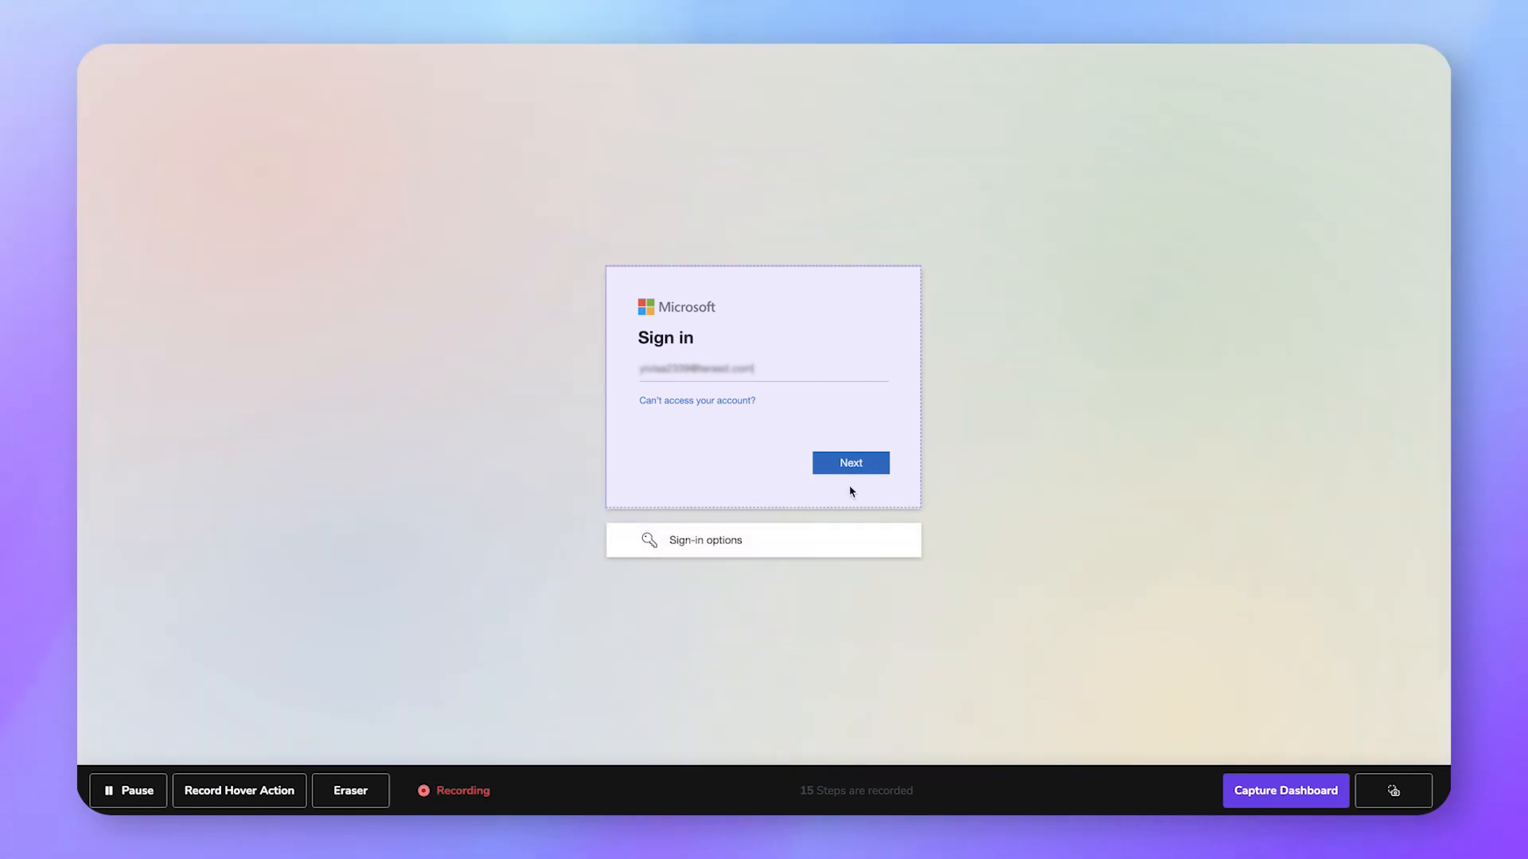
Record the Microsoft sign-in with code verification and capture the Sales Summary report page
left_click(849, 462)
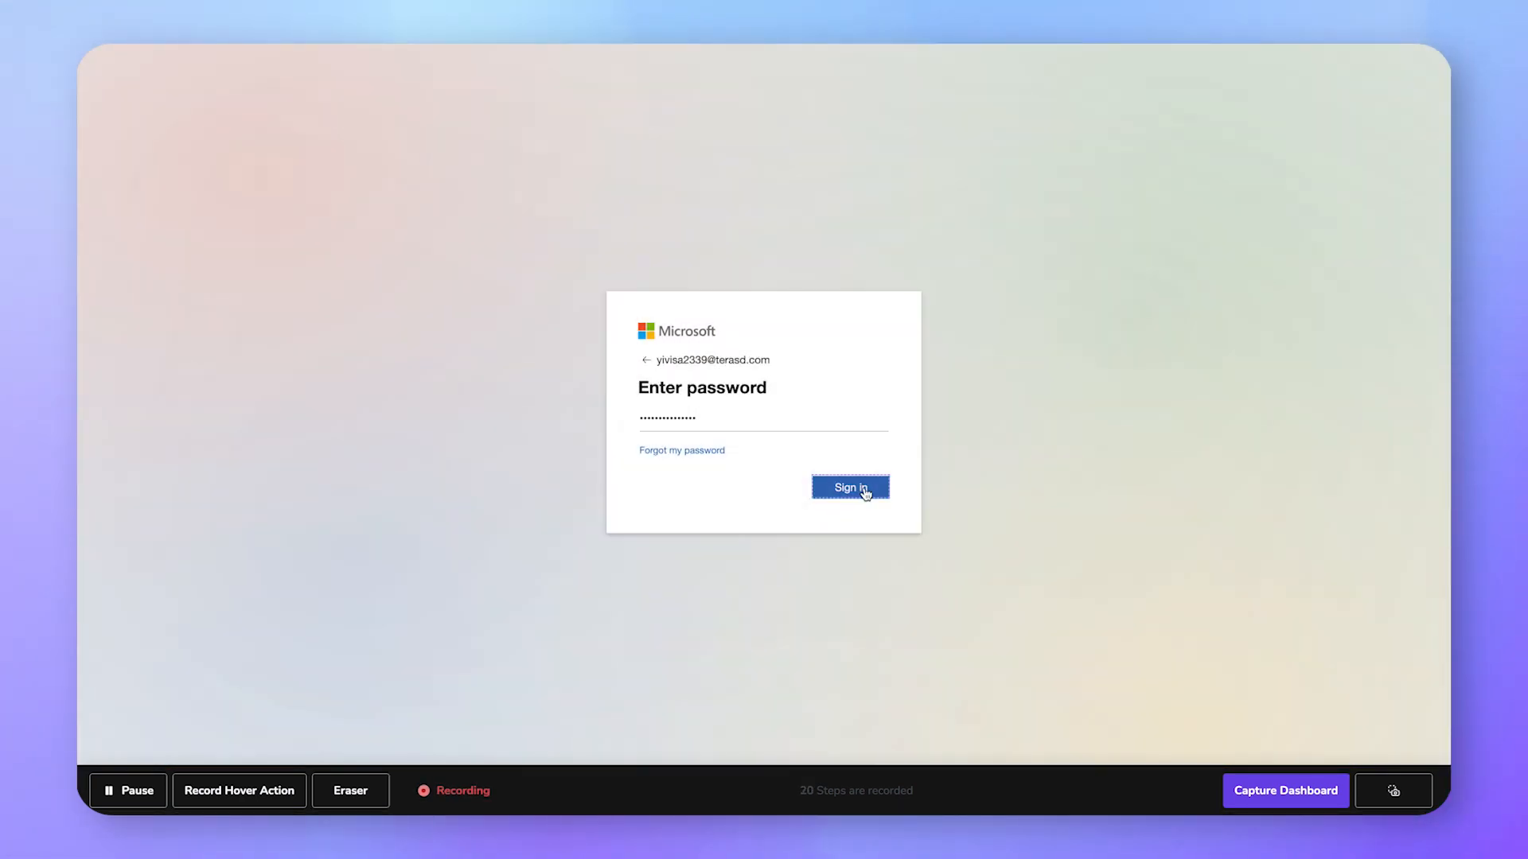
left_click(849, 487)
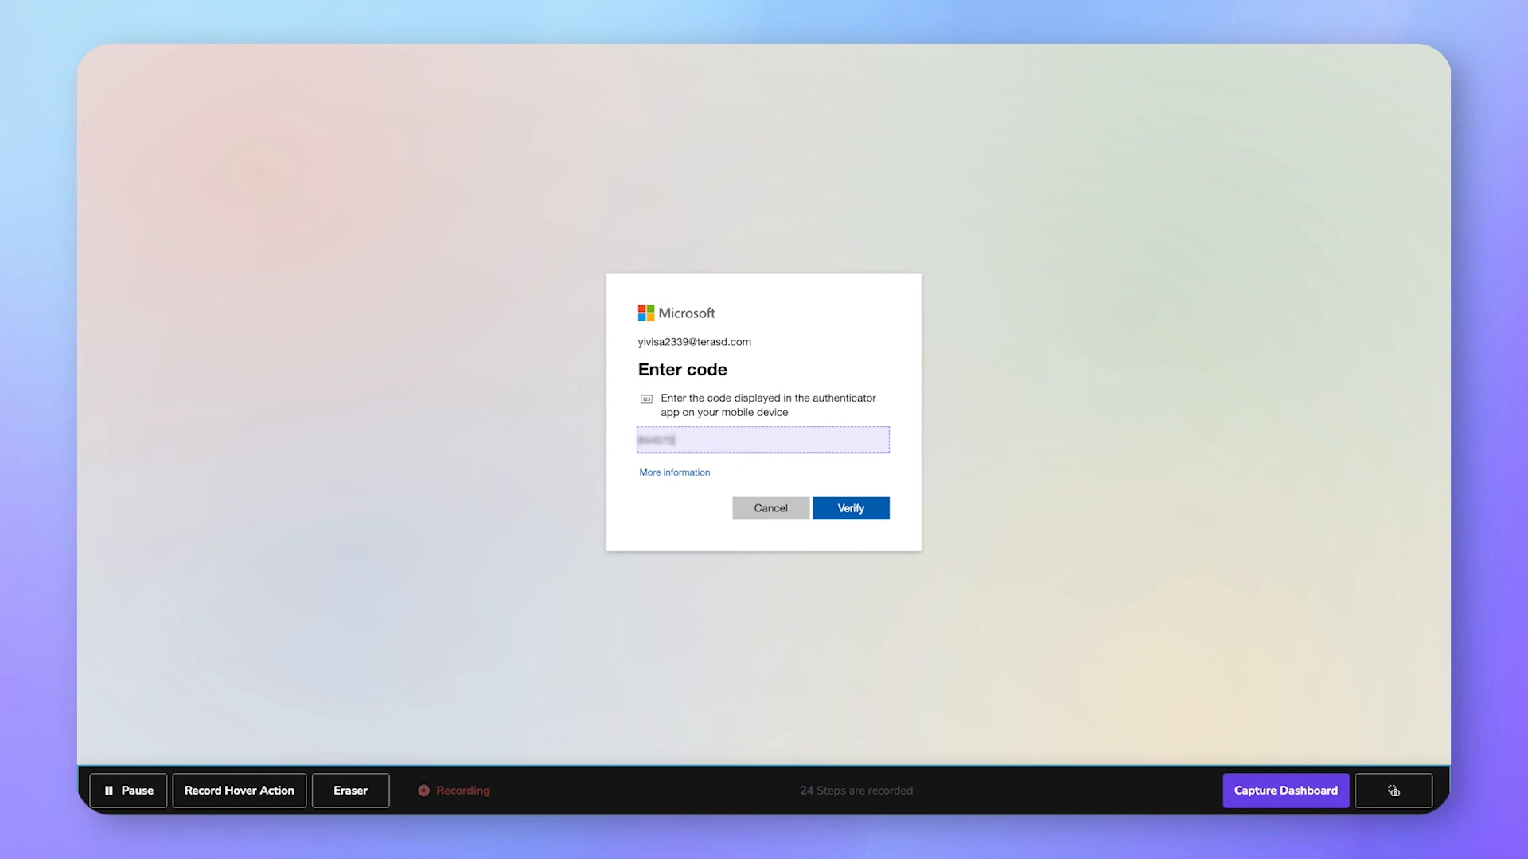
left_click(850, 507)
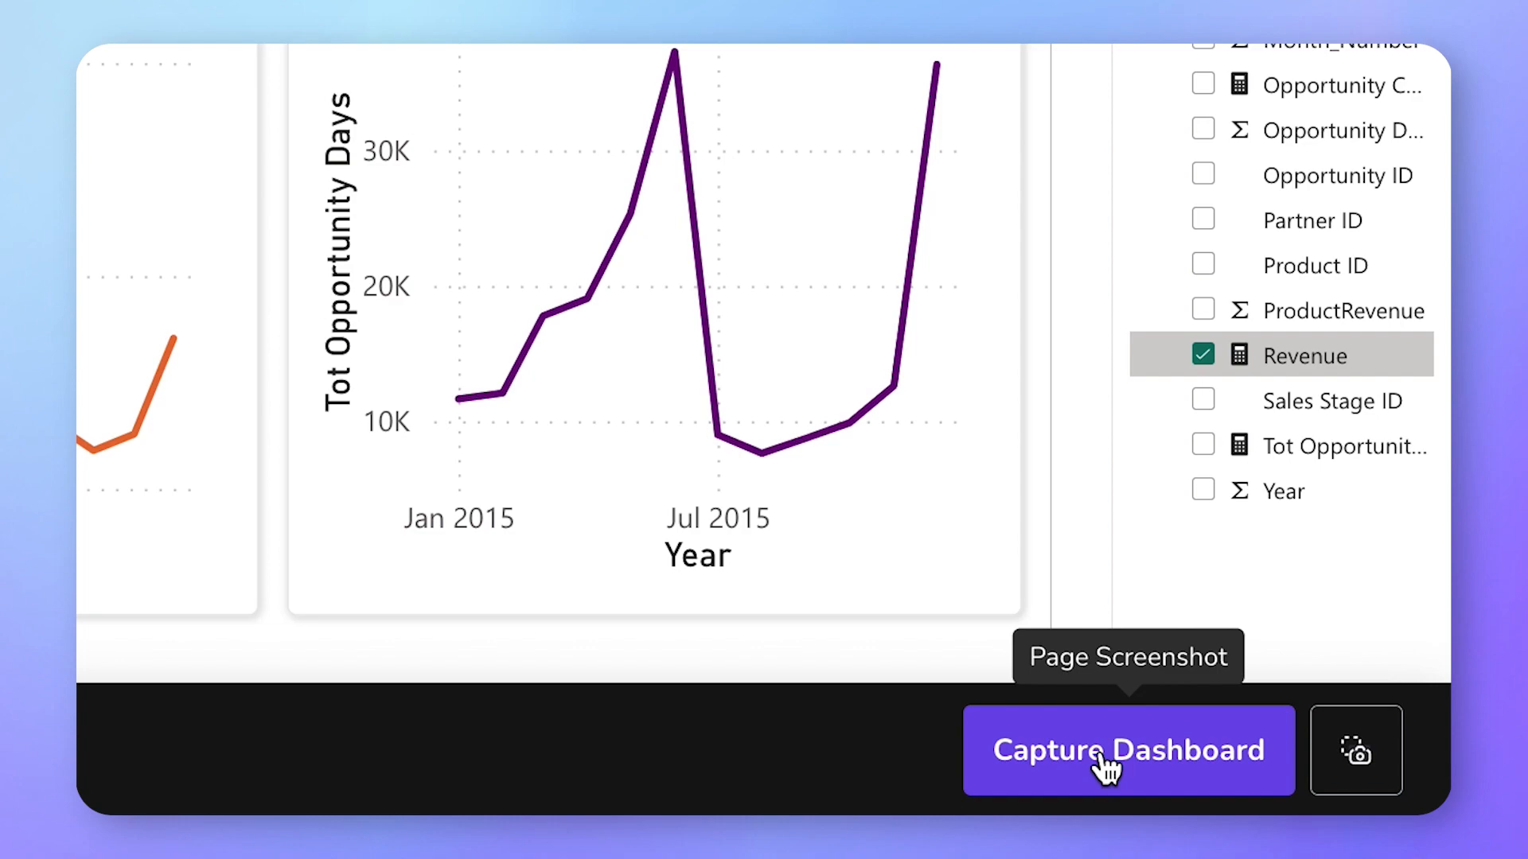
left_click(1127, 750)
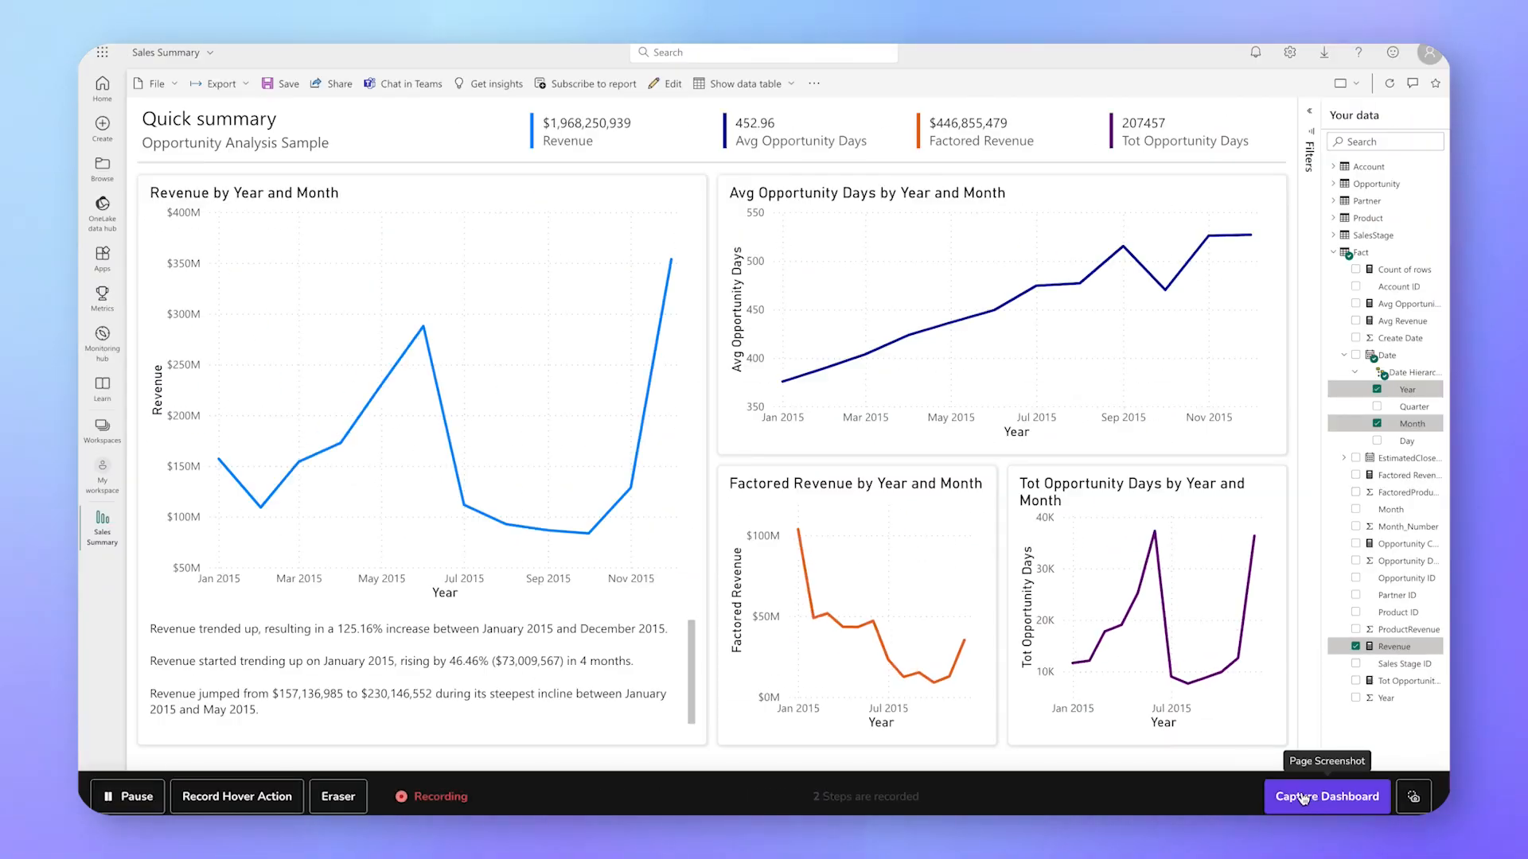
mouse_move(1267, 798)
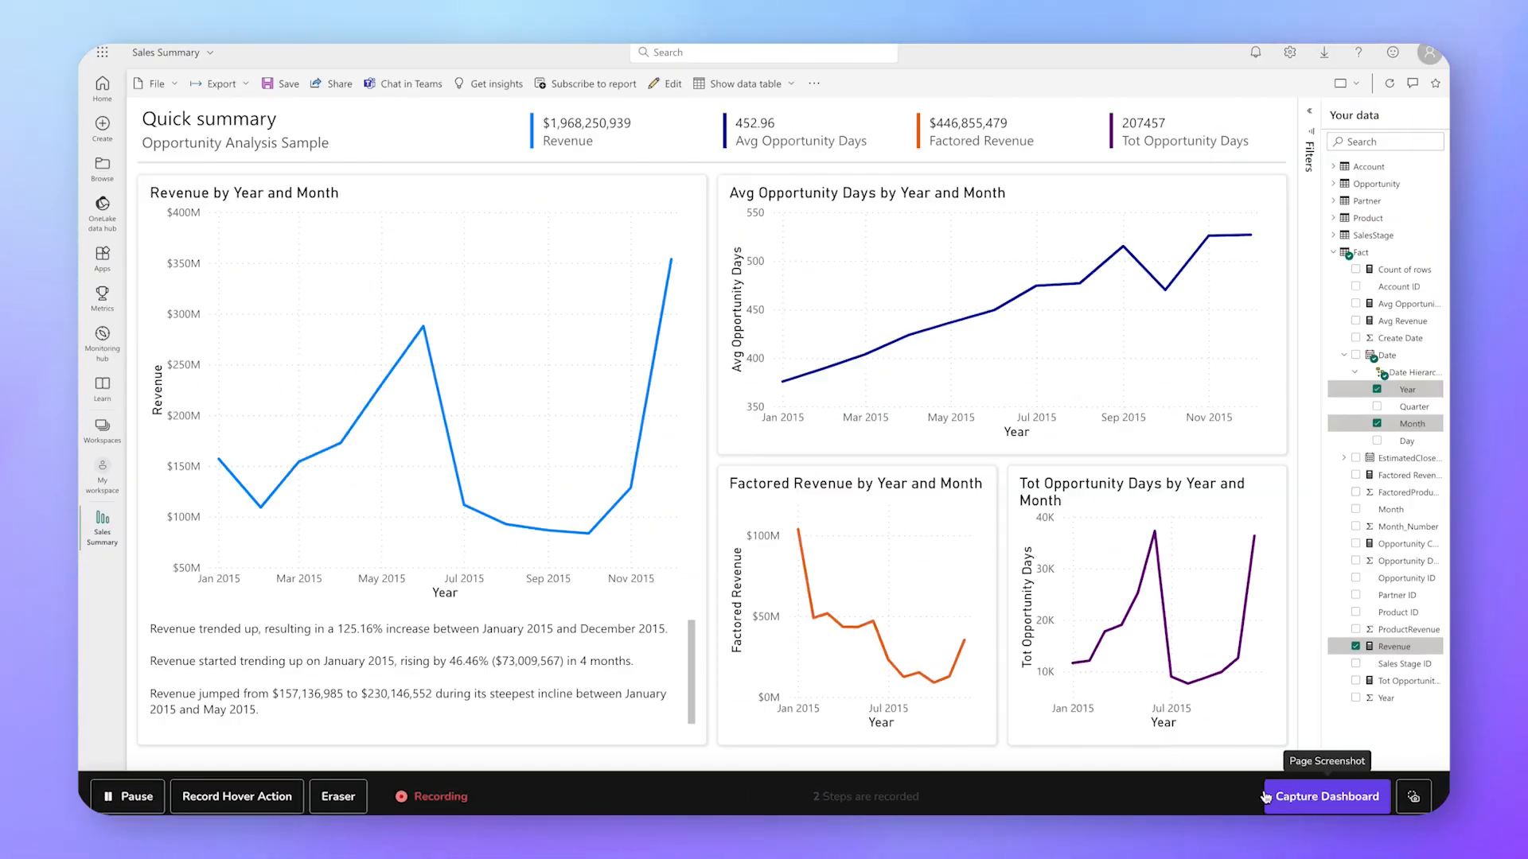
Erase the Tot Opportunity Days card from the recorded page and capture the cleaned dashboard
left_click(1324, 796)
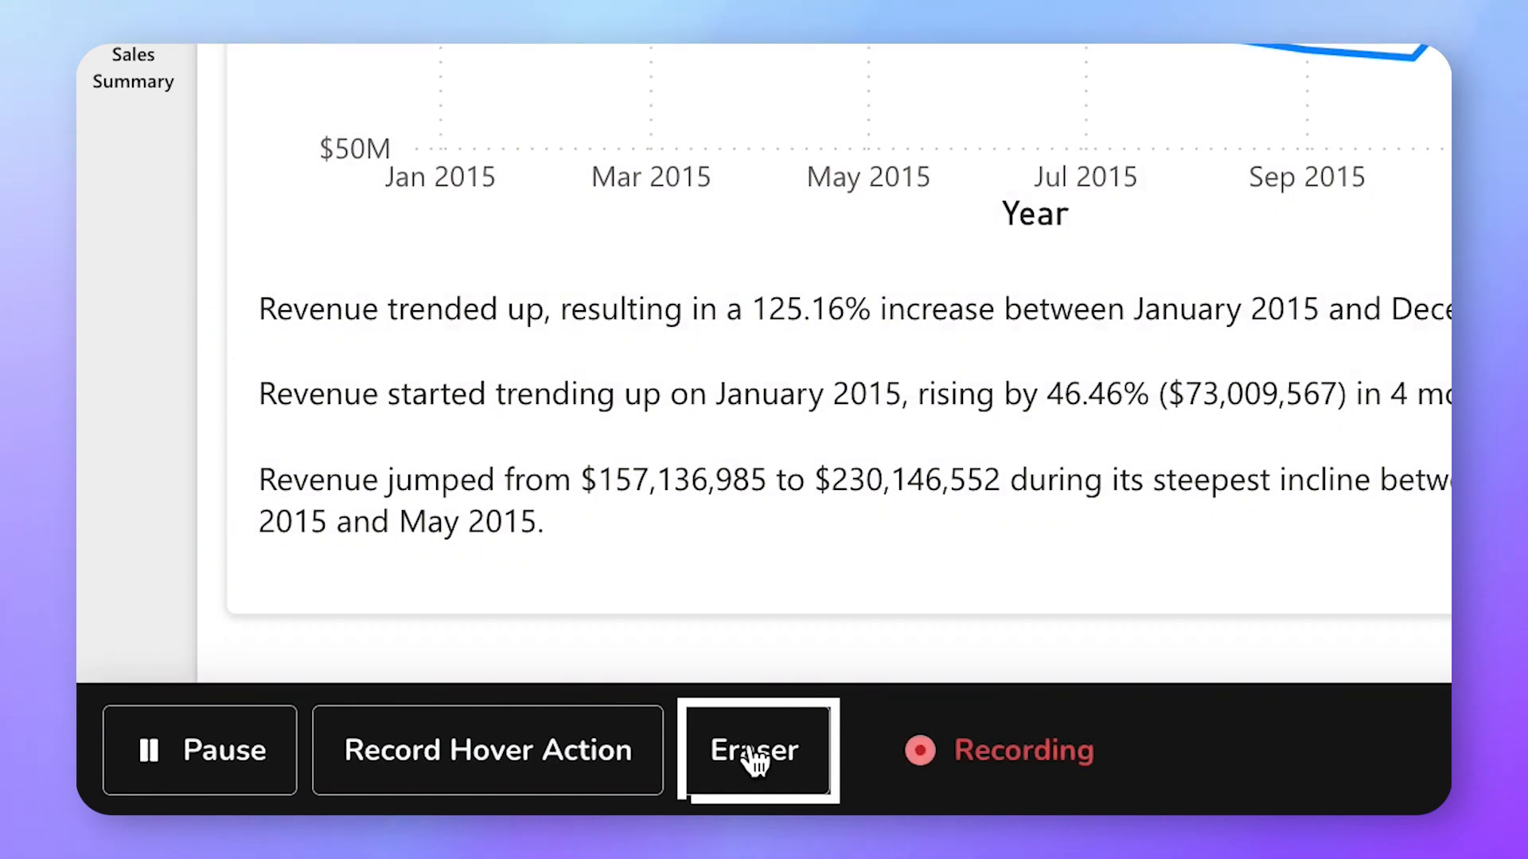
left_click(756, 751)
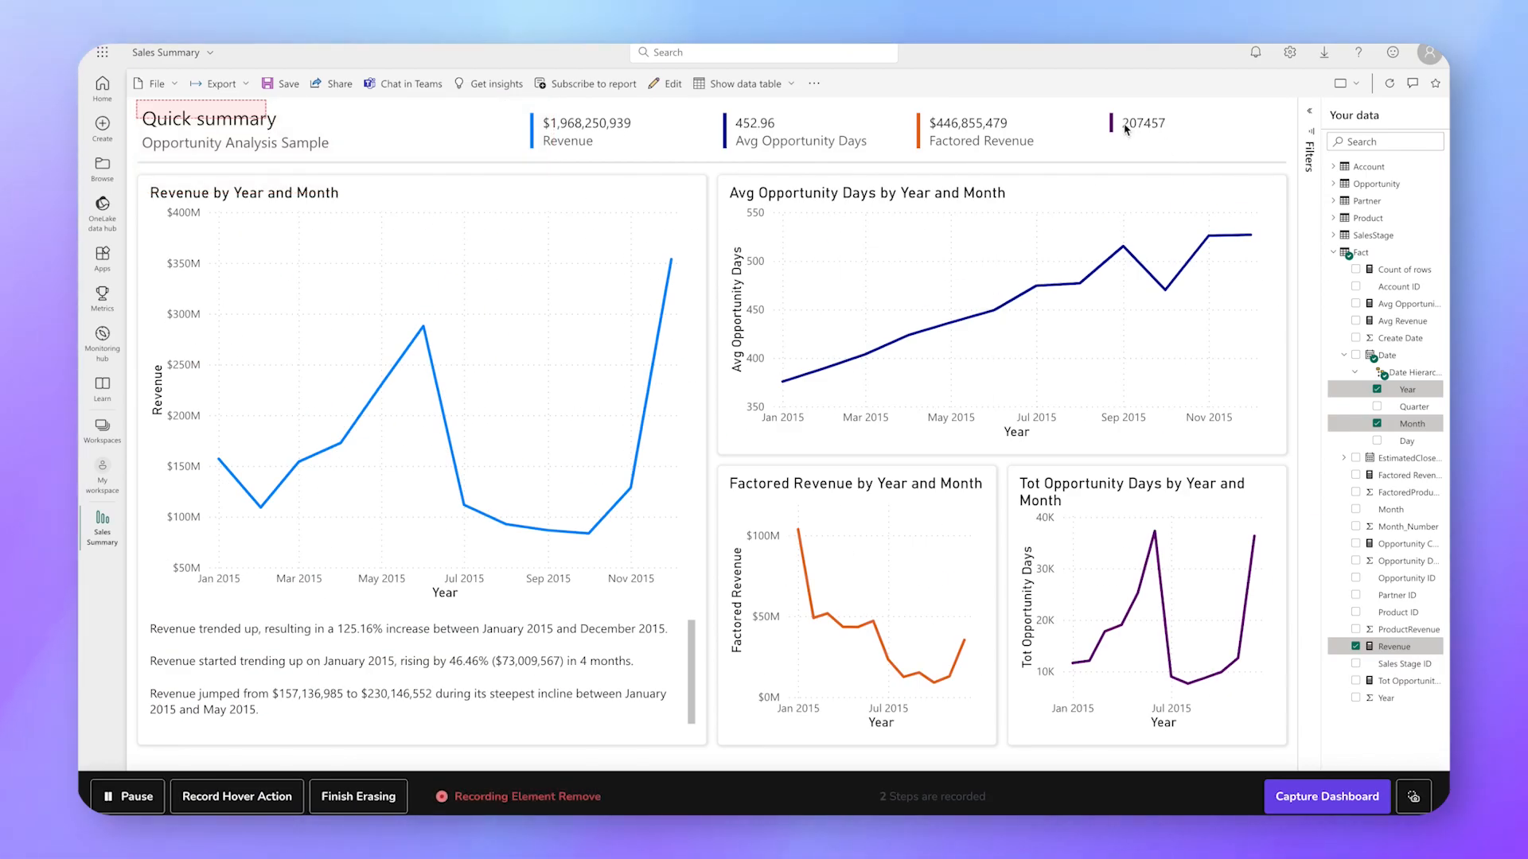
left_click(1140, 123)
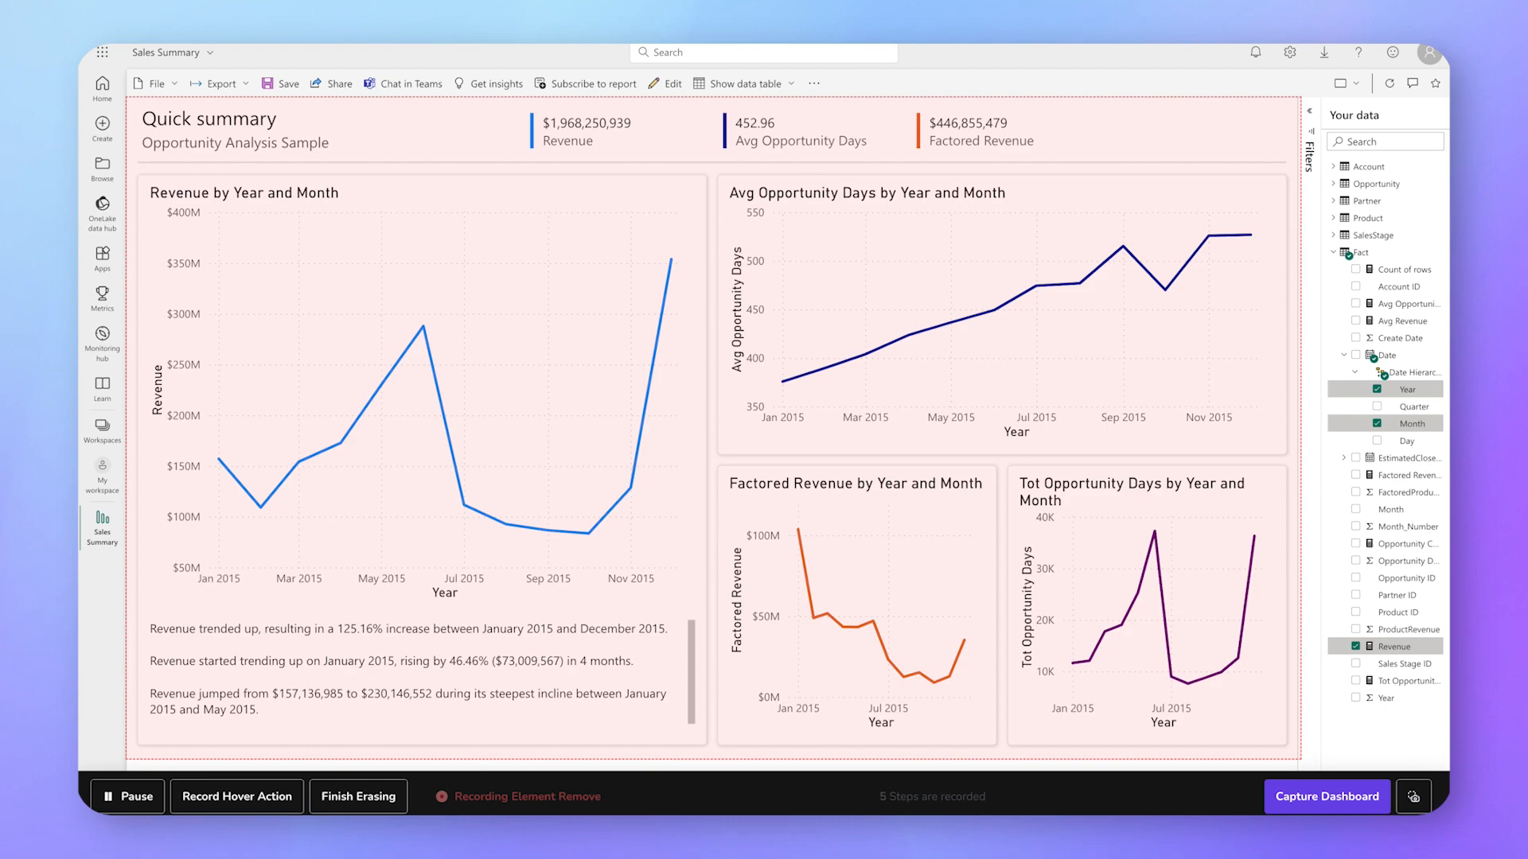
left_click(357, 796)
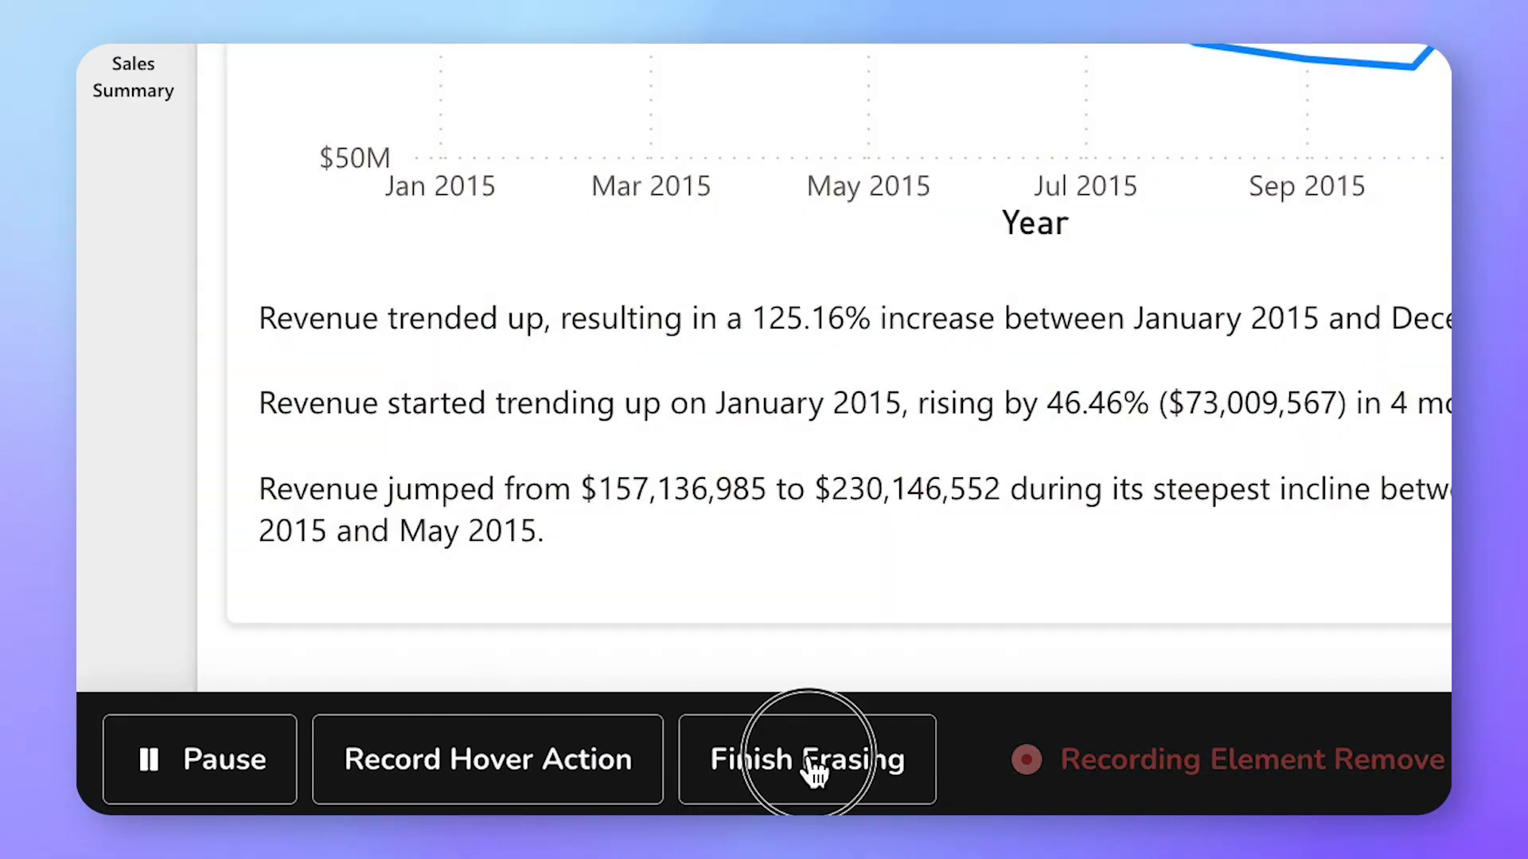
left_click(805, 759)
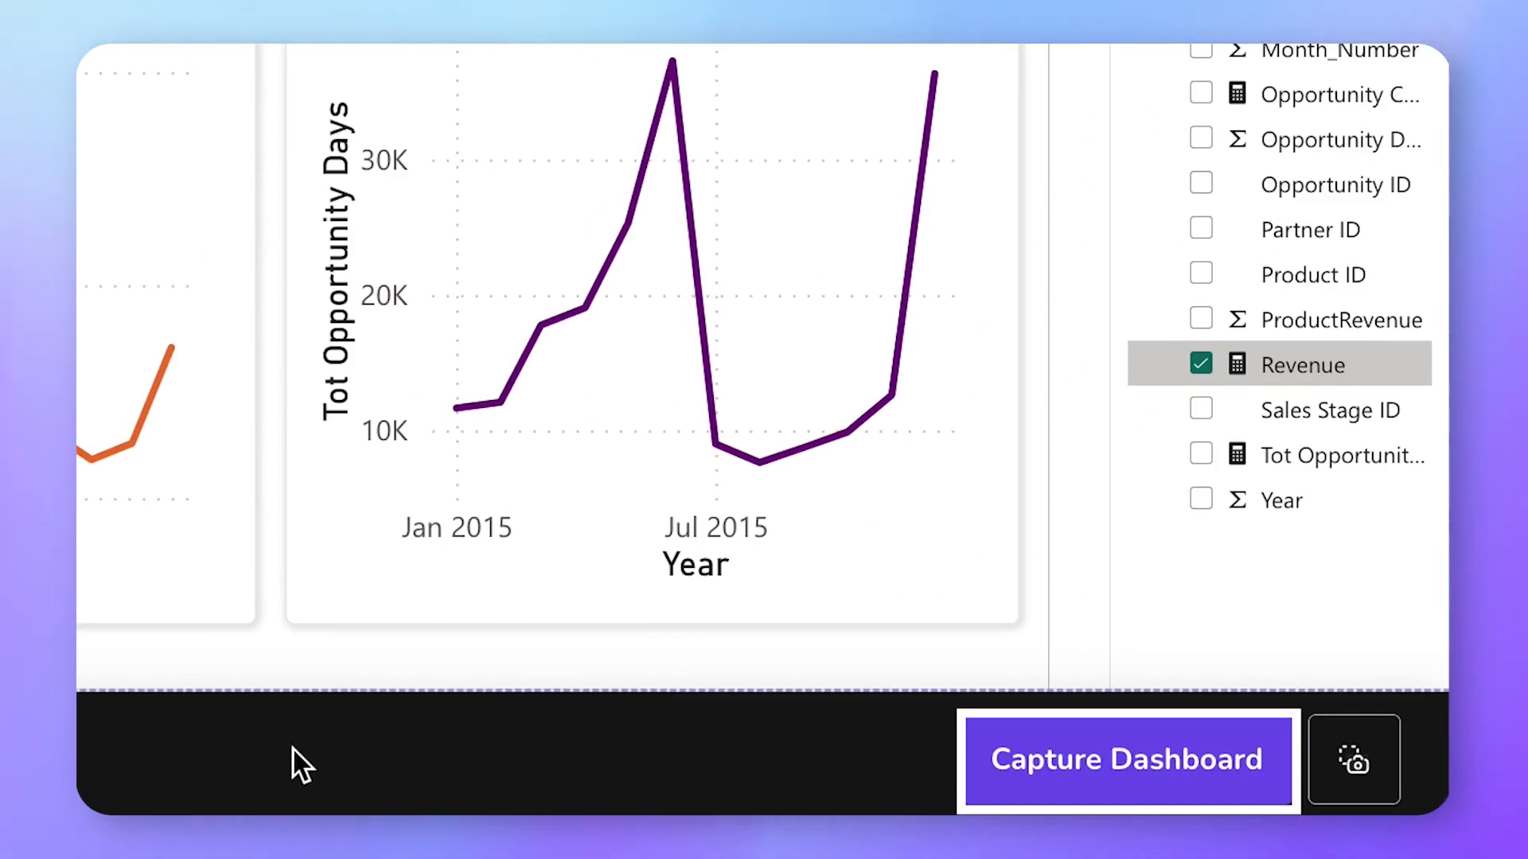
mouse_move(1099, 785)
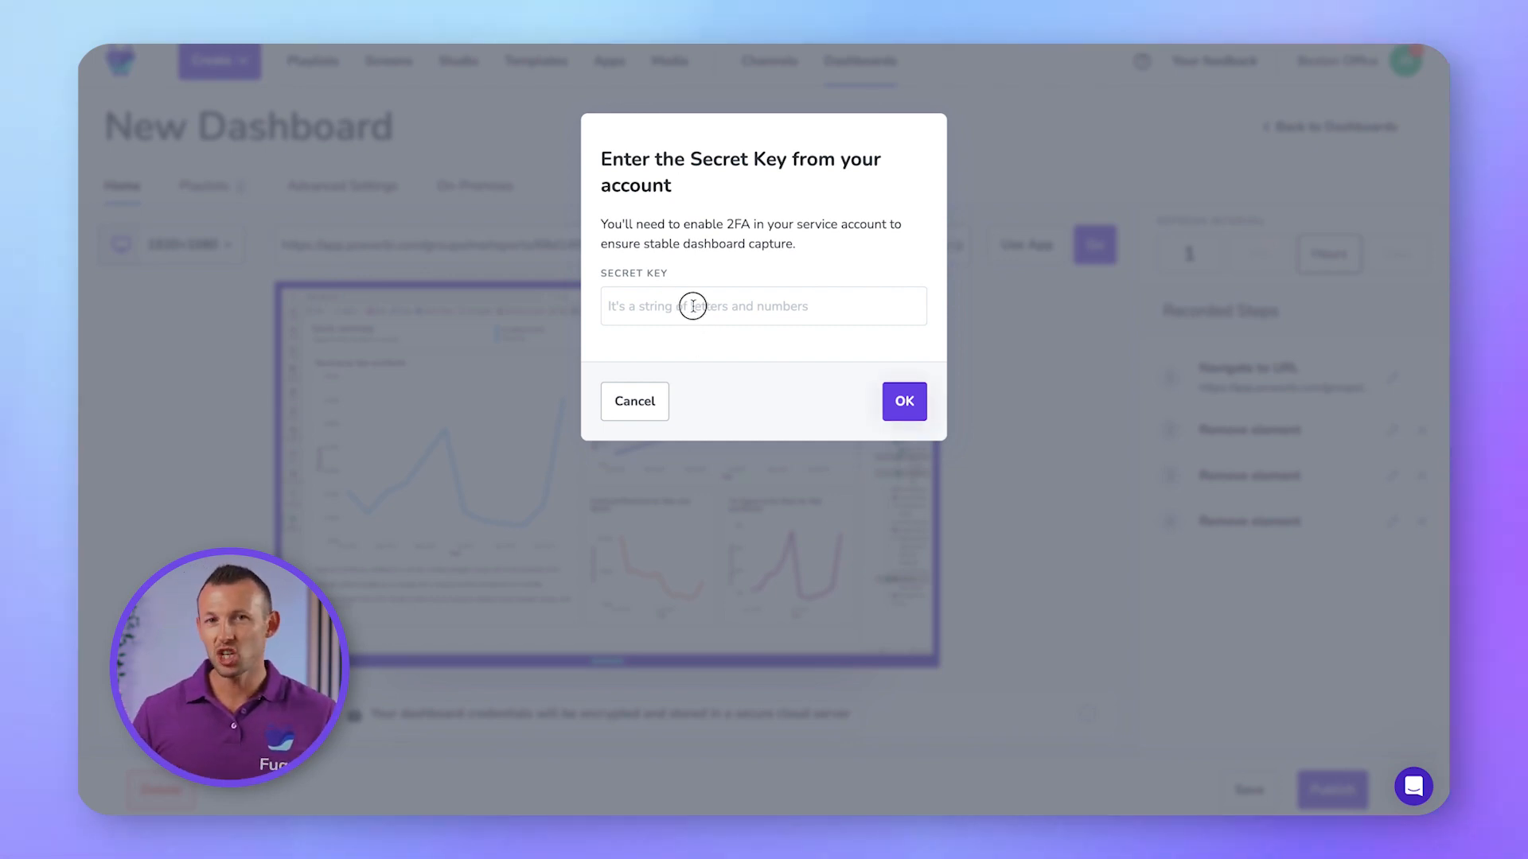
Enter the account's 2FA secret key in the Secret Key dialog
left_click(763, 305)
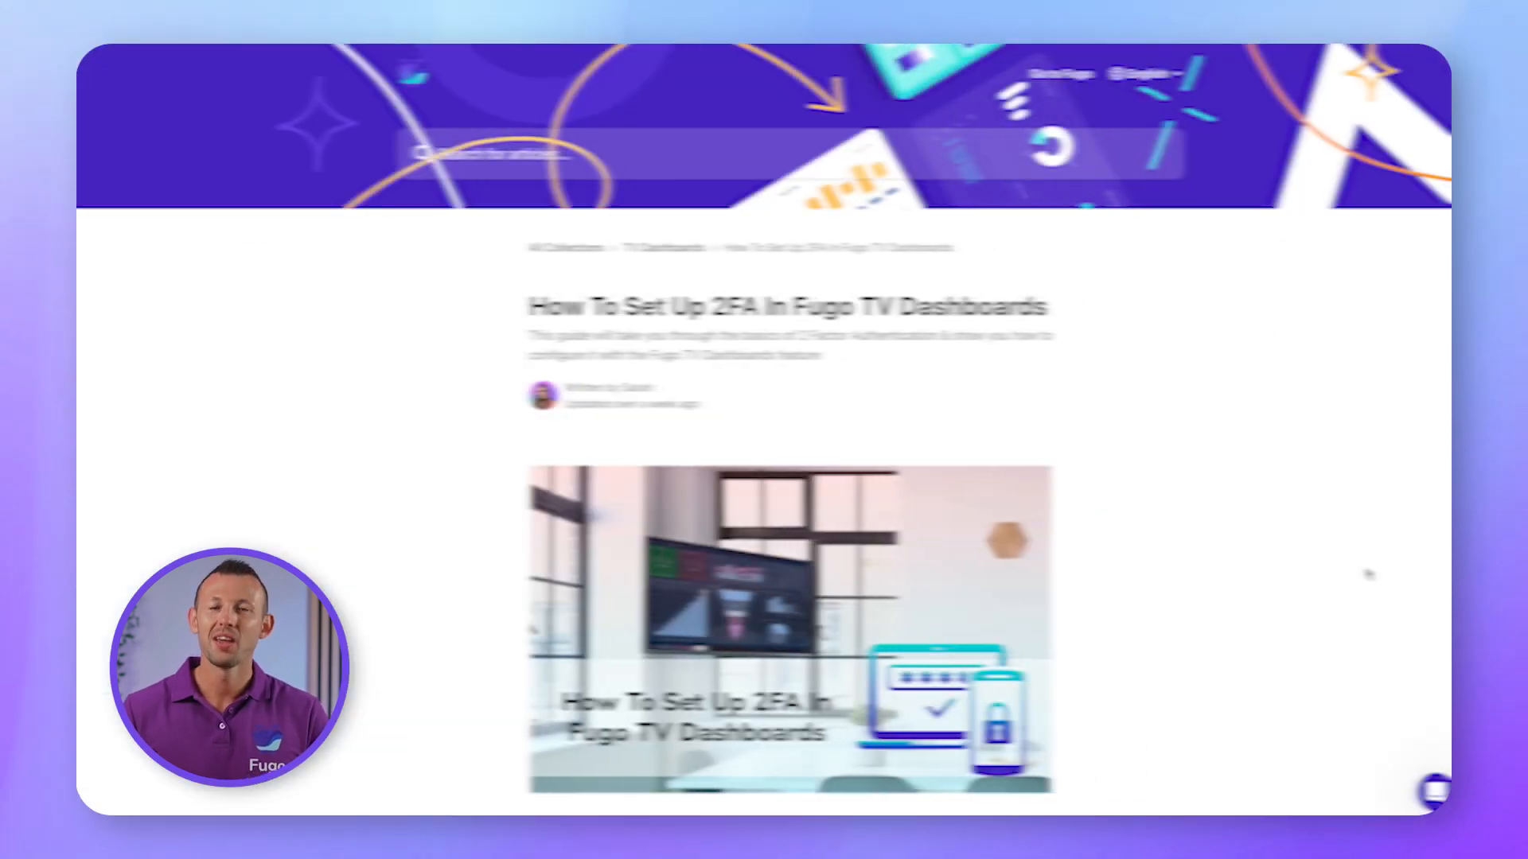
scroll("down", 3)
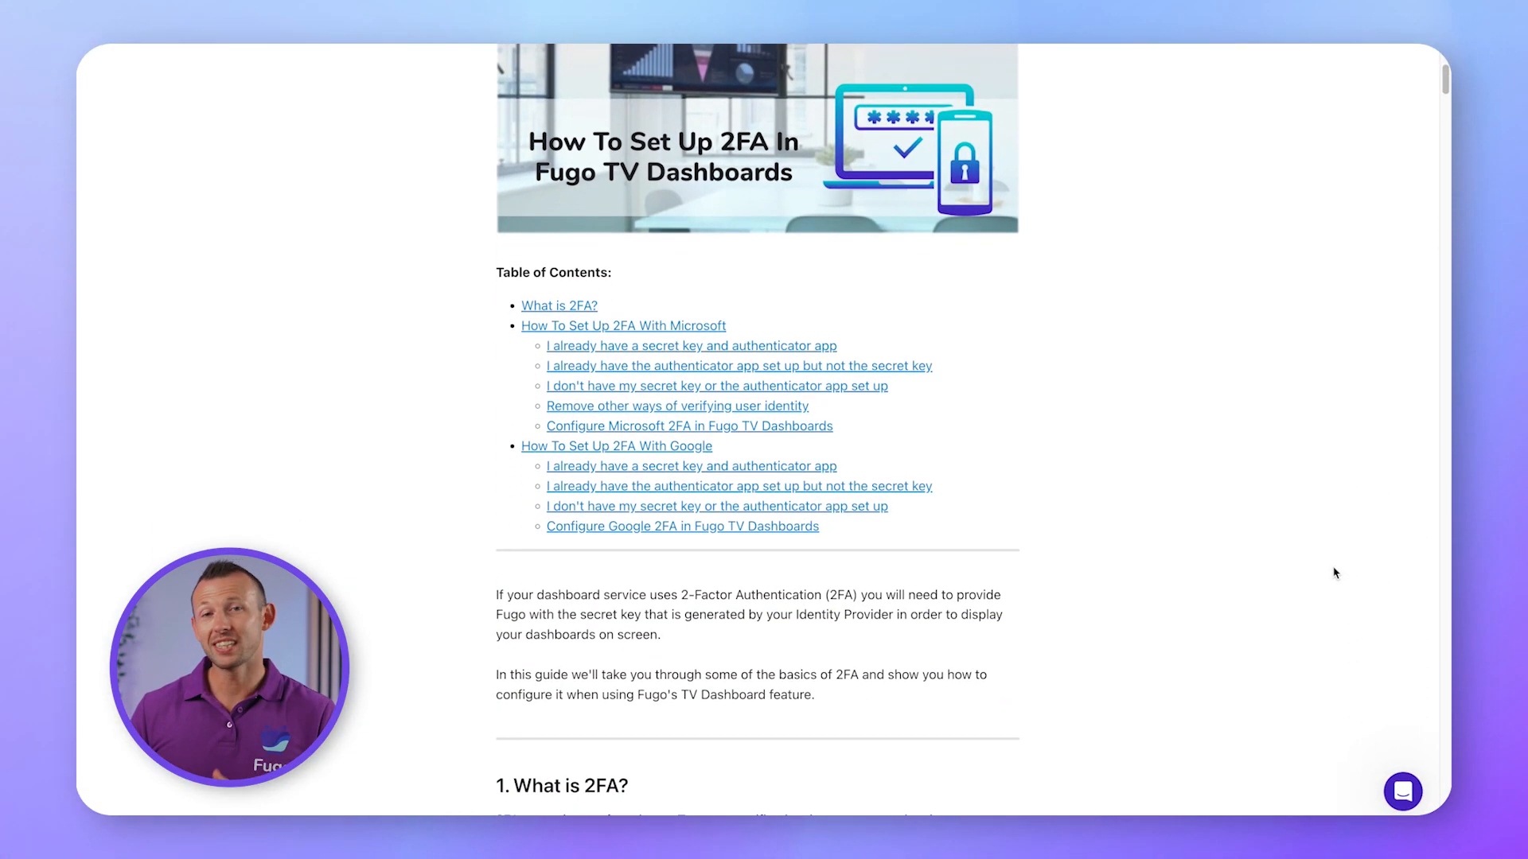
scroll("down", 3)
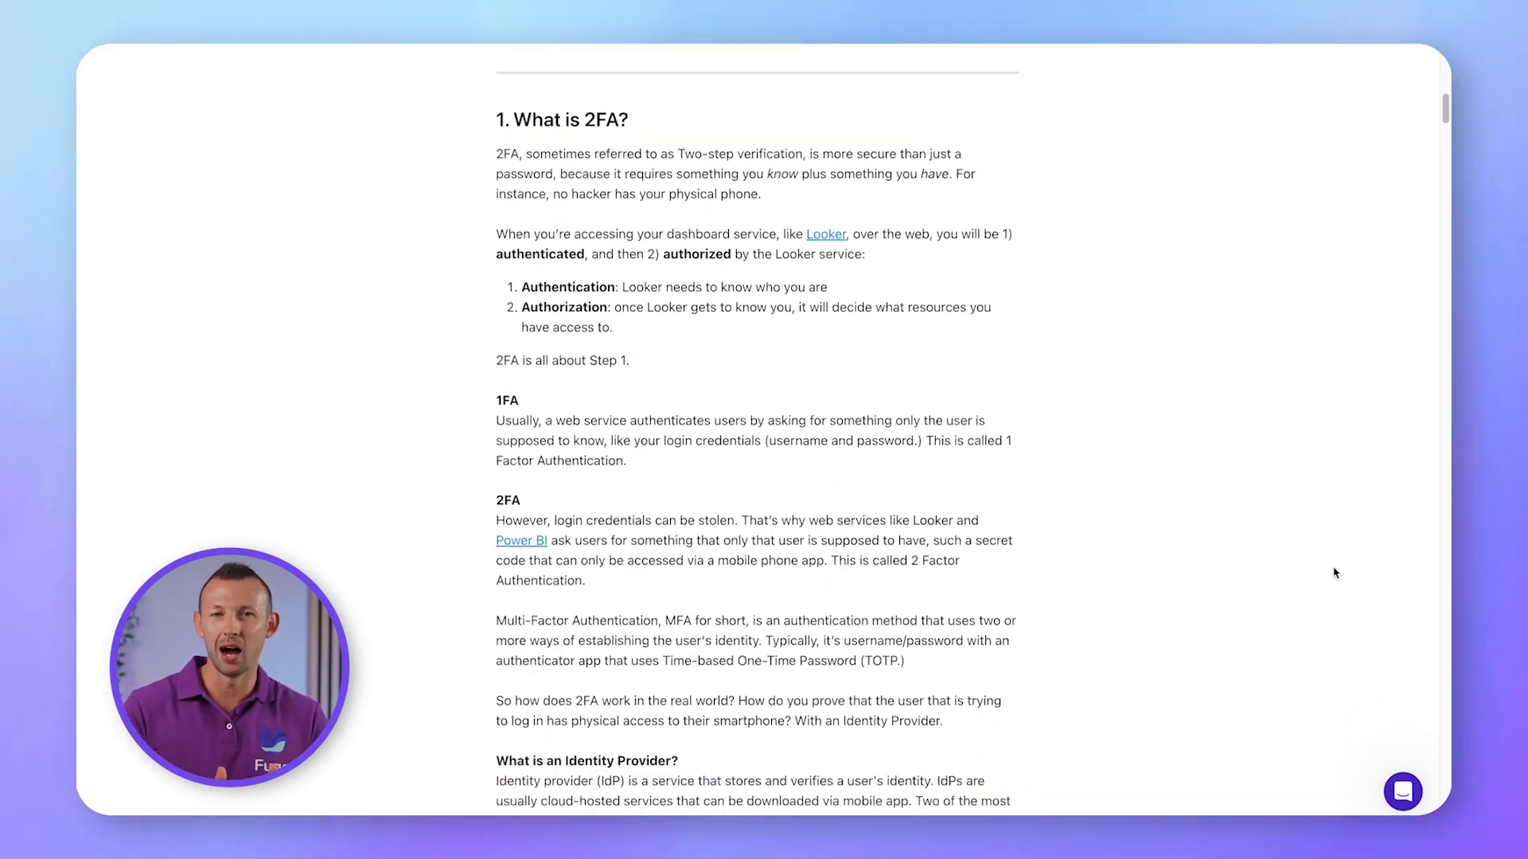
scroll("down", 3)
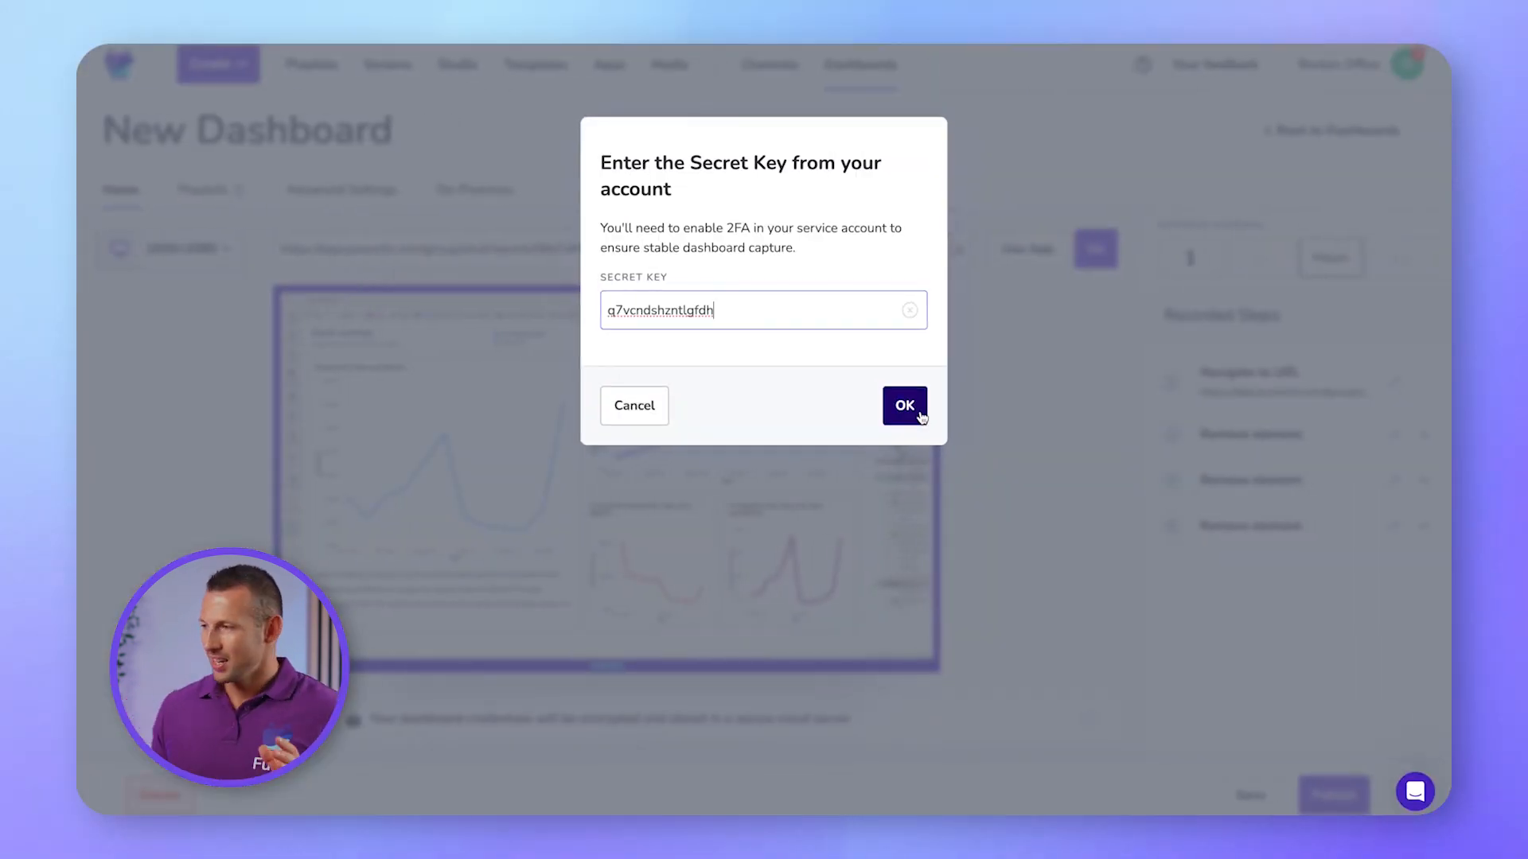
Confirm the 2FA secret key so a two-factor authorization step is recorded
left_click(903, 405)
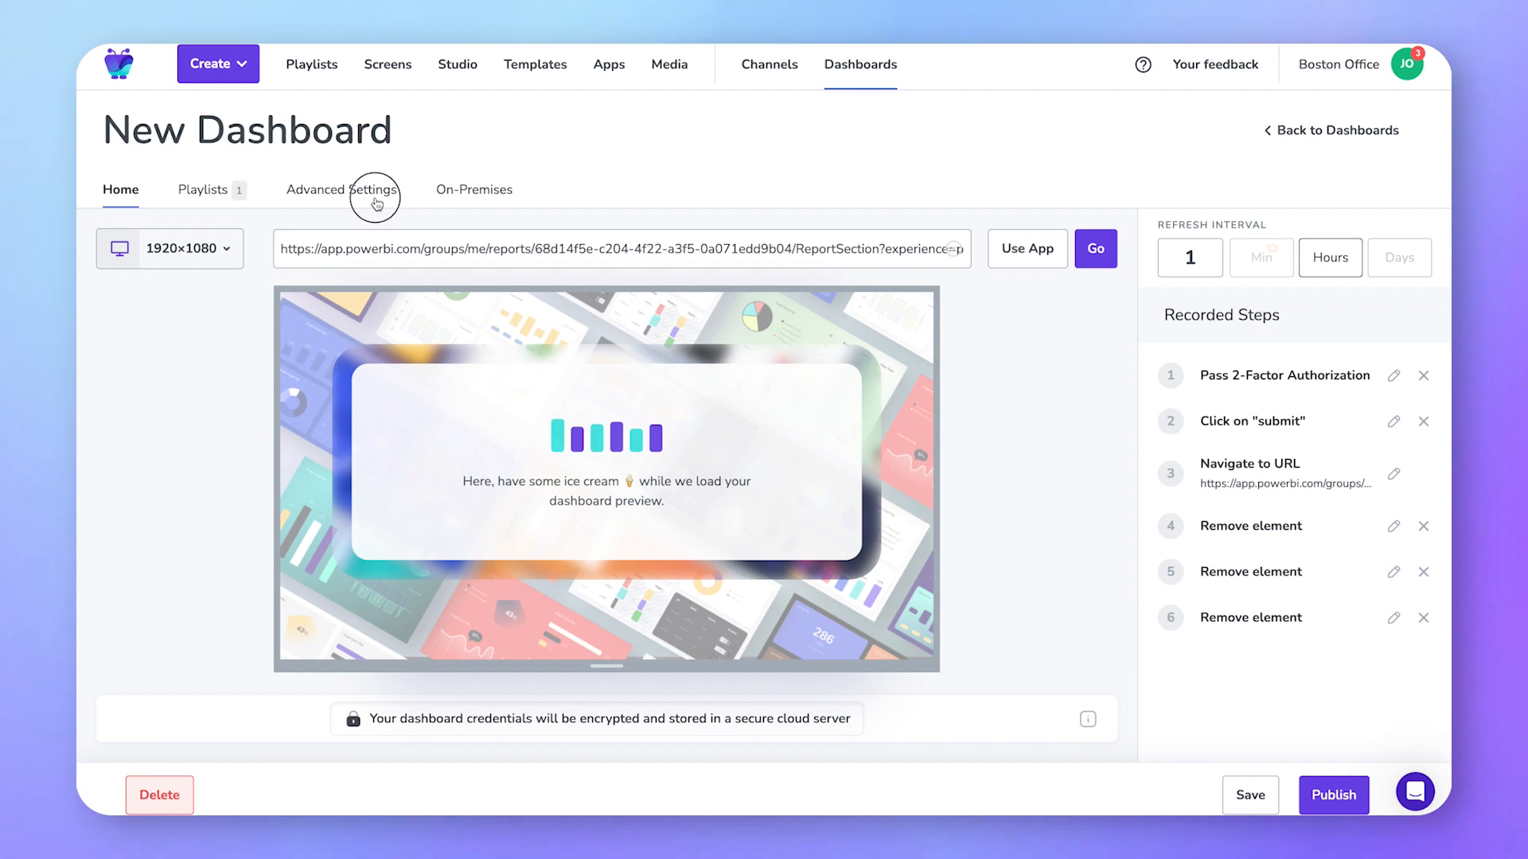
left_click(342, 189)
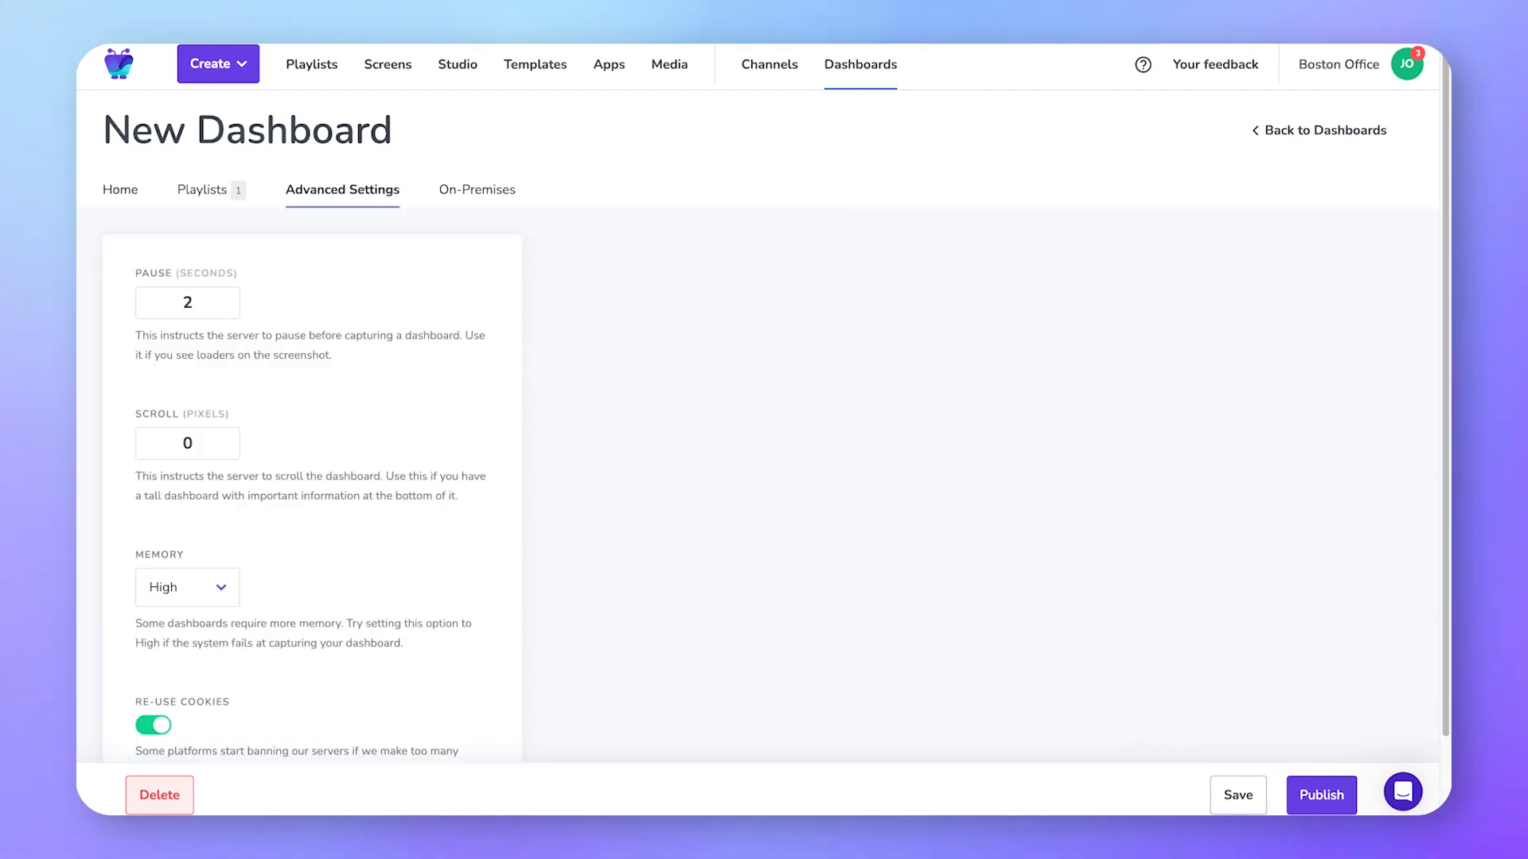
mouse_move(1080, 677)
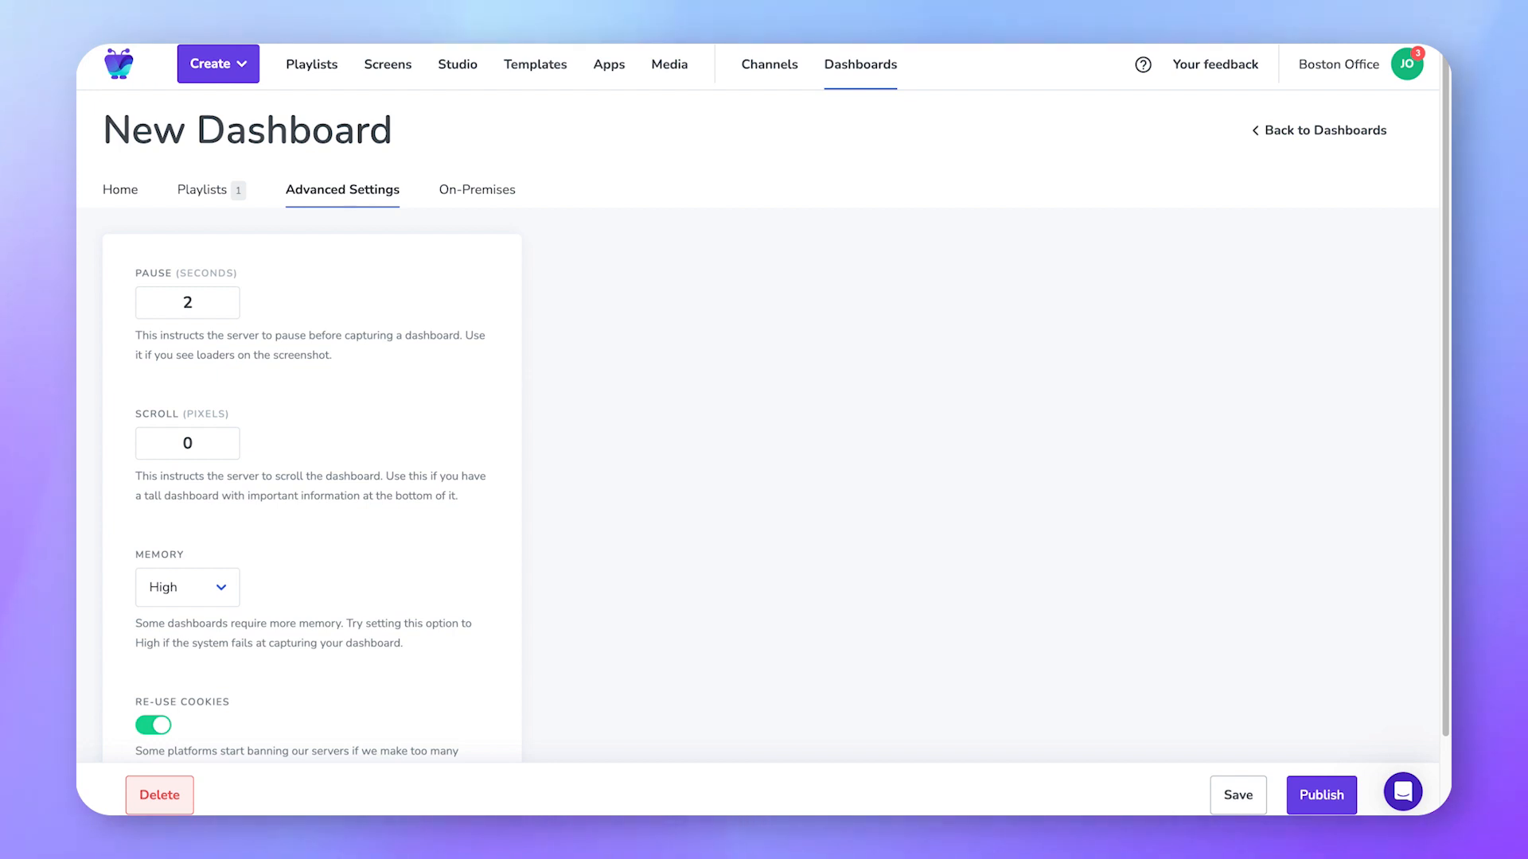
left_click(120, 189)
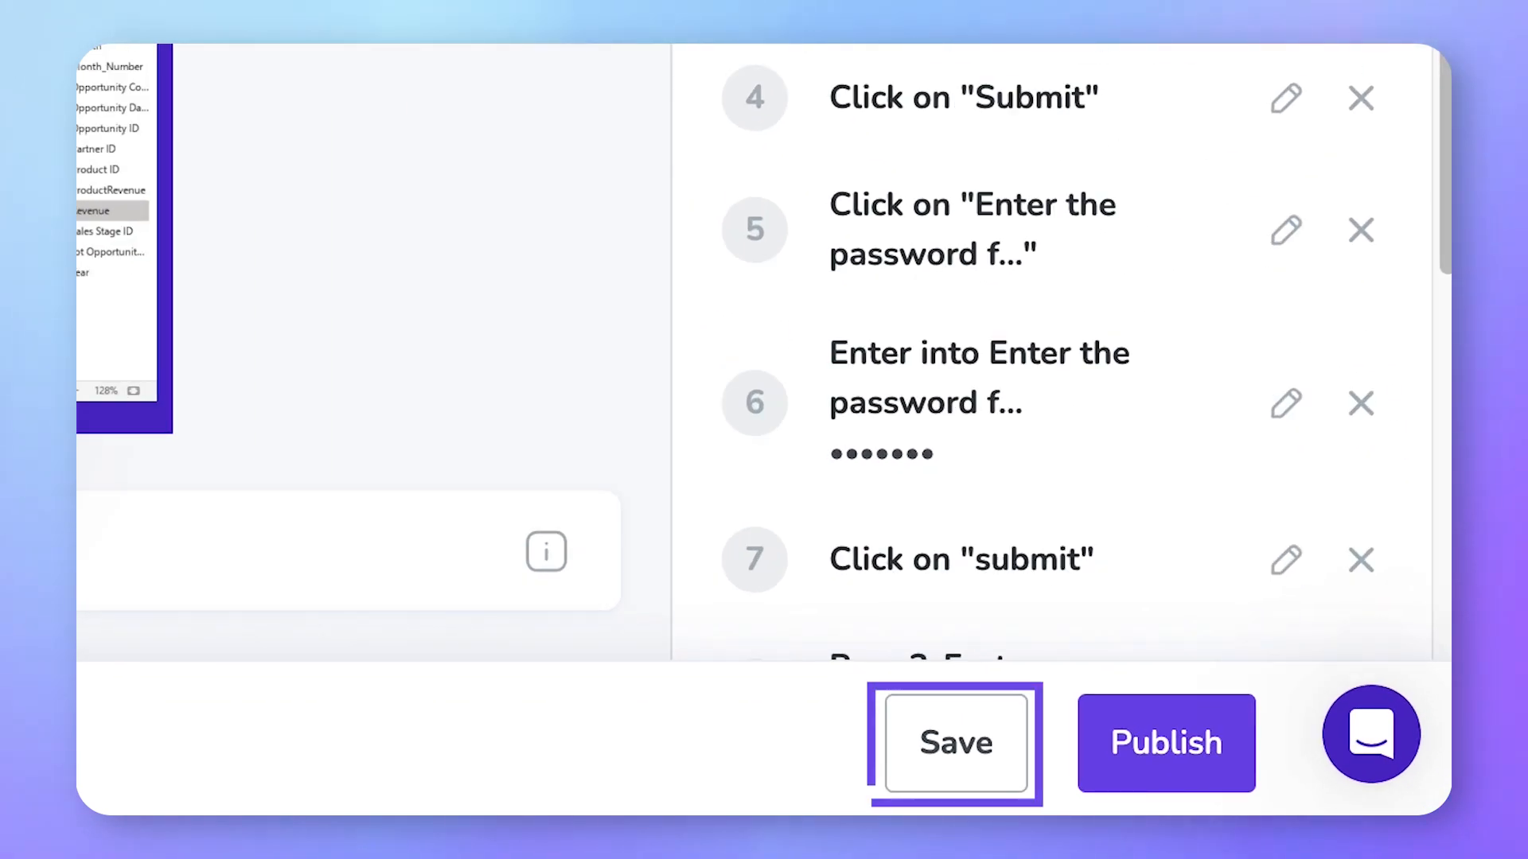
Save the dashboard and publish it to the Office Screen, starting a new playlist
left_click(956, 743)
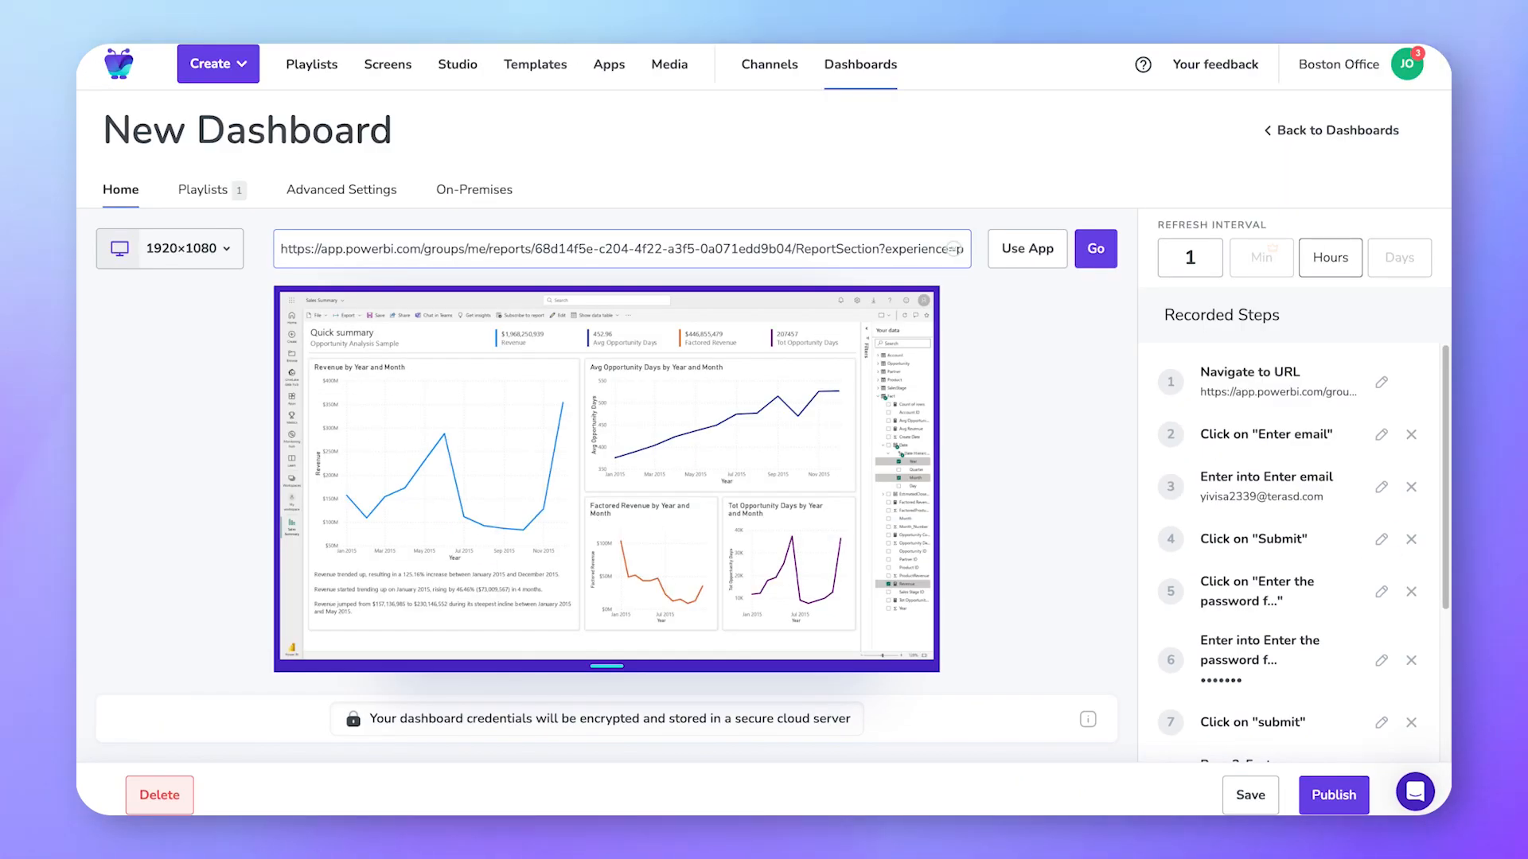
left_click(1333, 795)
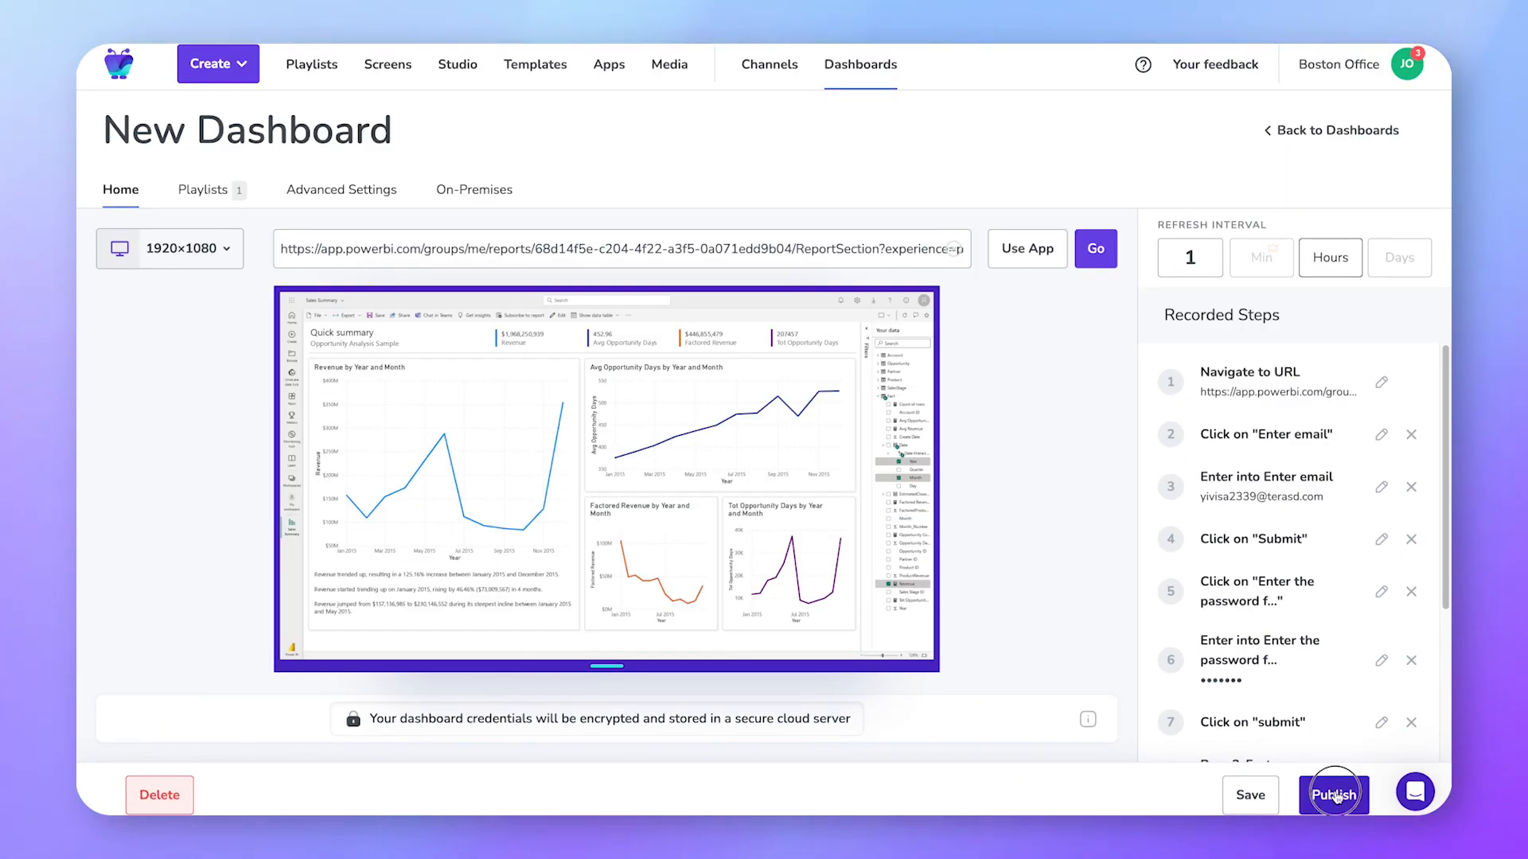
left_click(1333, 794)
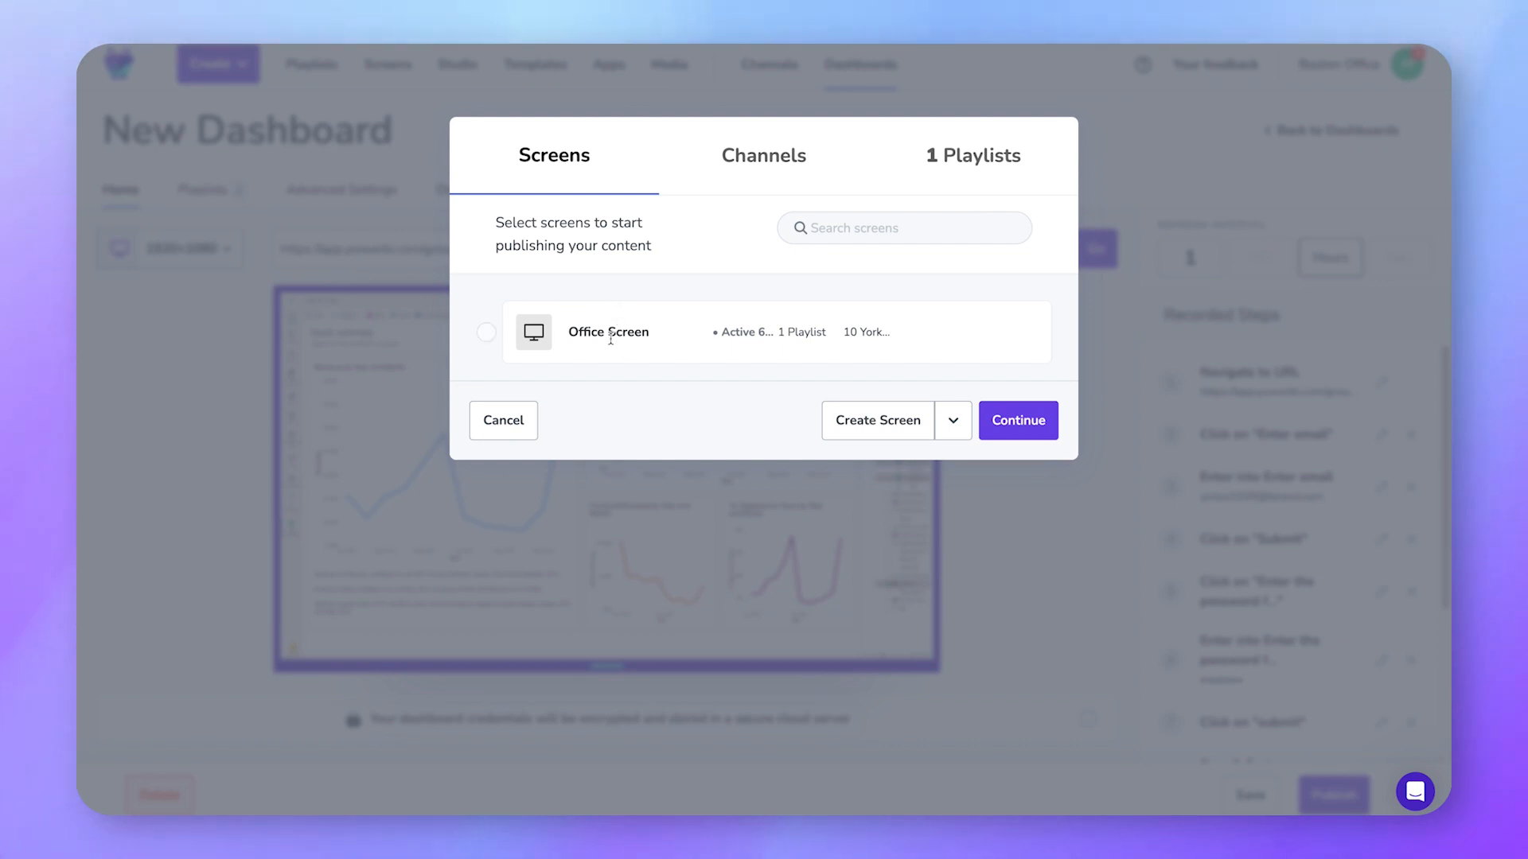
left_click(486, 333)
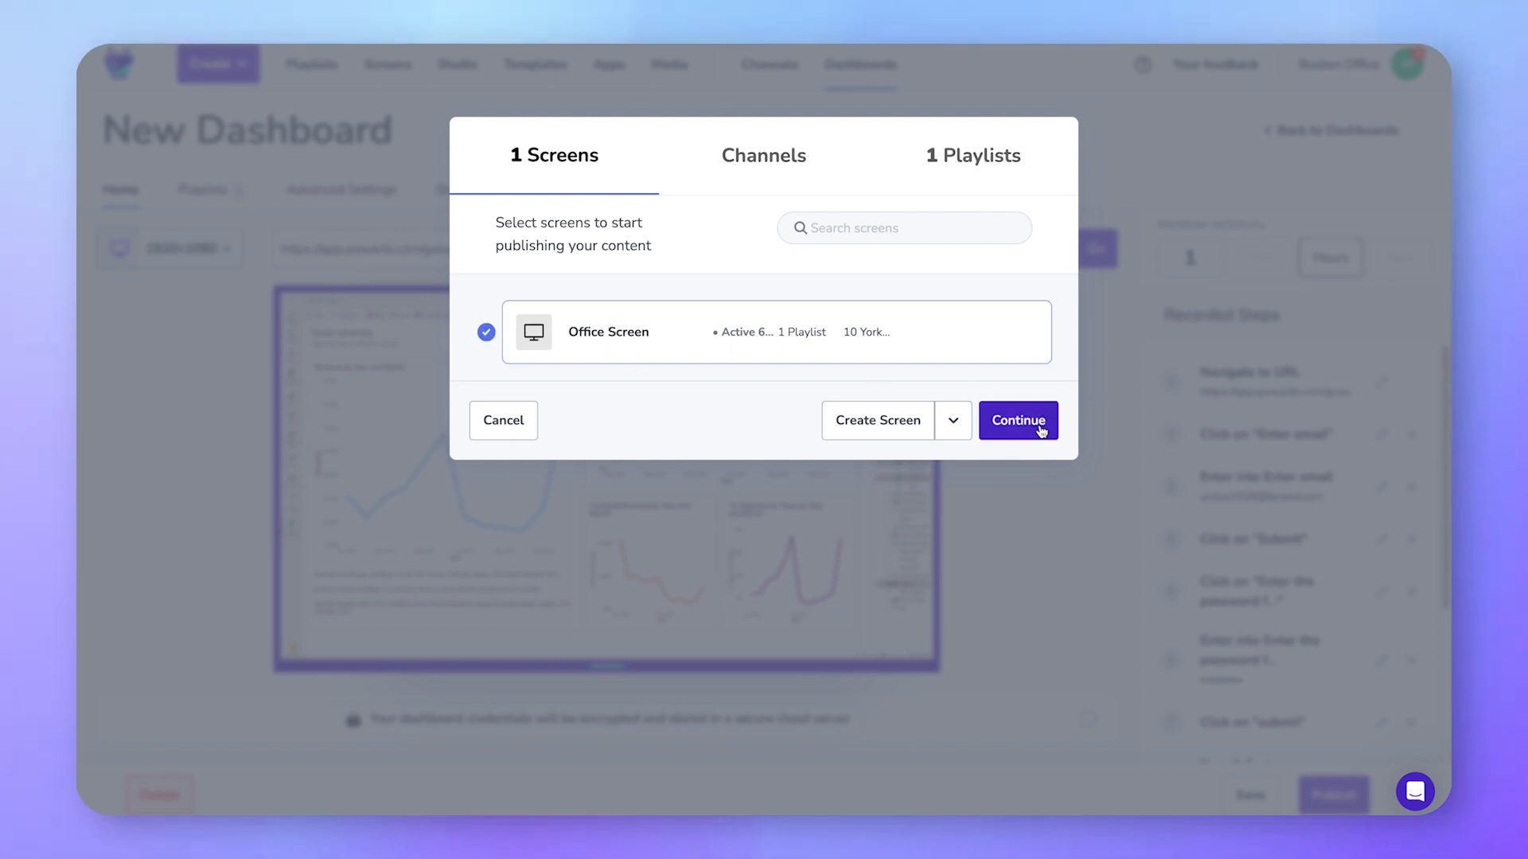
left_click(1017, 421)
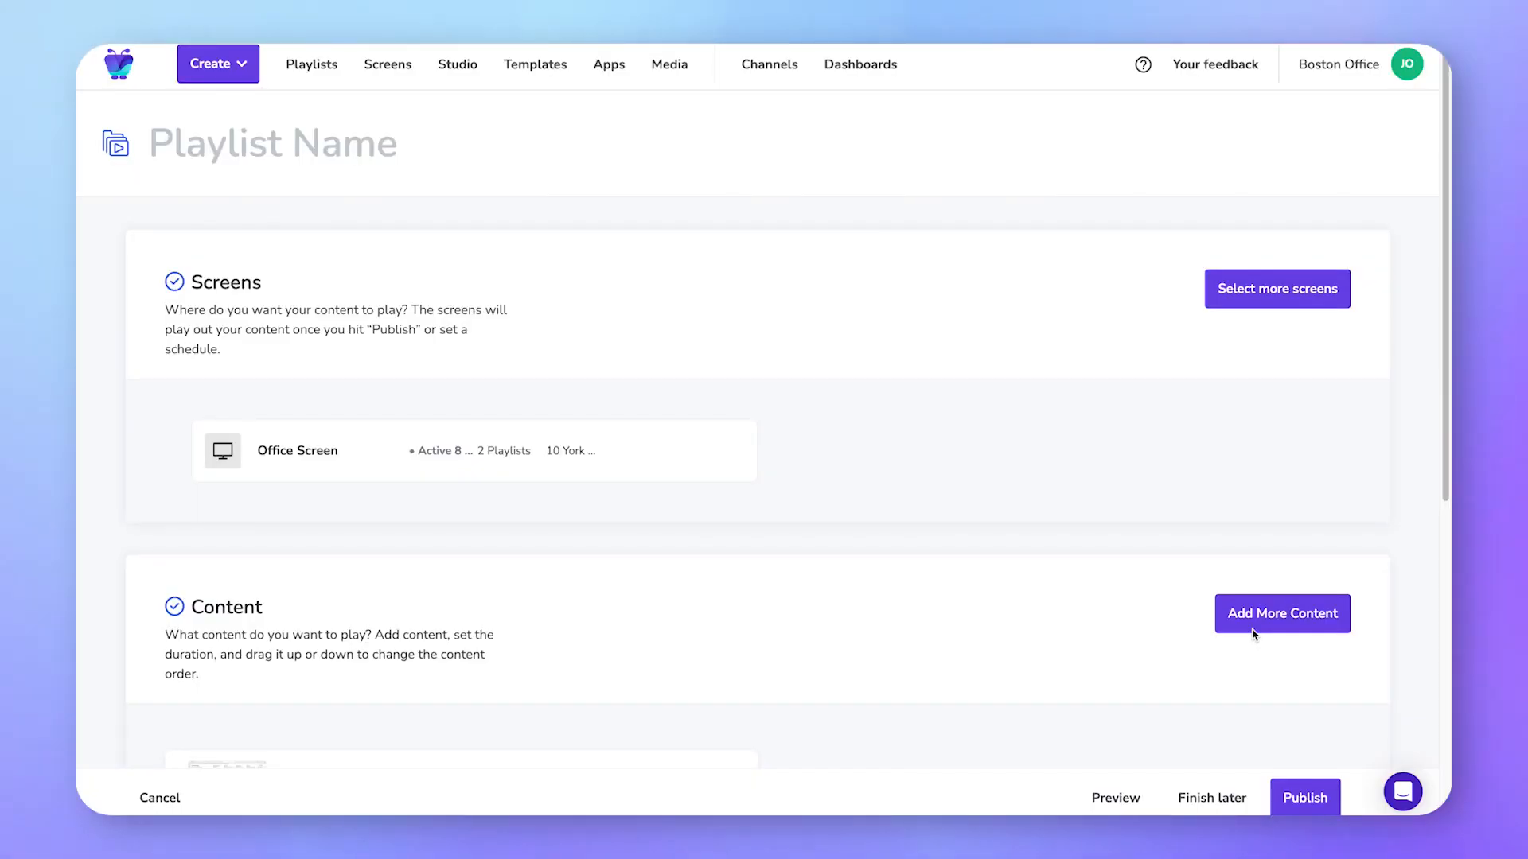
Pick the New Dashboard capture and the Power BI Display studio design for the playlist
left_click(1281, 613)
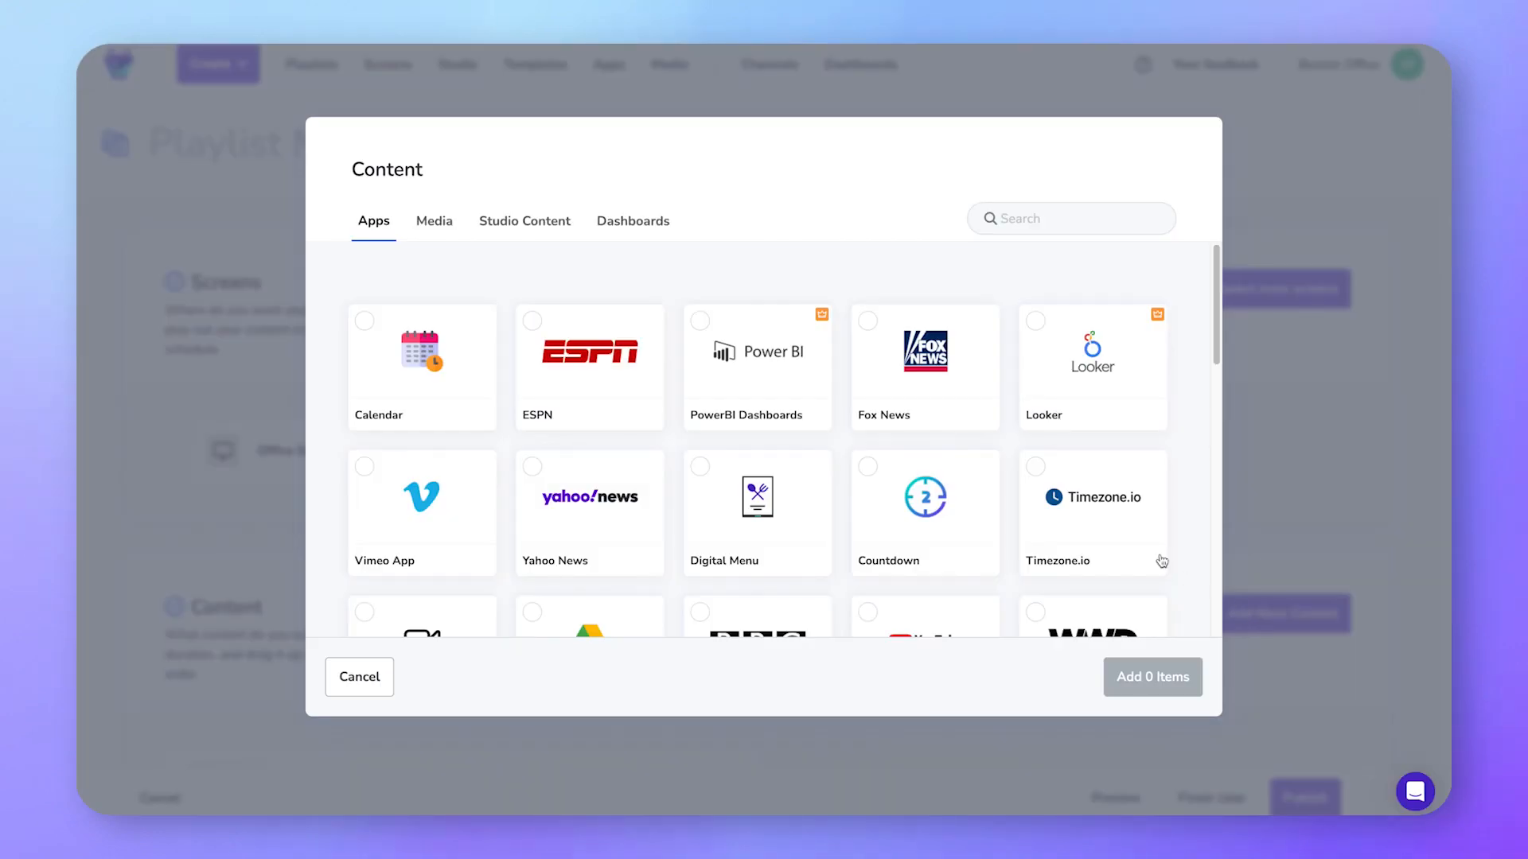
left_click(631, 220)
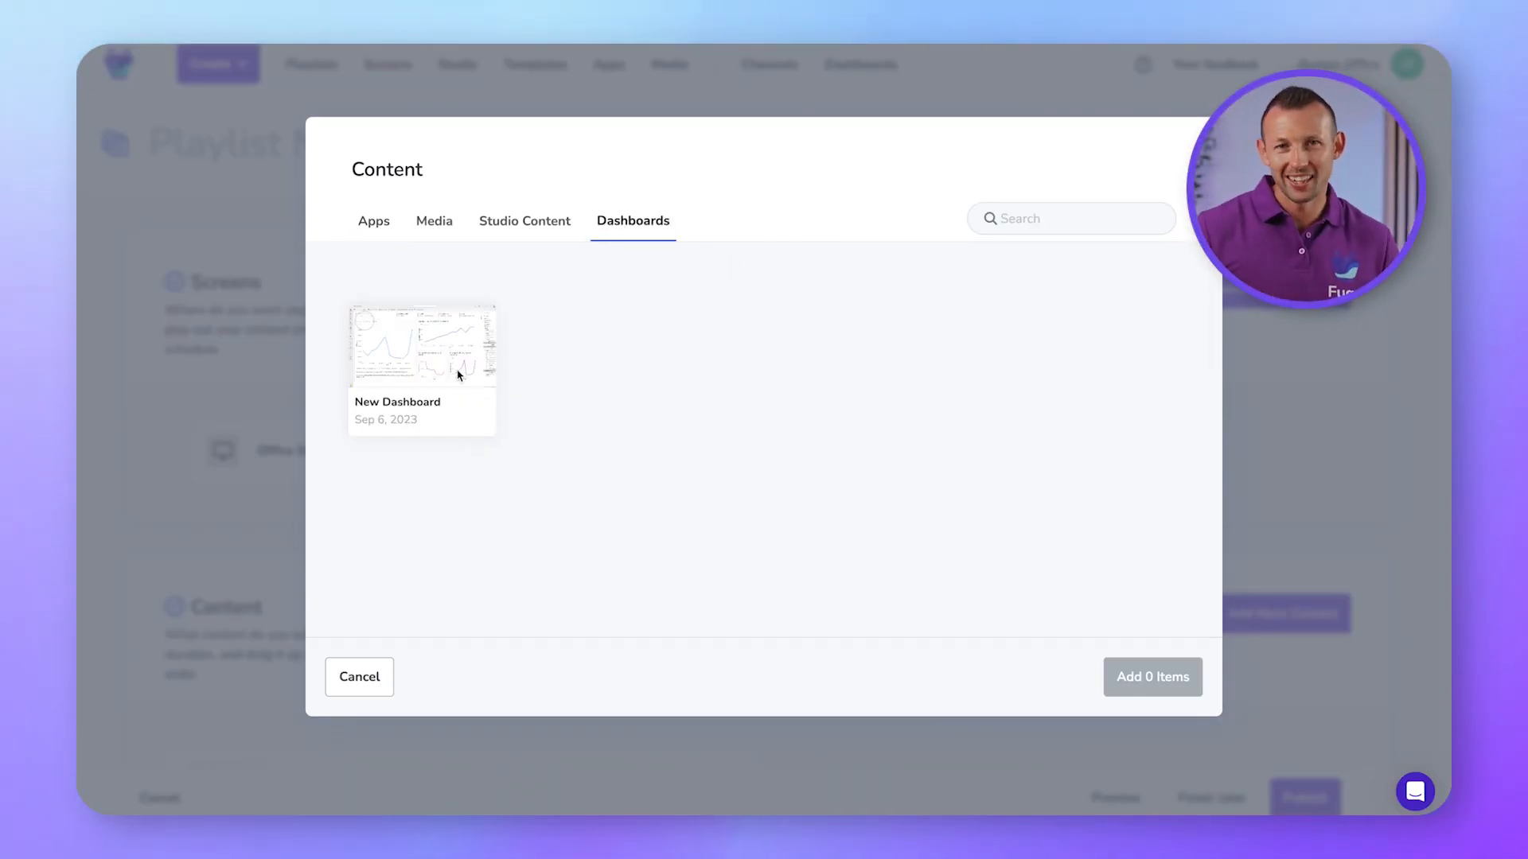
left_click(421, 344)
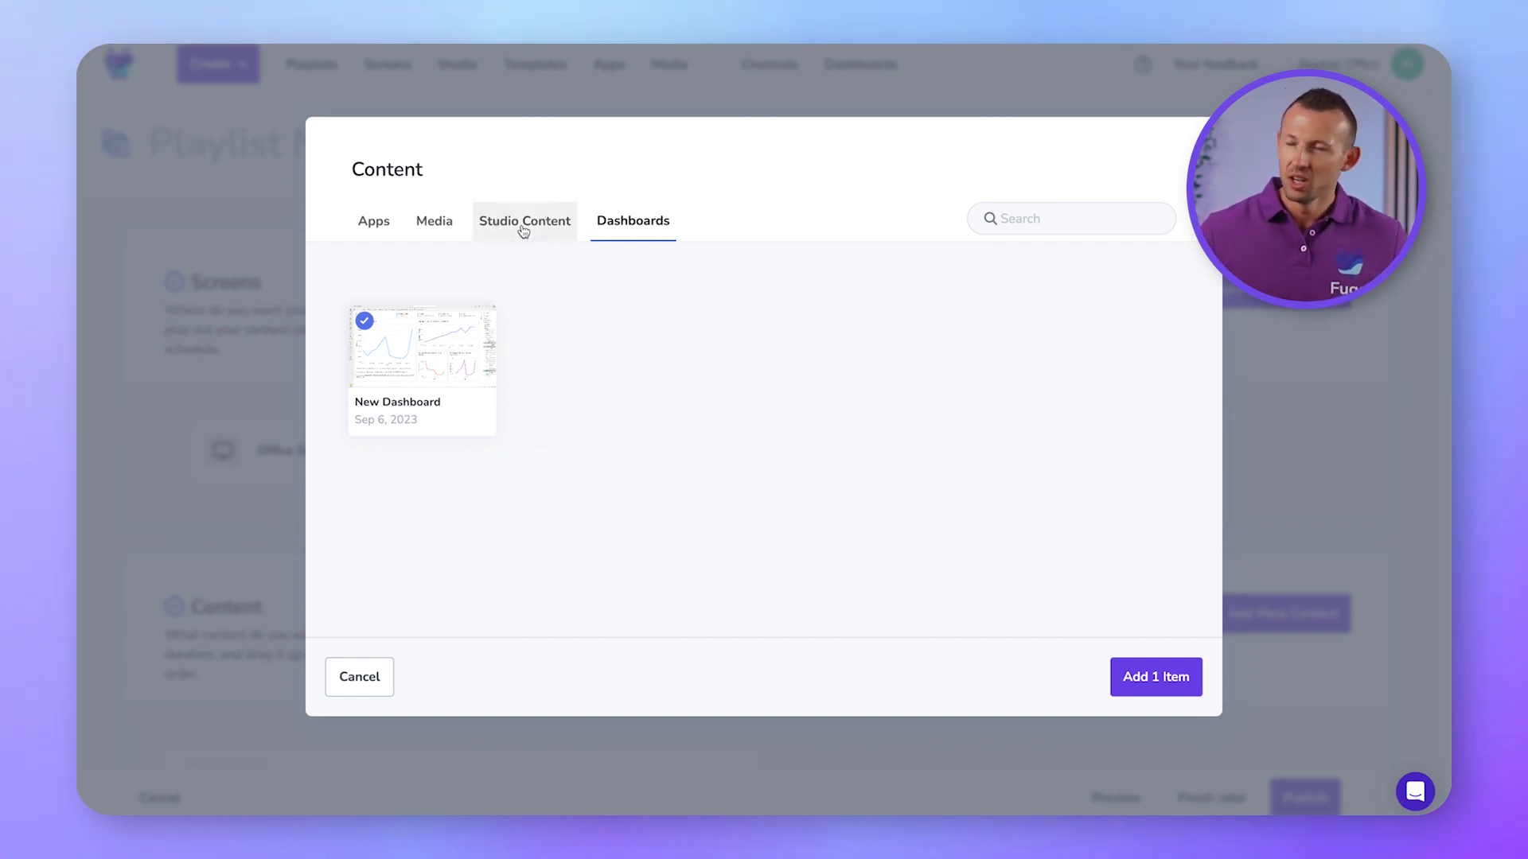
left_click(525, 220)
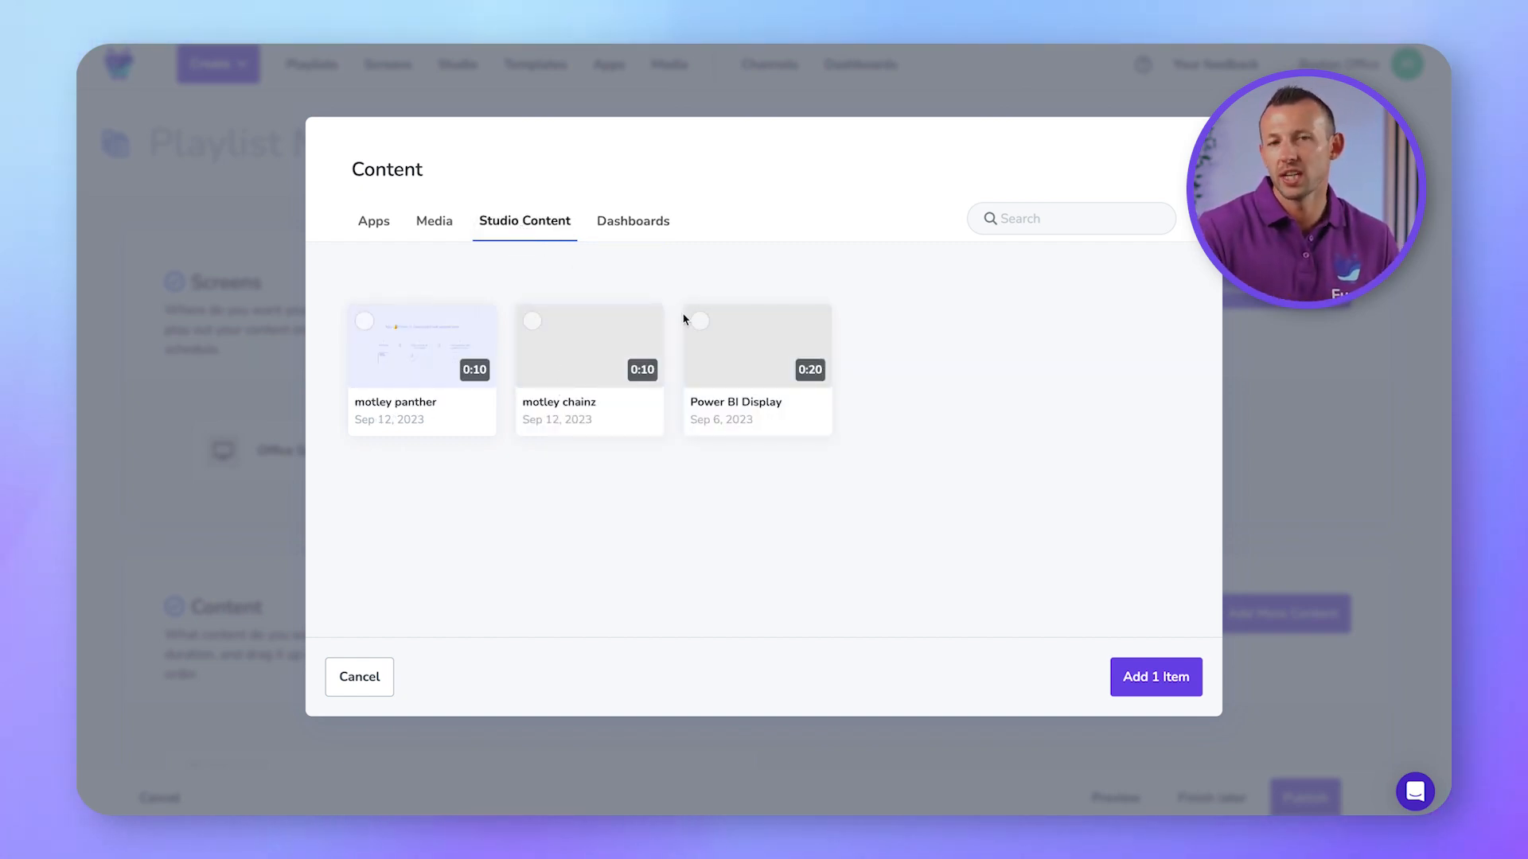
left_click(699, 320)
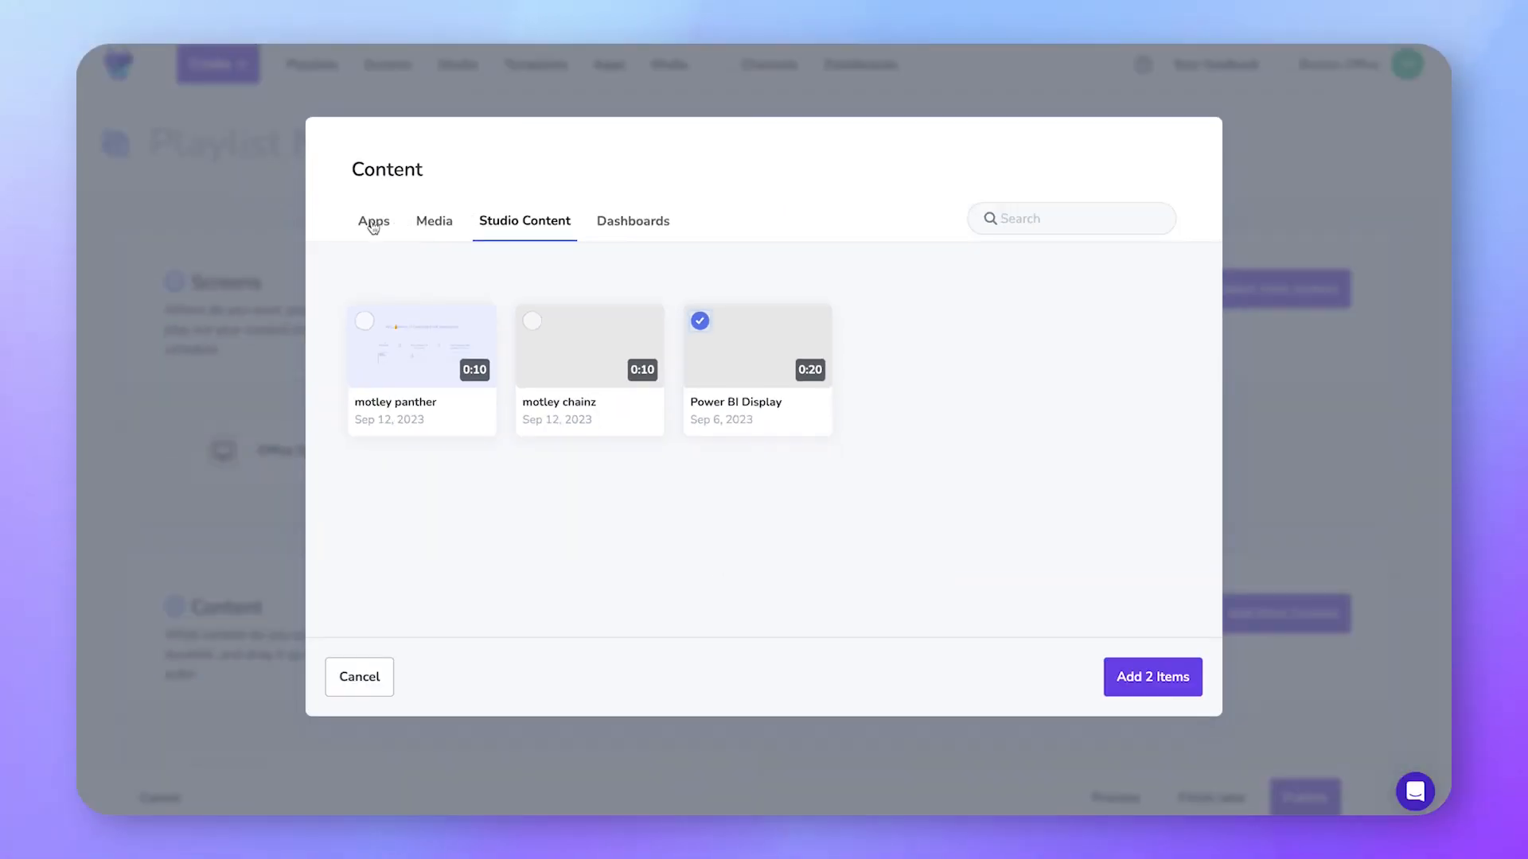
Pick the PowerBI Dashboards app and add all three items to the playlist
left_click(374, 220)
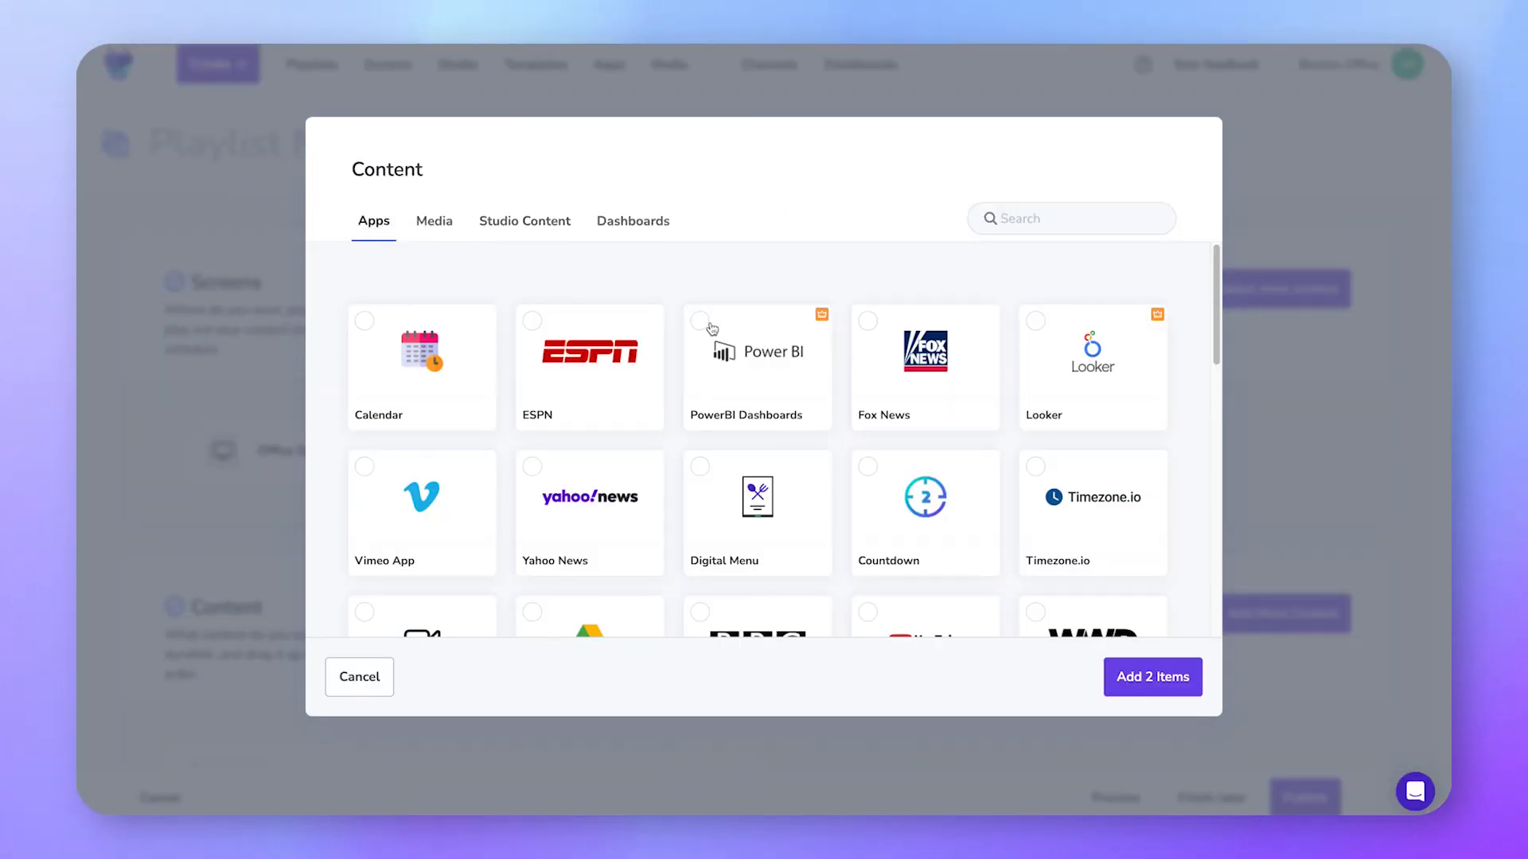
left_click(699, 320)
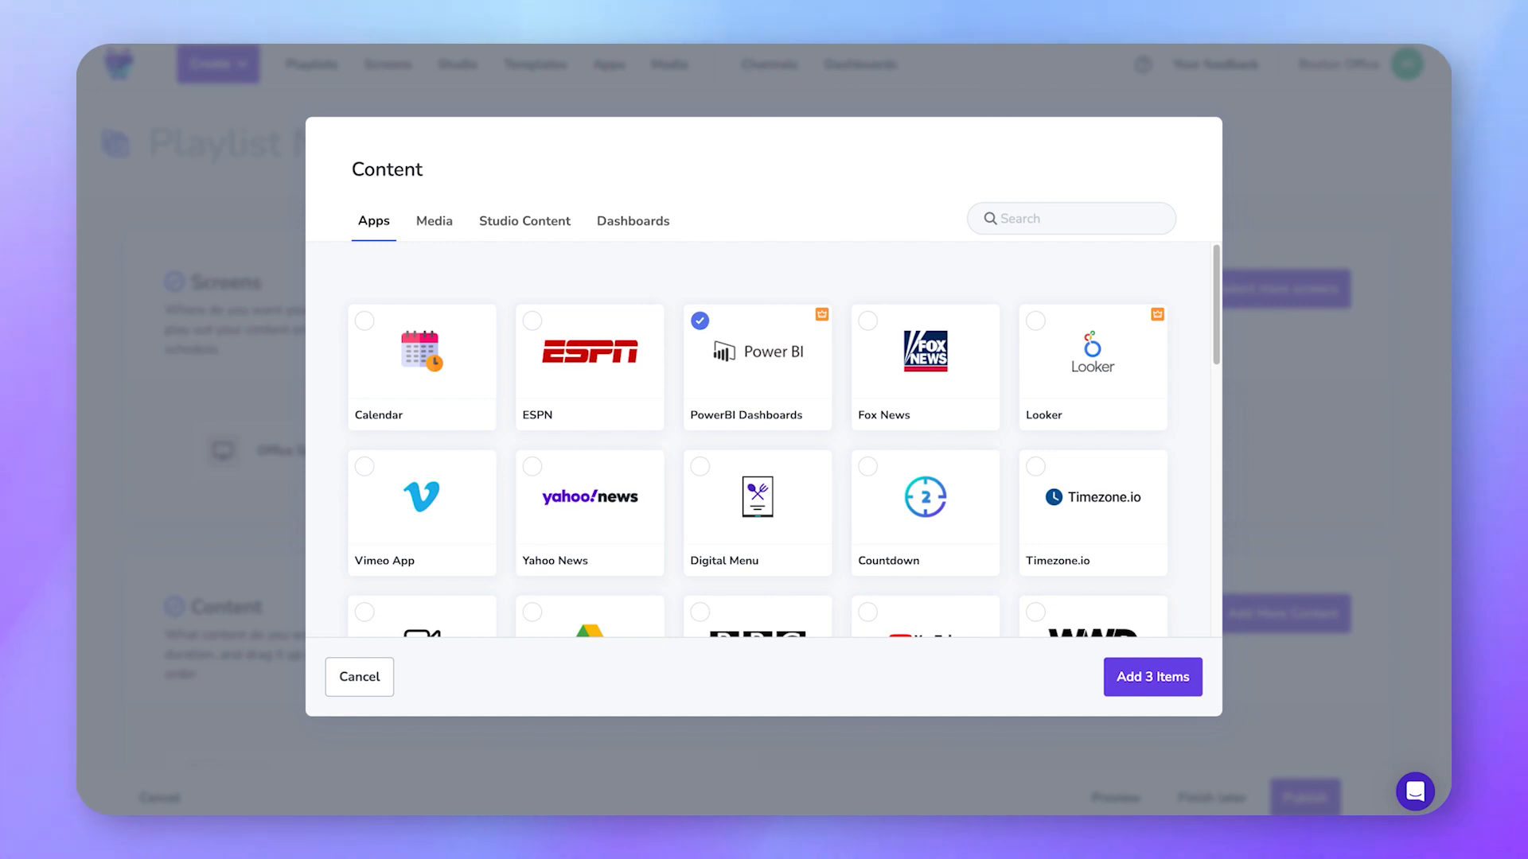
left_click(1152, 676)
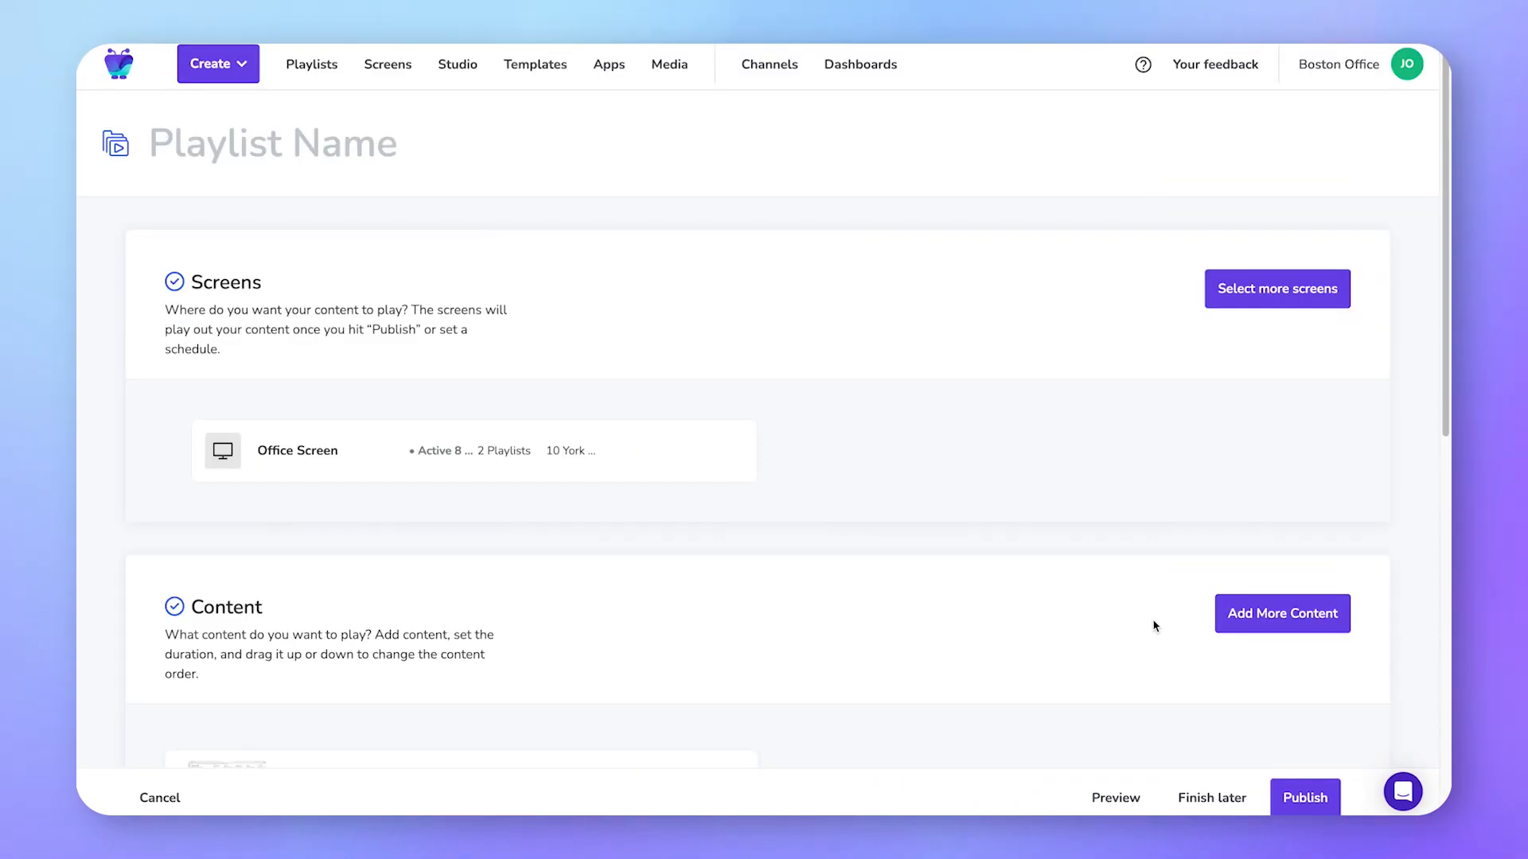
scroll("down", 3)
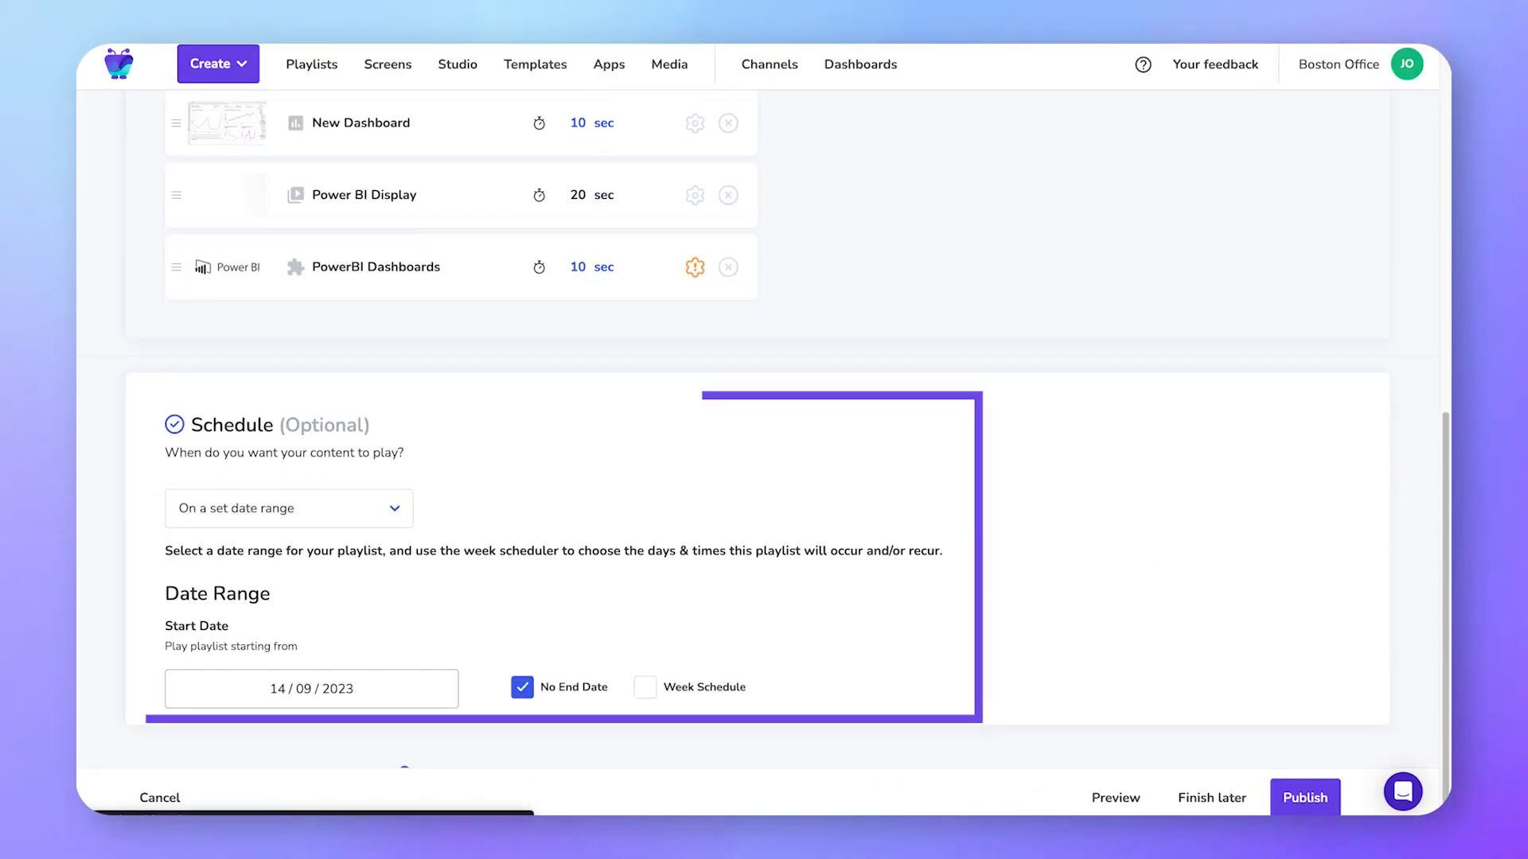